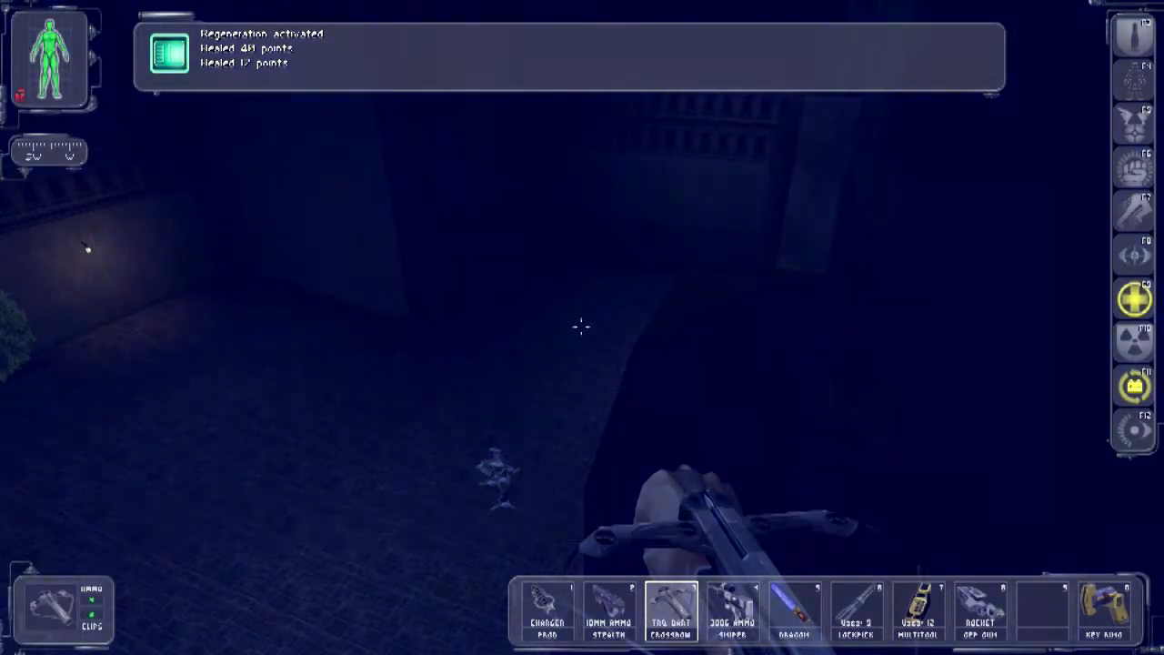
Use a Bioelectric Cell from the inventory to recharge energy, then return to play.
key("i")
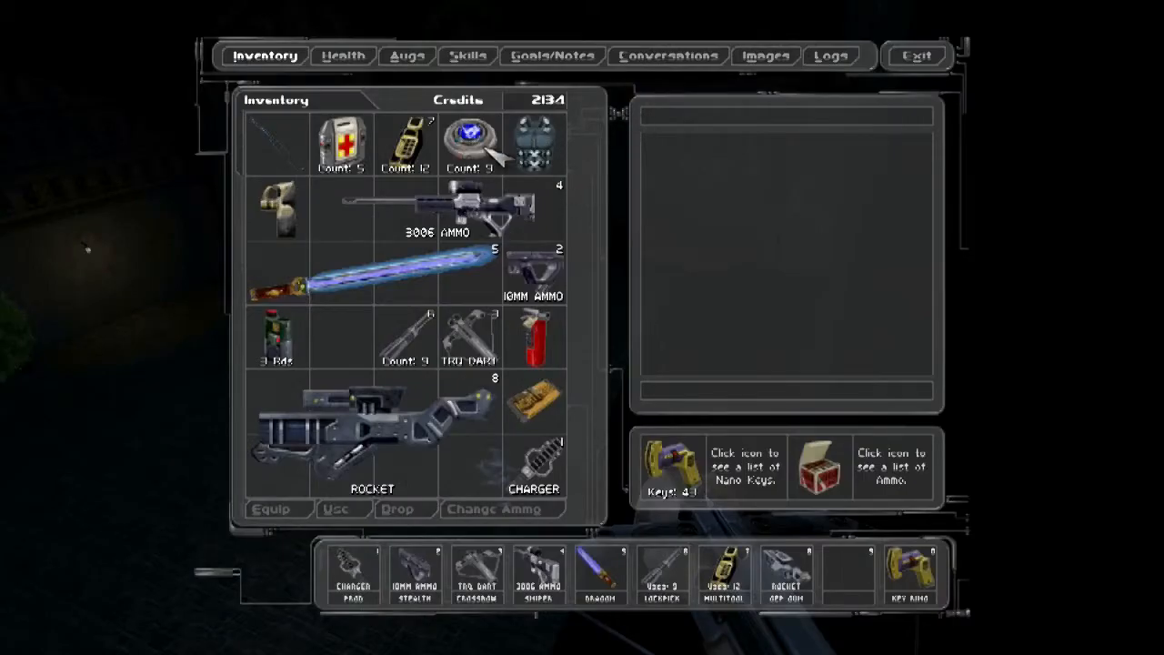
left_click(336, 509)
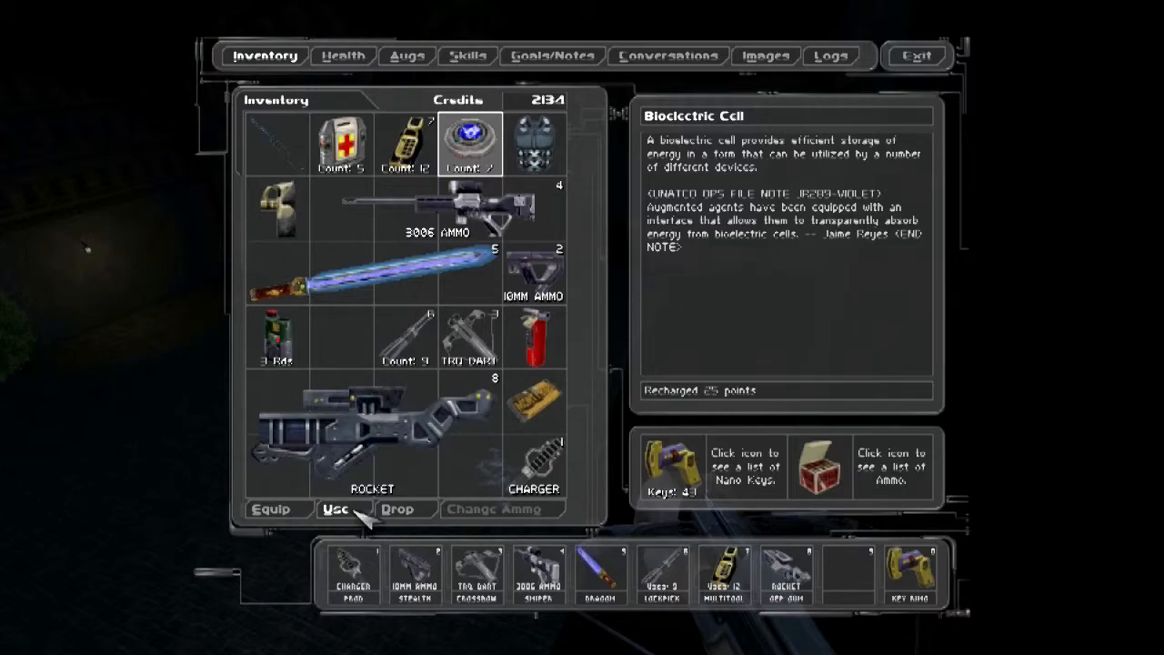
left_click(350, 509)
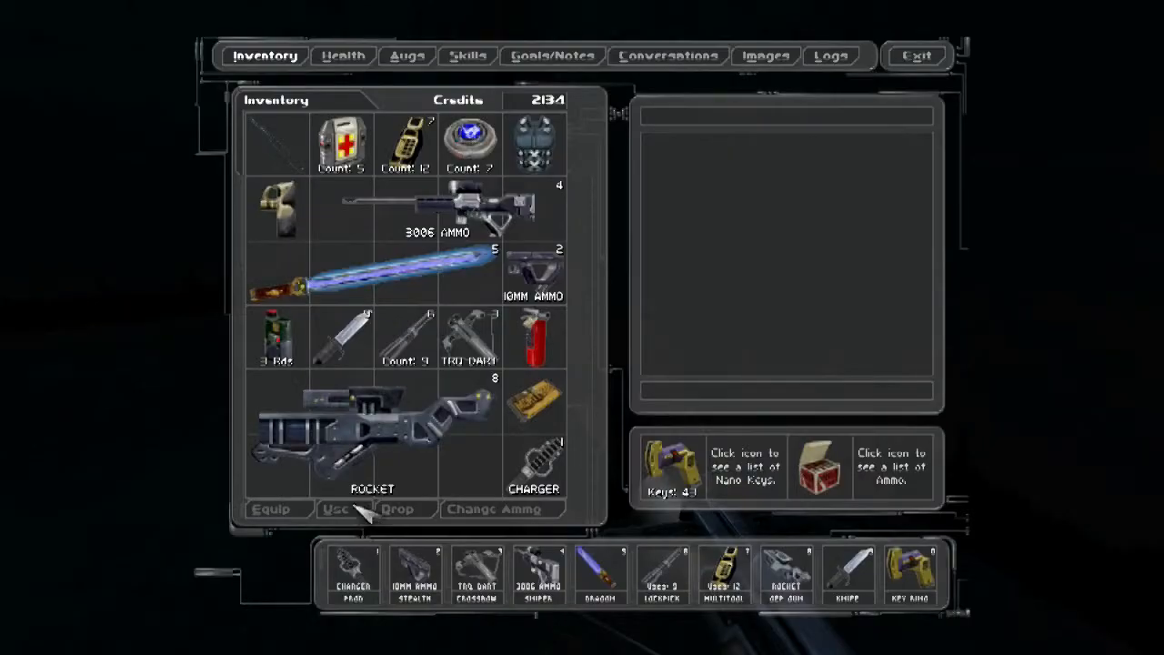
left_click(919, 54)
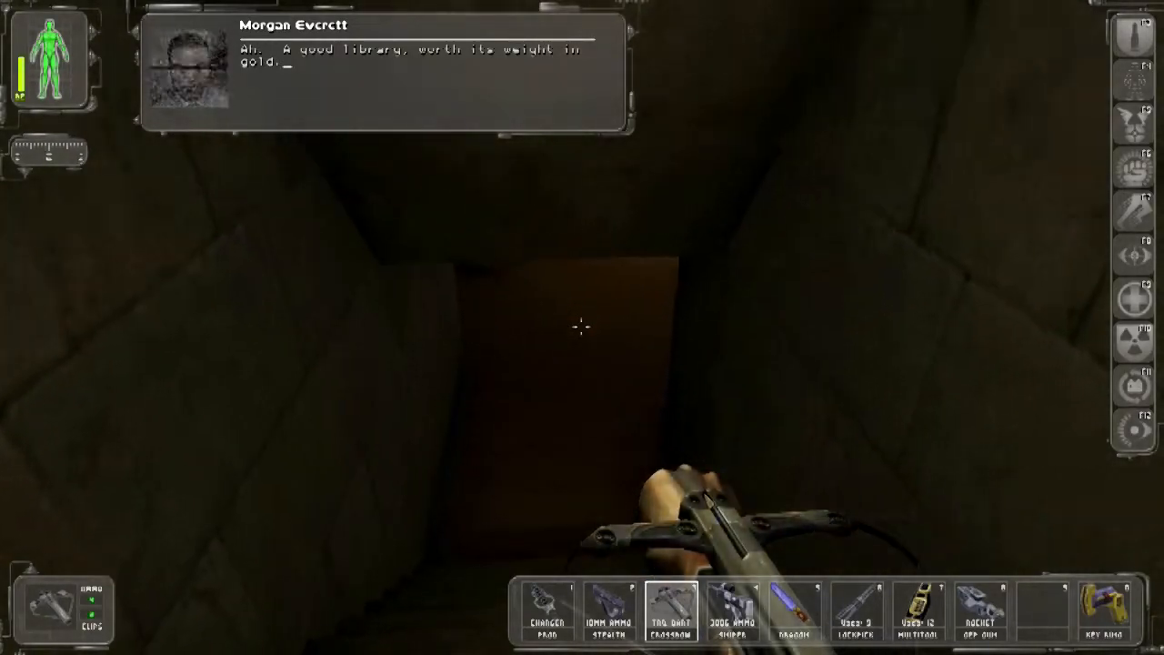
Open the door at the end of the corridor into the commando's side room.
left_click(792, 619)
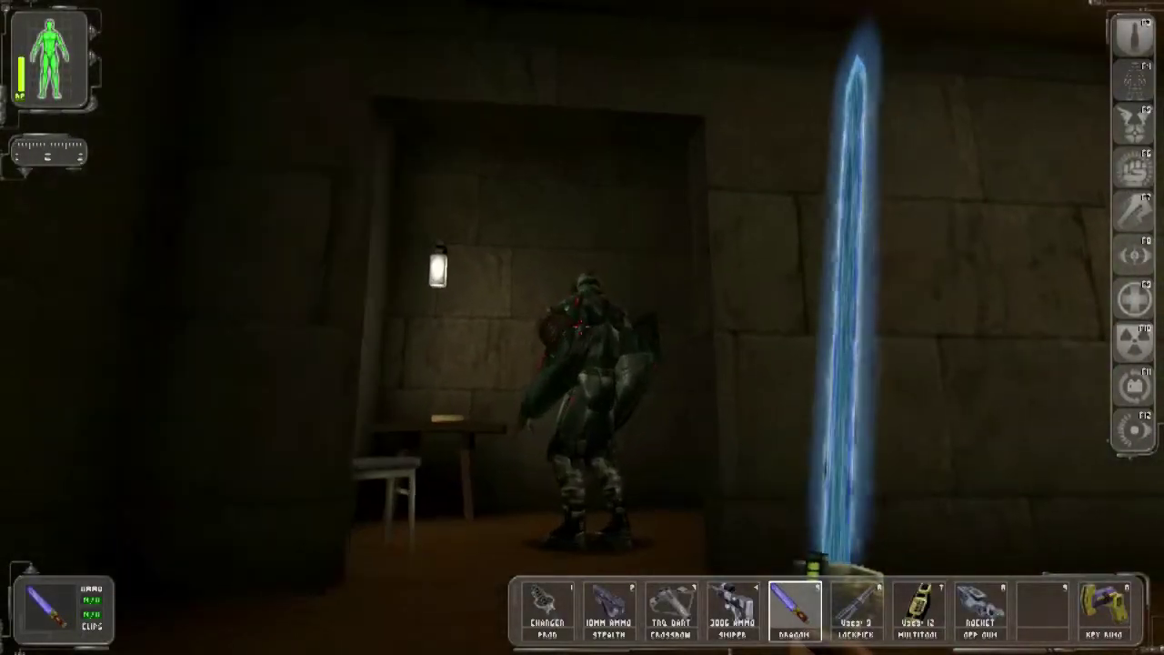
mouse_move(582, 328)
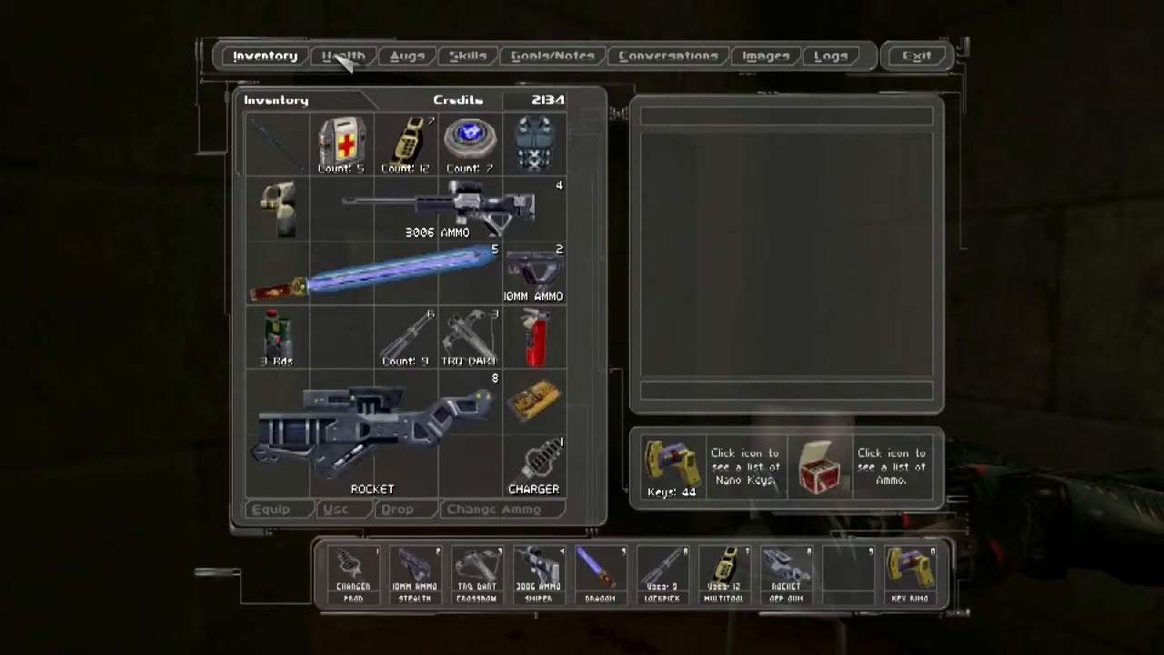
Review the Skills and Goals/Notes screens, then return to play to collect the recoil mod.
left_click(473, 54)
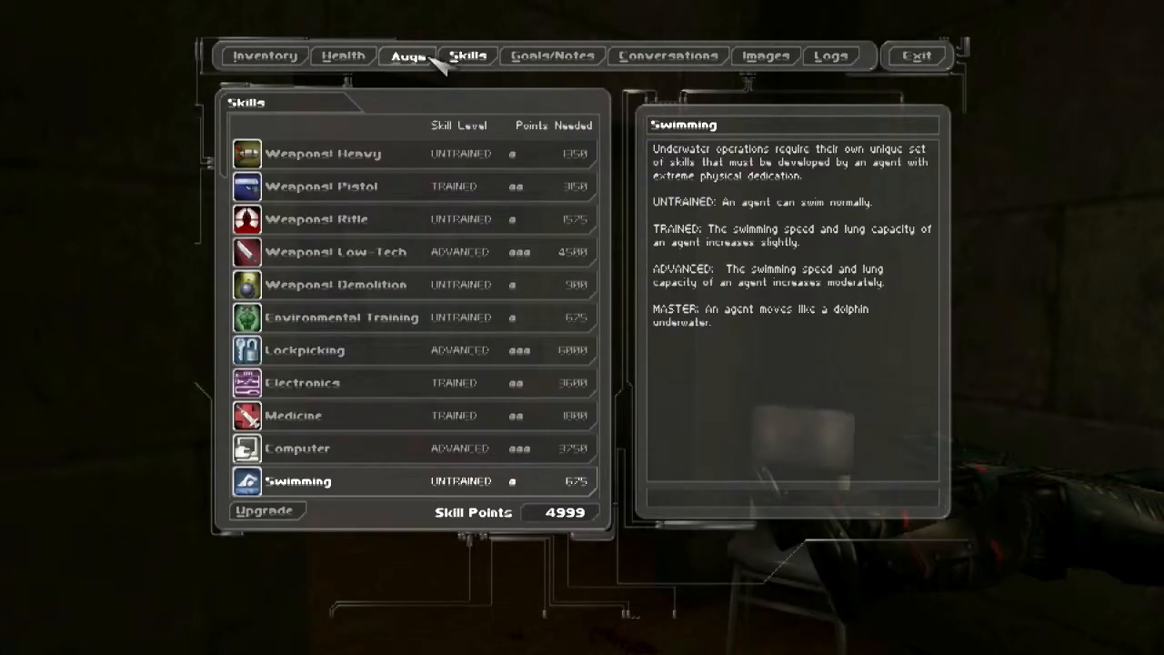
left_click(552, 55)
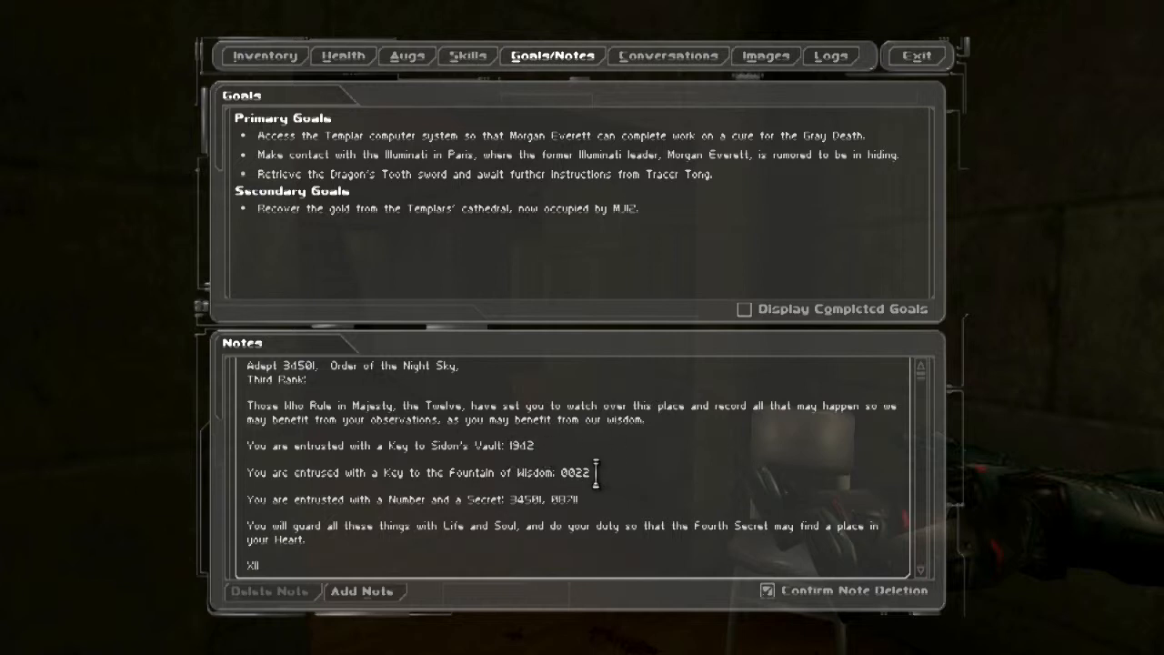
left_click(264, 56)
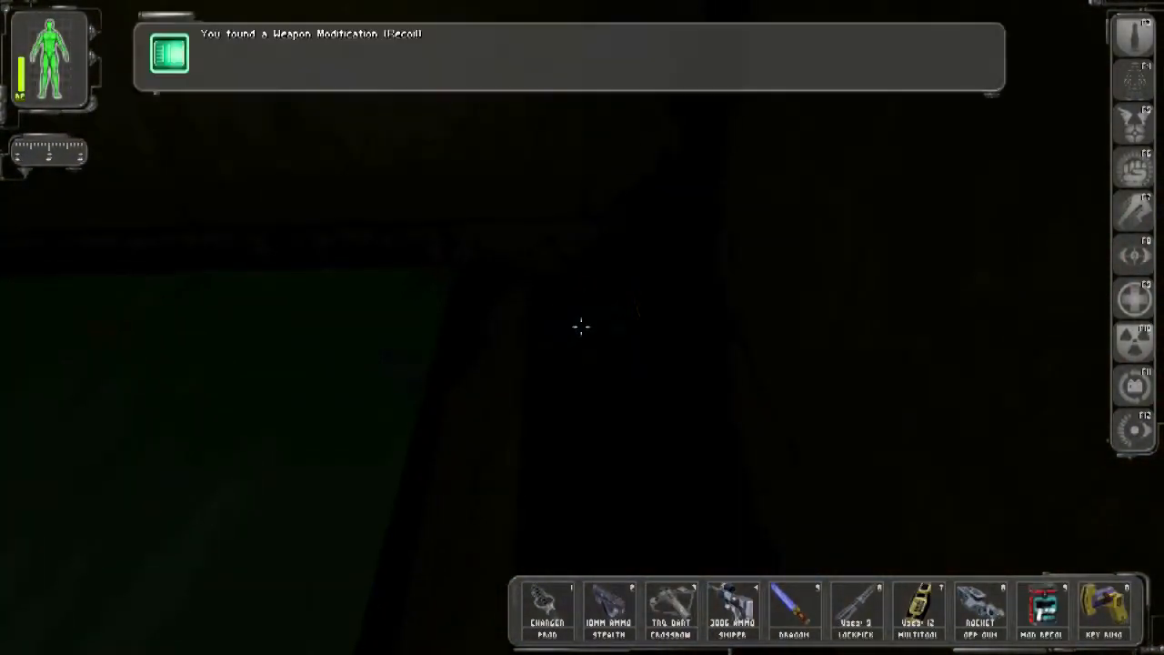
Apply the Recoil modification to the Sniper Rifle in the inventory and resume play.
key("i")
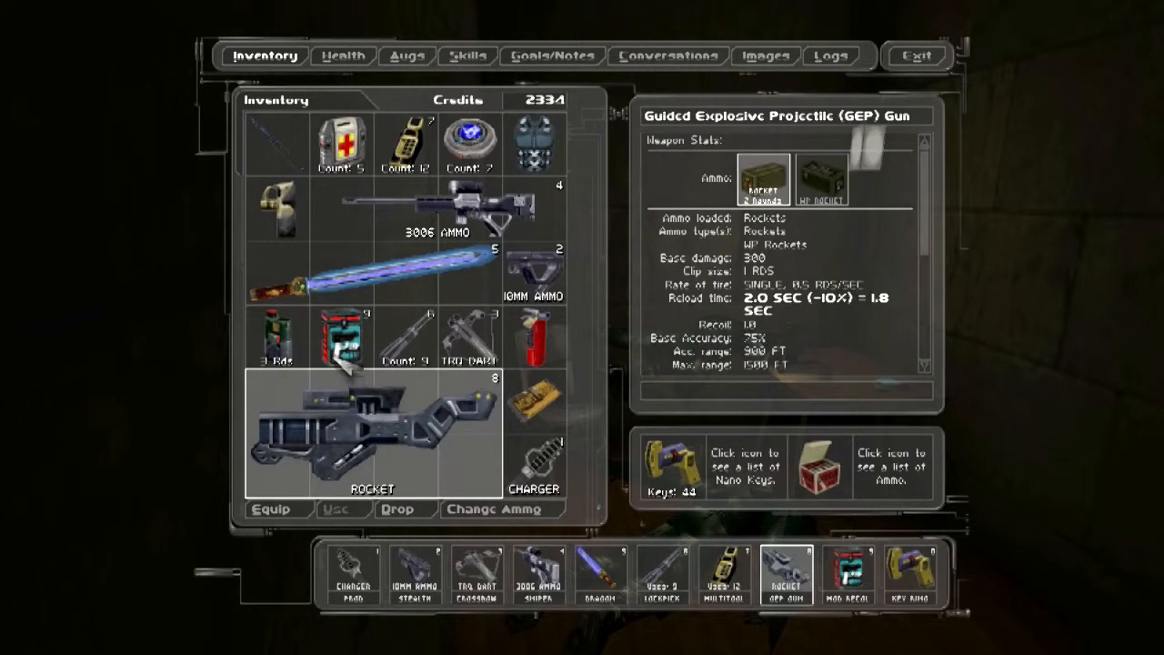
left_click(446, 211)
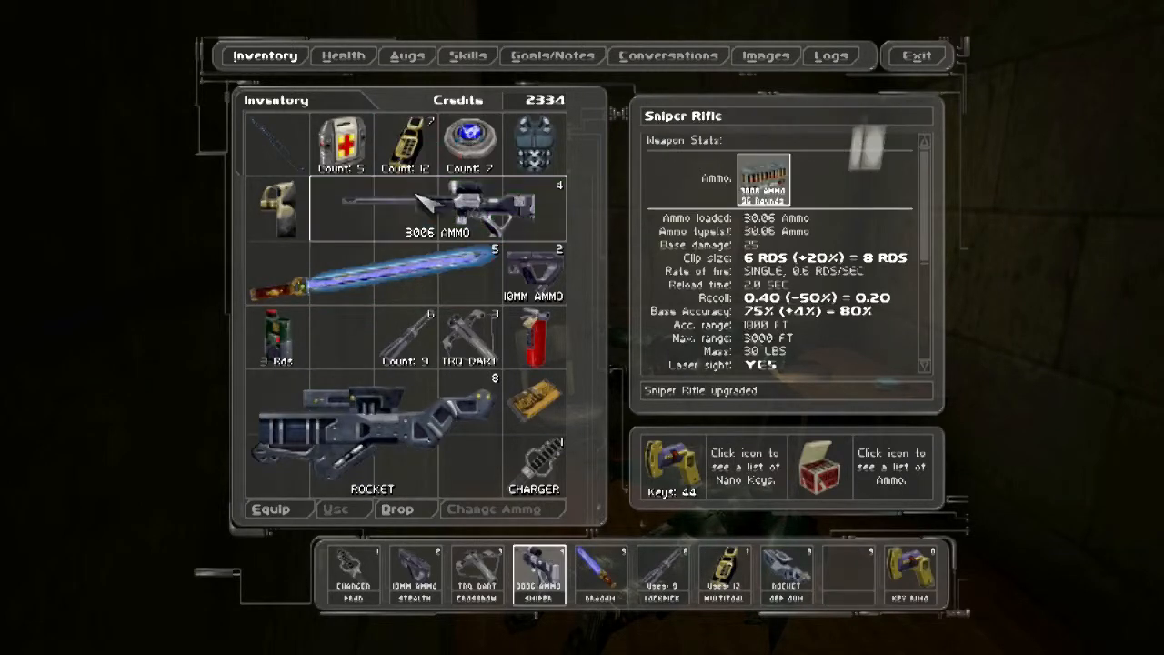
left_click(916, 55)
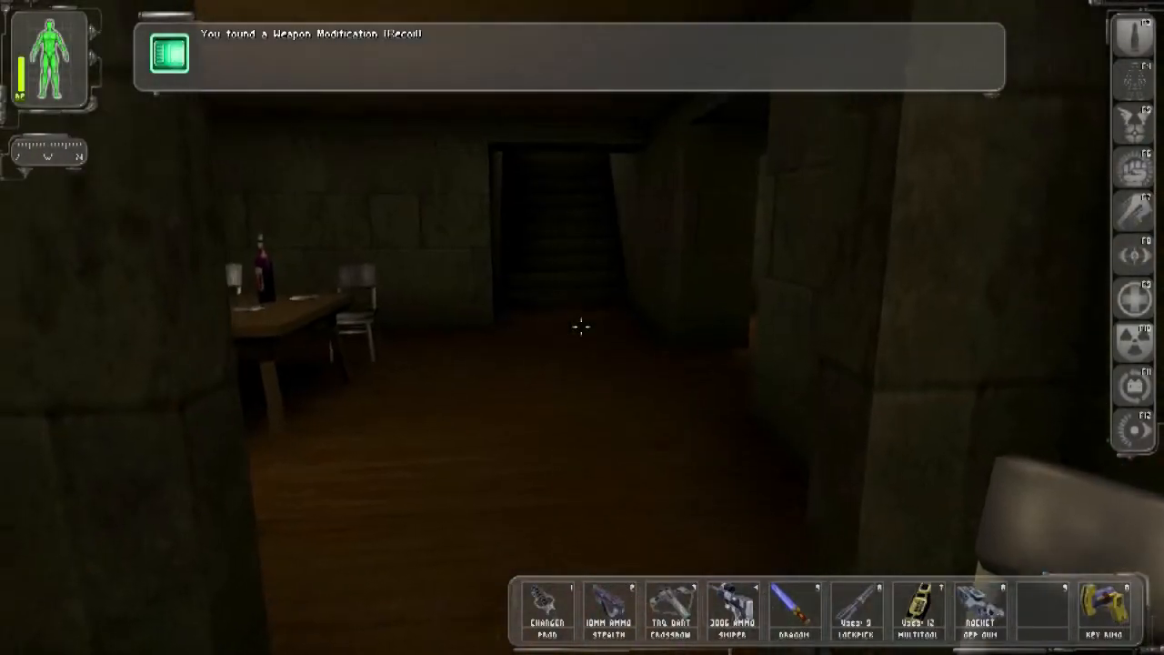
mouse_move(582, 327)
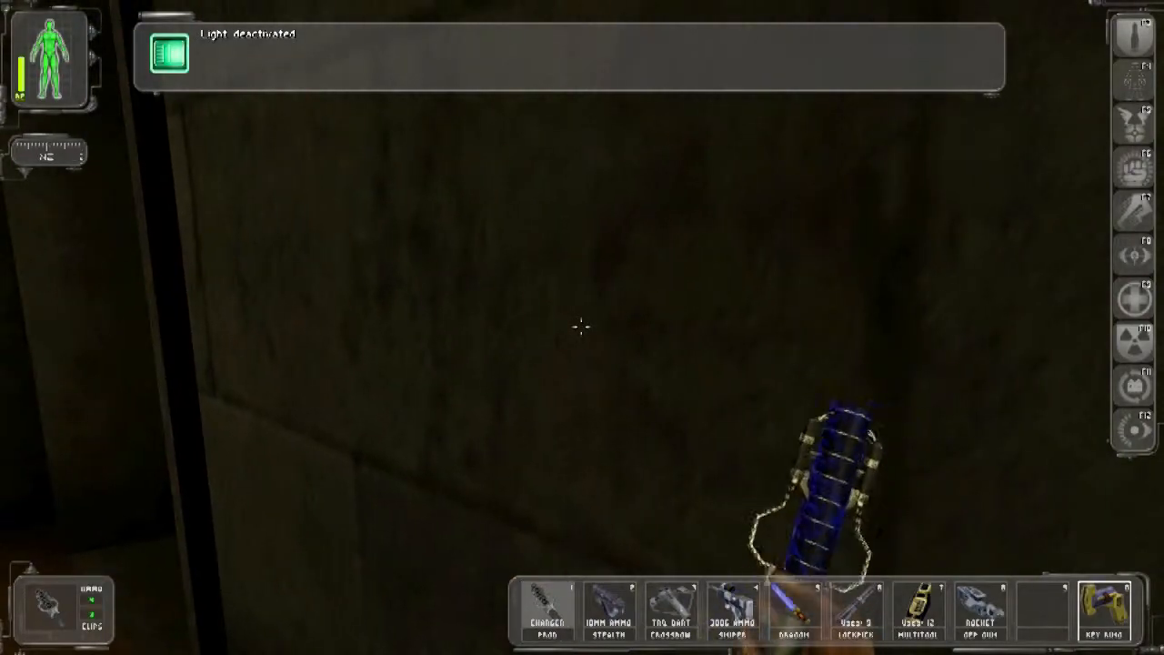
Walk down the dark staircase and through the catacomb corridors to the fire extinguisher.
left_click(582, 328)
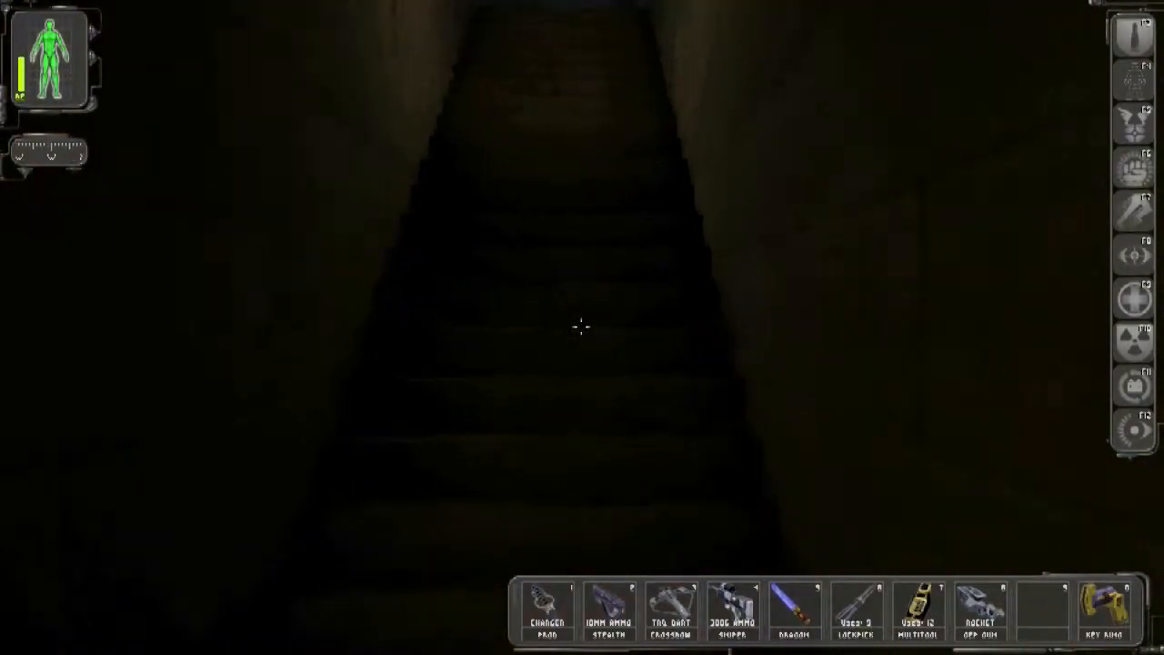
key("w")
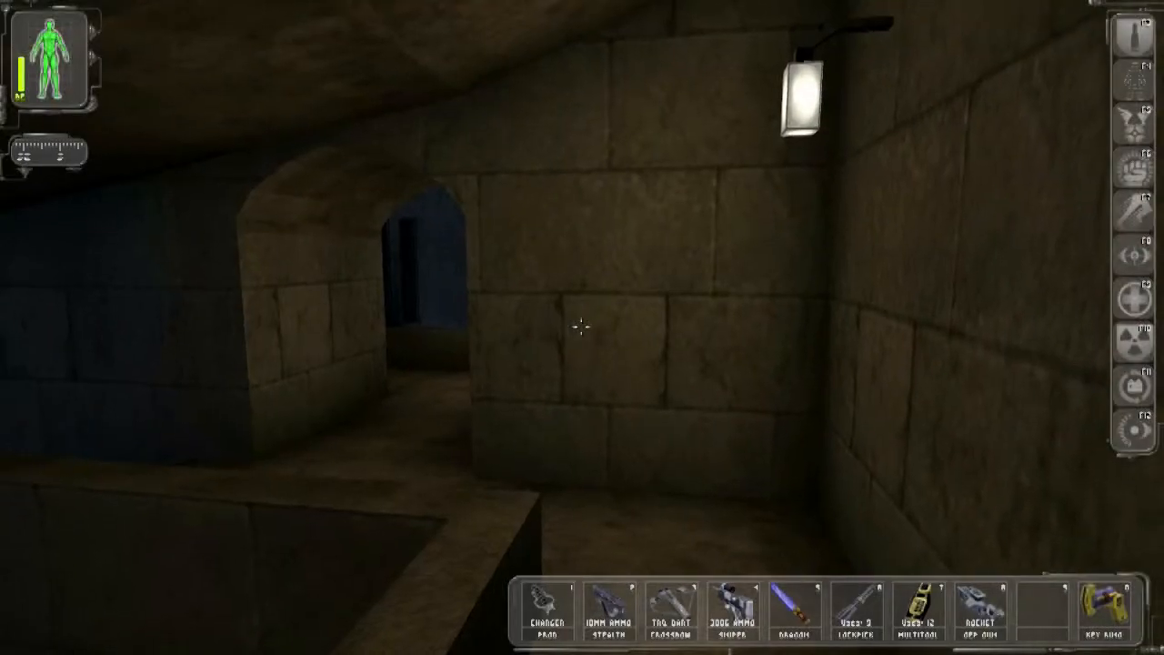
left_click(795, 617)
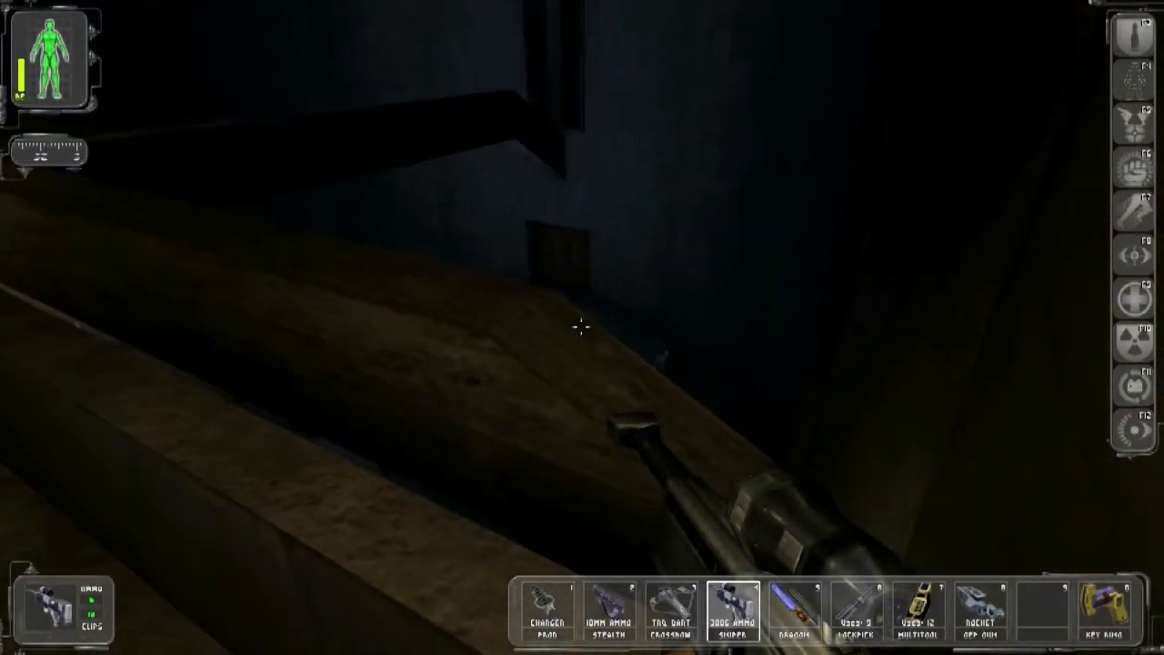
left_click(793, 611)
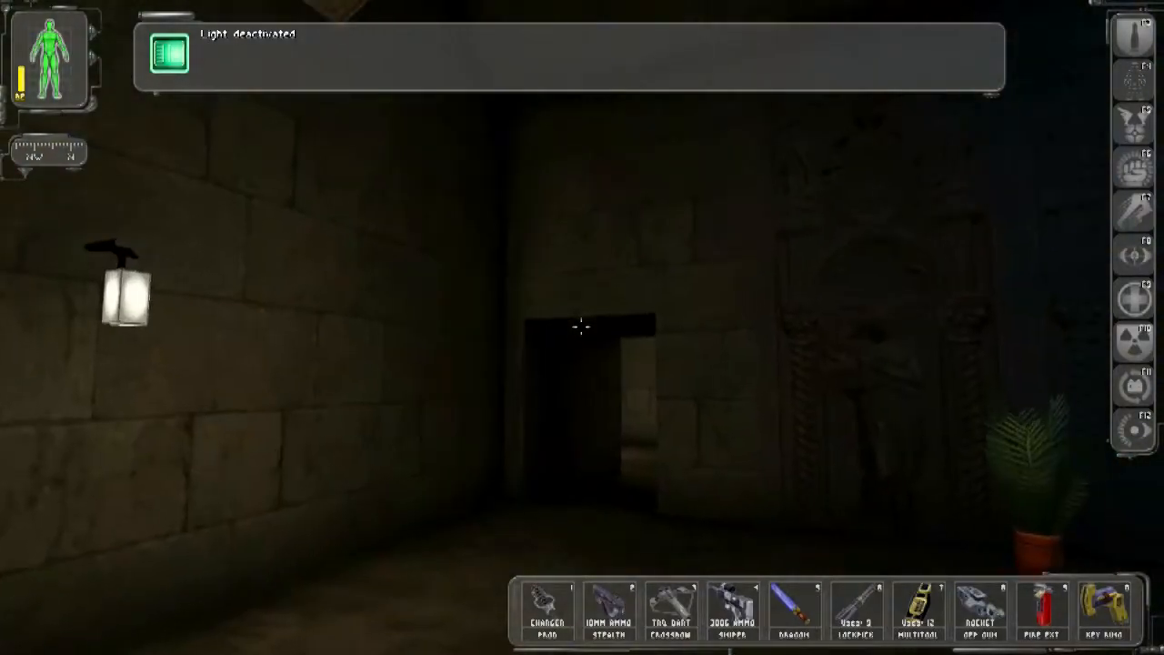
mouse_move(582, 327)
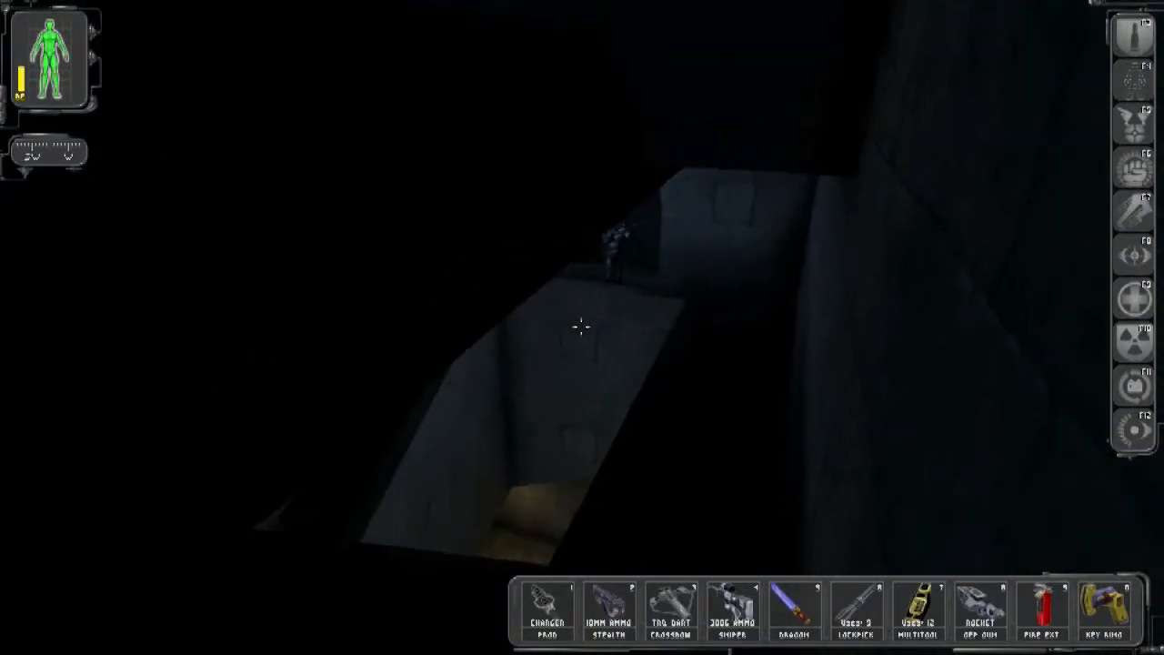
Cross the dark shaft and follow the stone ledge toward the arched doorway.
left_click(680, 617)
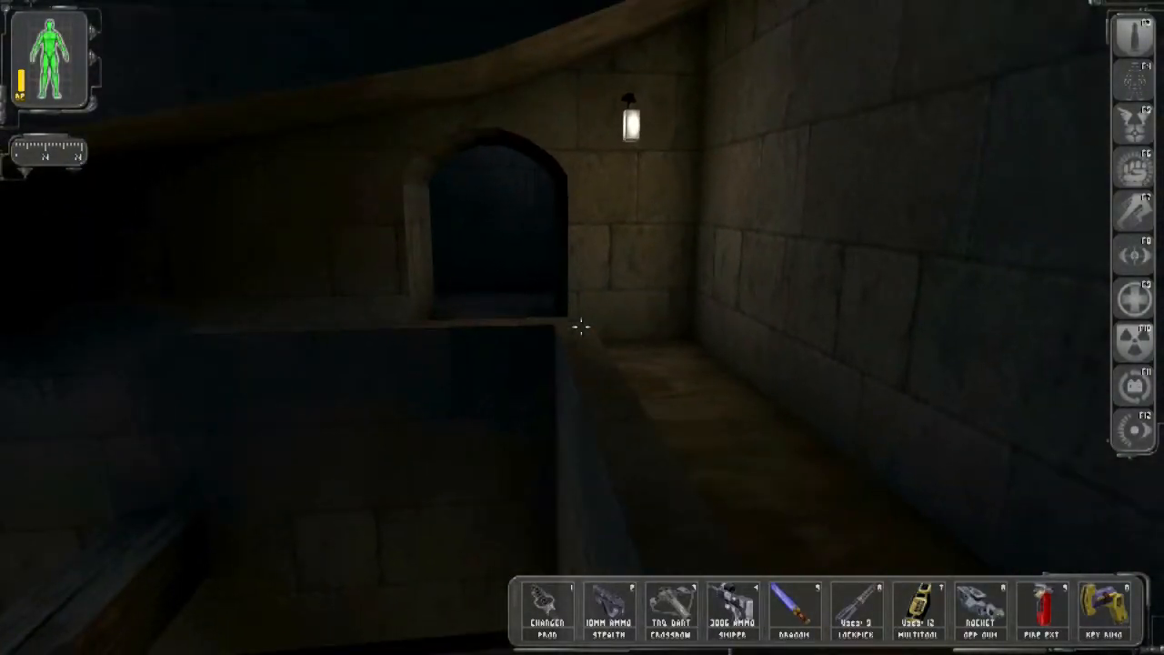
mouse_move(582, 327)
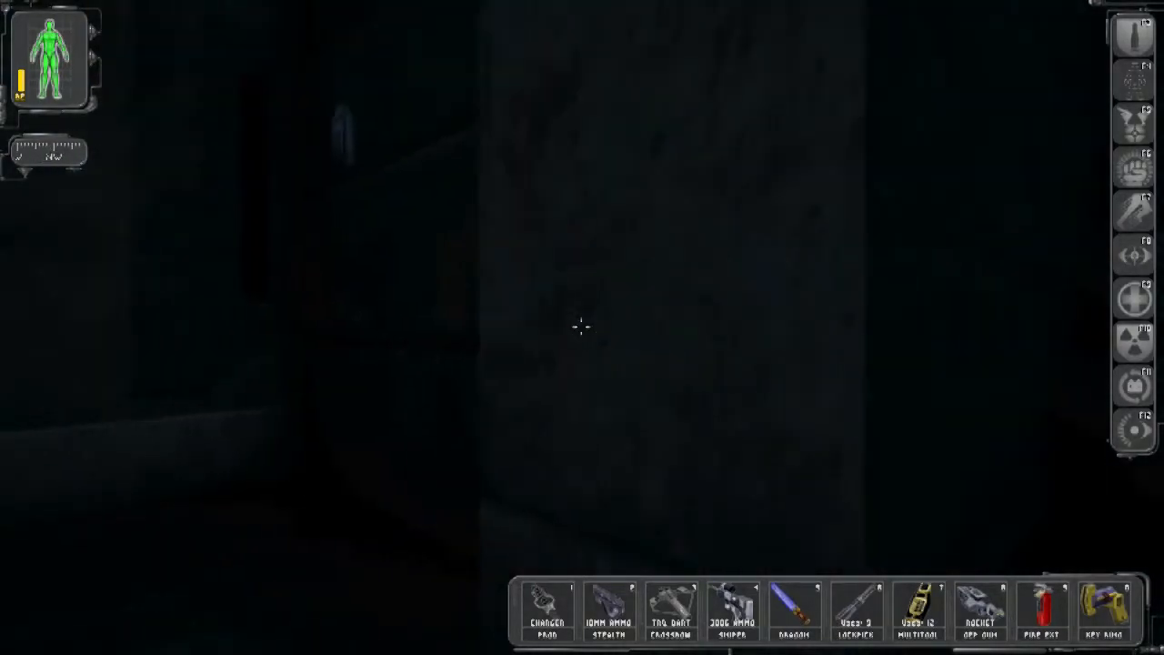
mouse_move(582, 327)
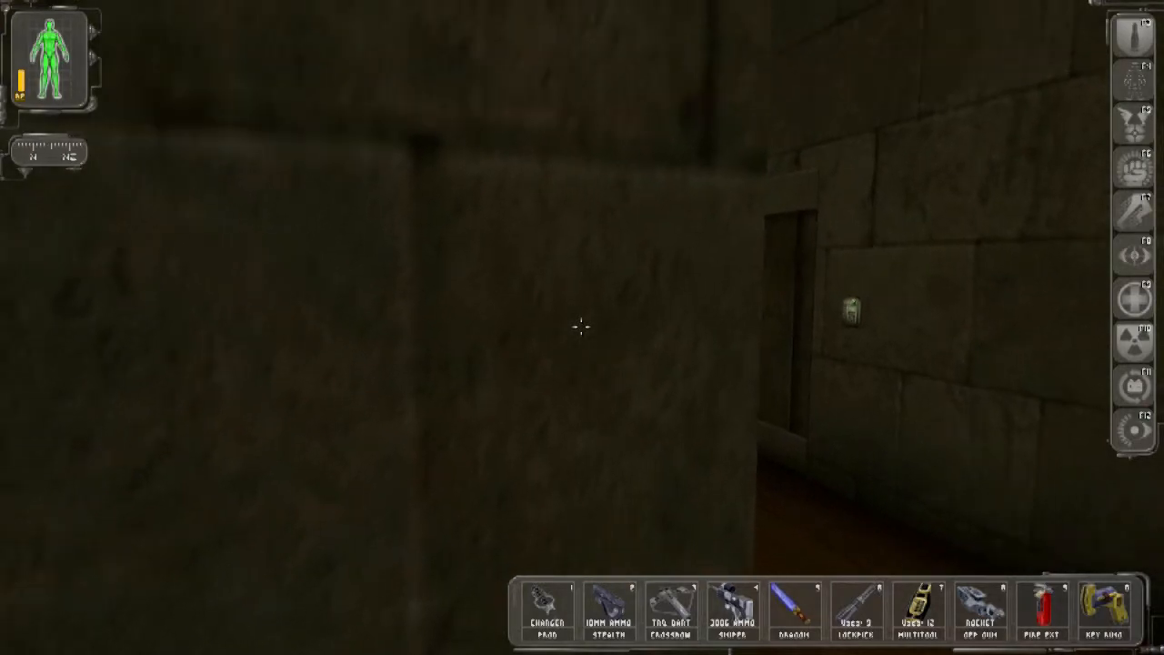
mouse_move(579, 327)
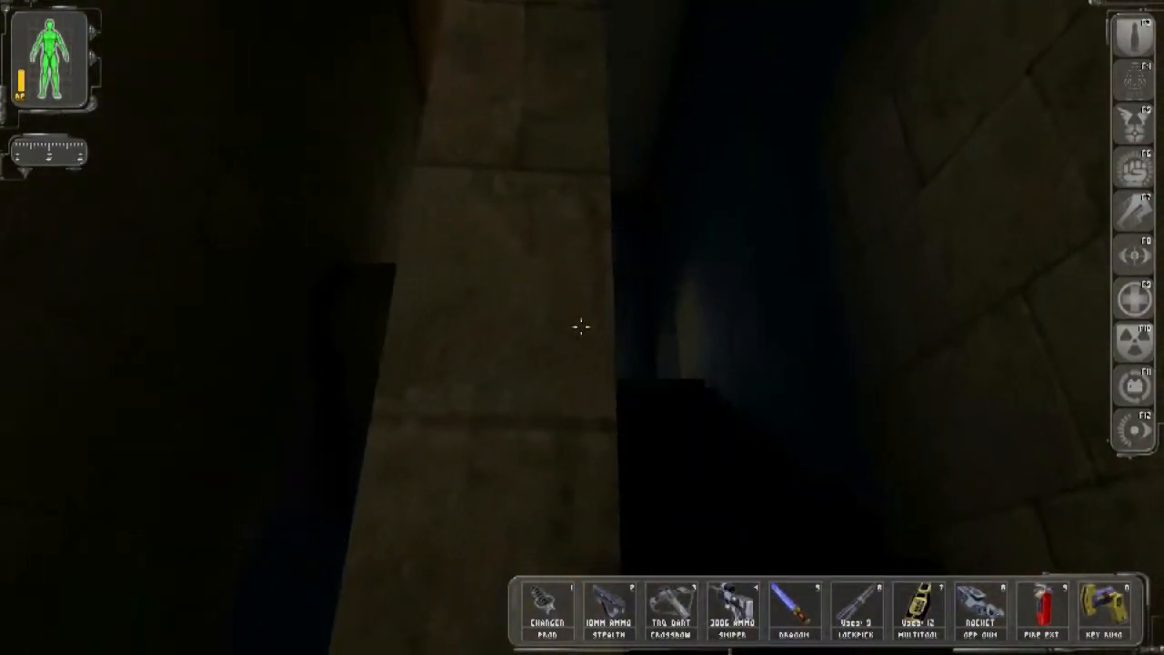
Advance down the dark corridor and fire the GEP gun at the guard.
left_click(680, 615)
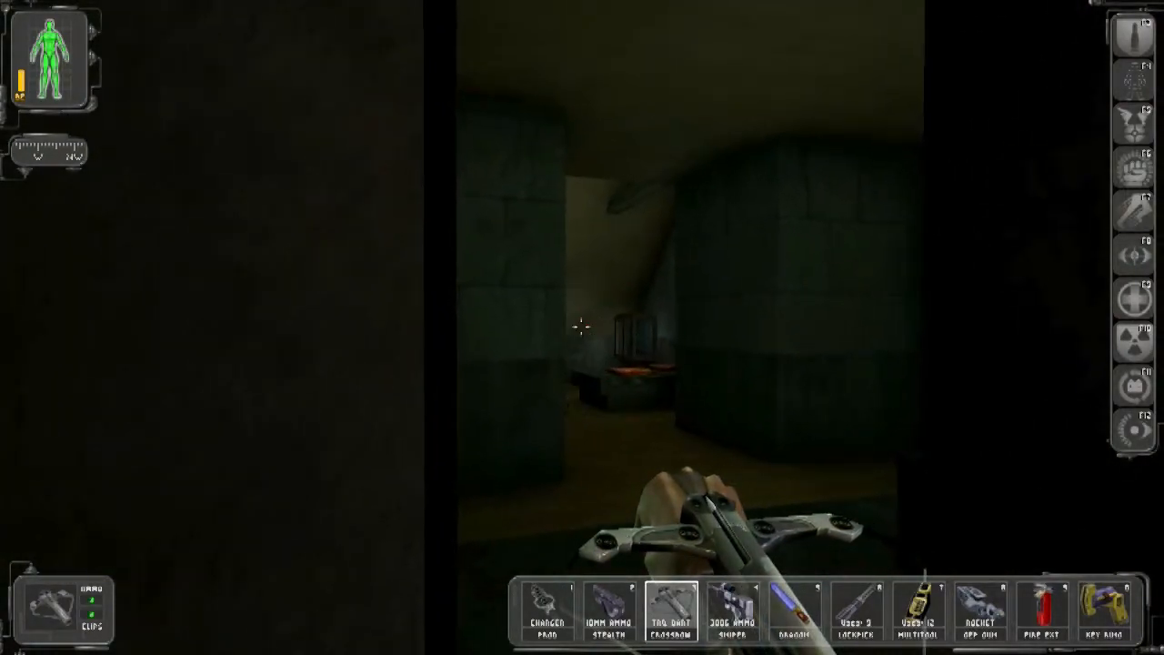
left_click(794, 618)
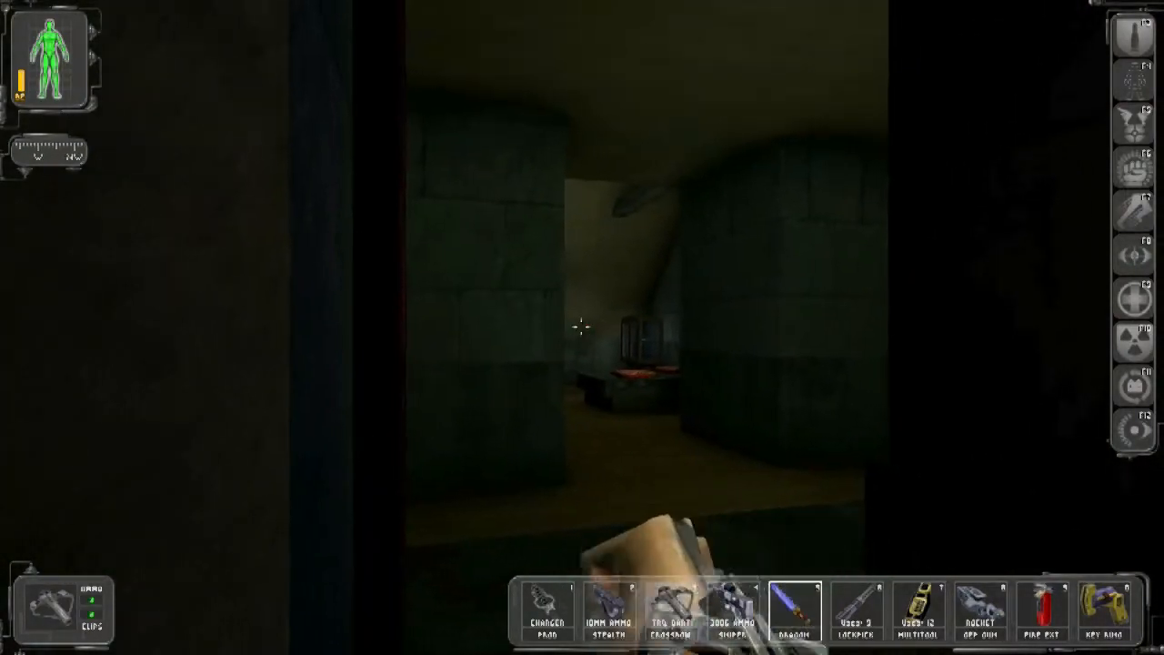
left_click(982, 610)
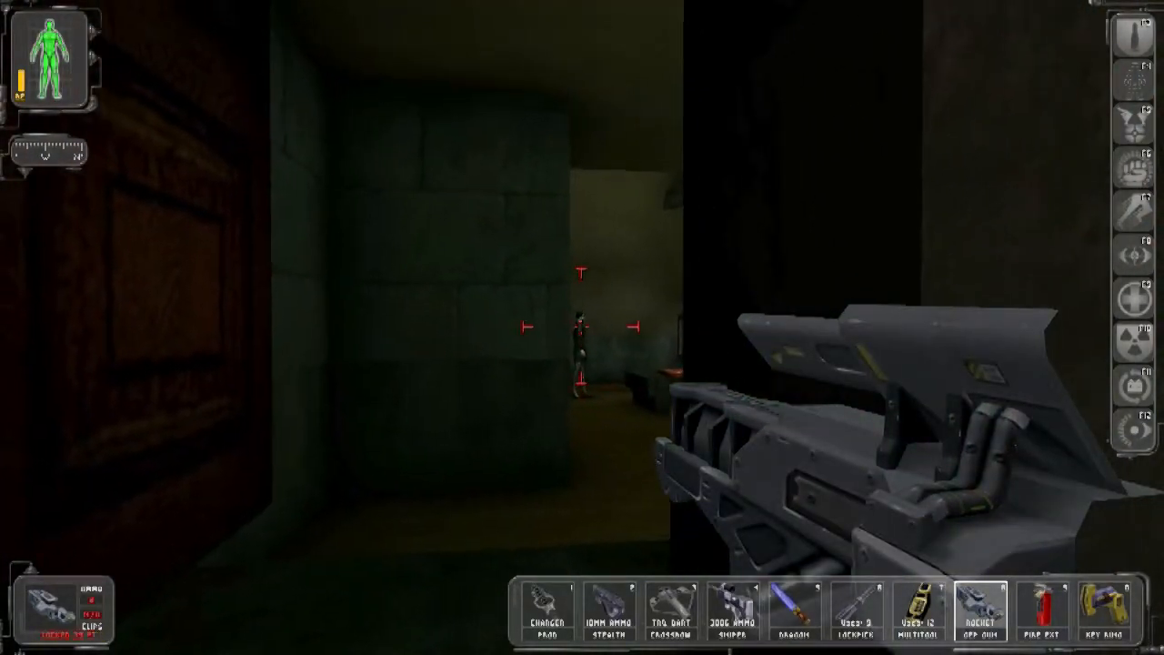
left_click(578, 327)
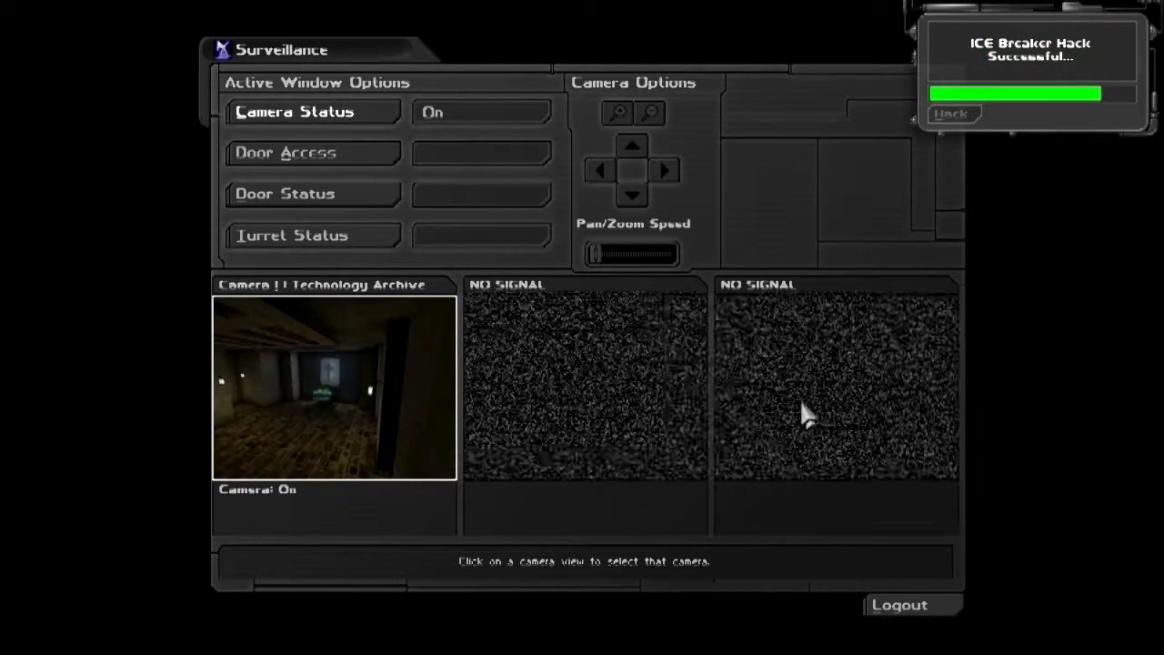
Switch the Technology Archive camera status to Off and log out of the security computer.
left_click(480, 111)
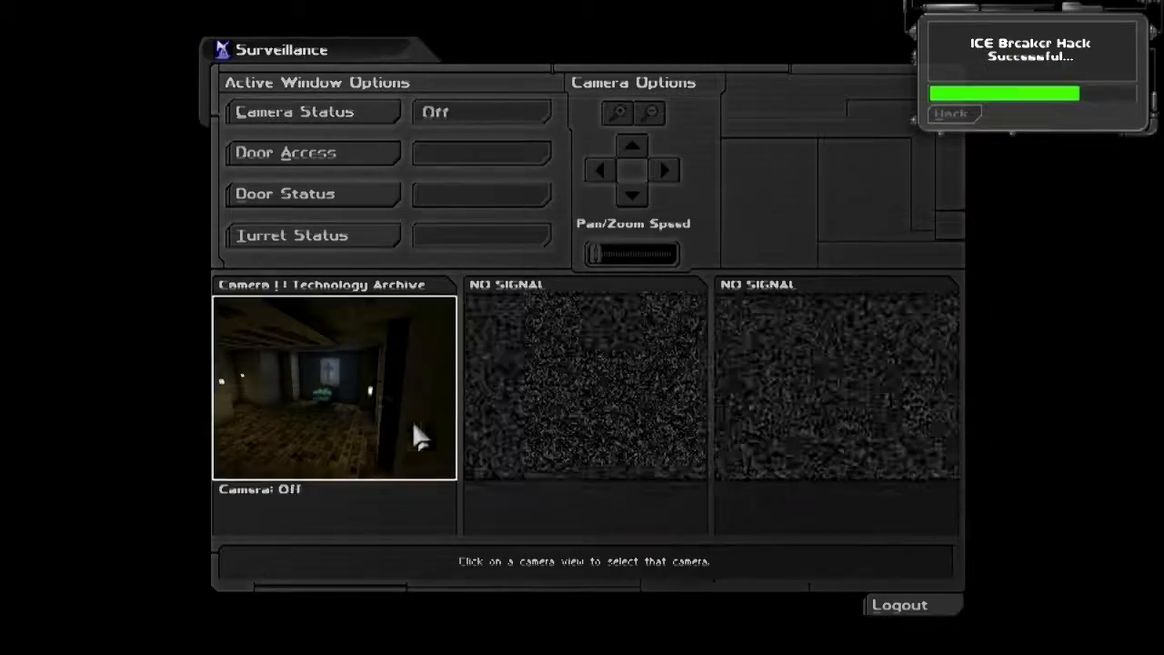
mouse_move(877, 622)
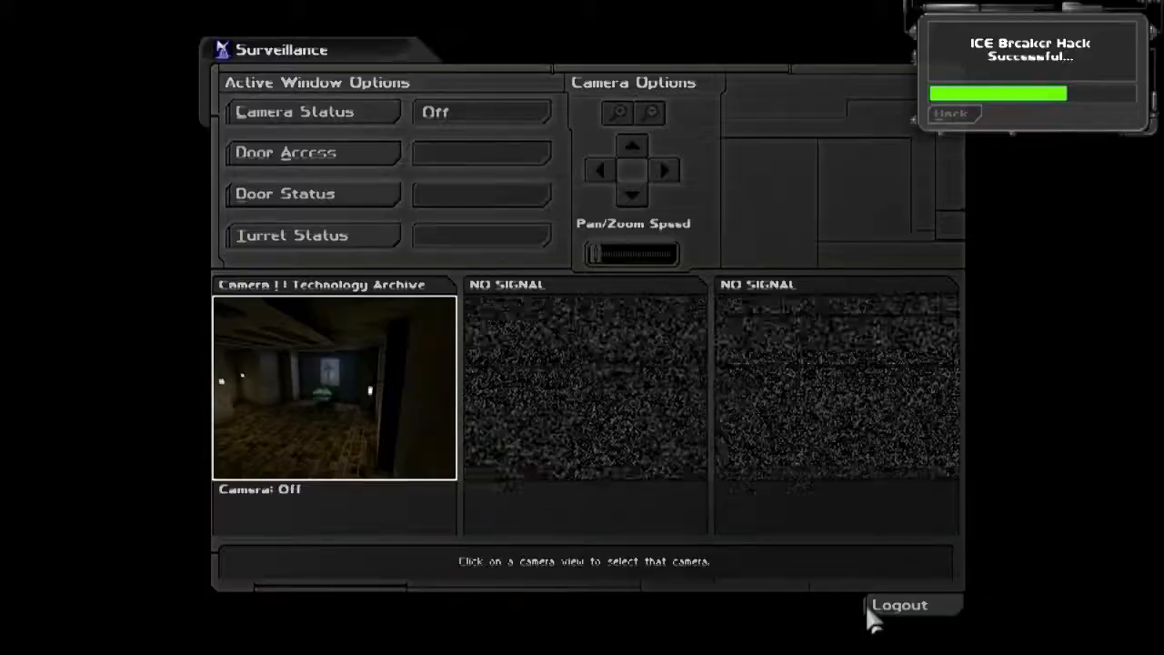
left_click(900, 605)
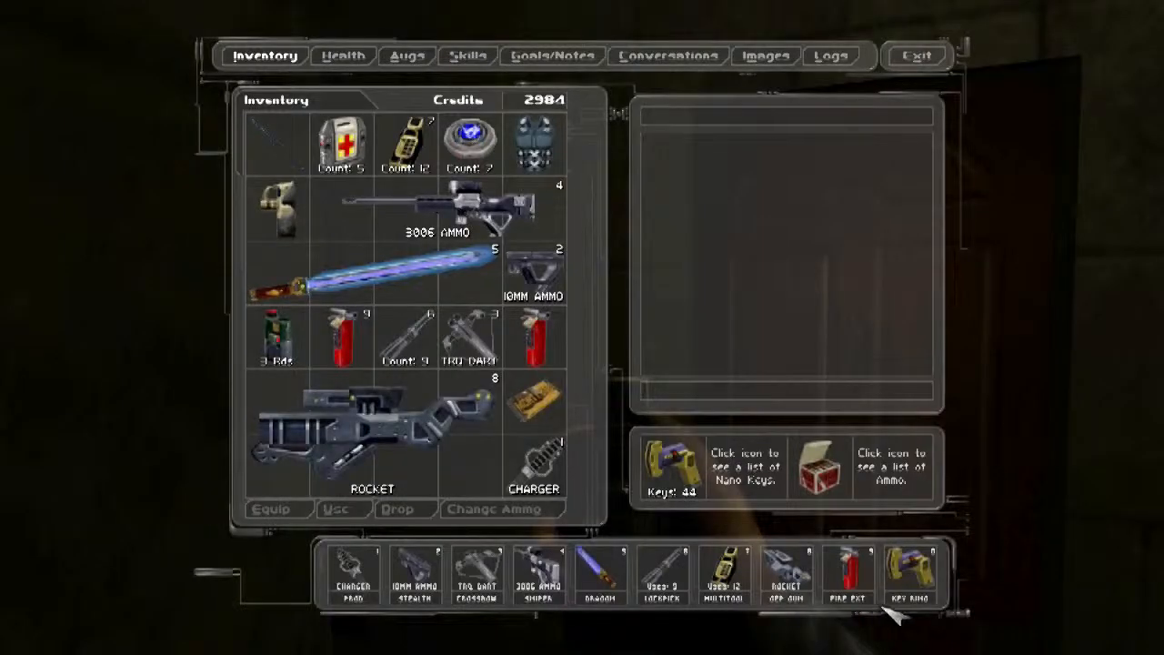
Inspect the GEP gun, PS20 and candy bar details in the inventory, then return to play.
left_click(367, 442)
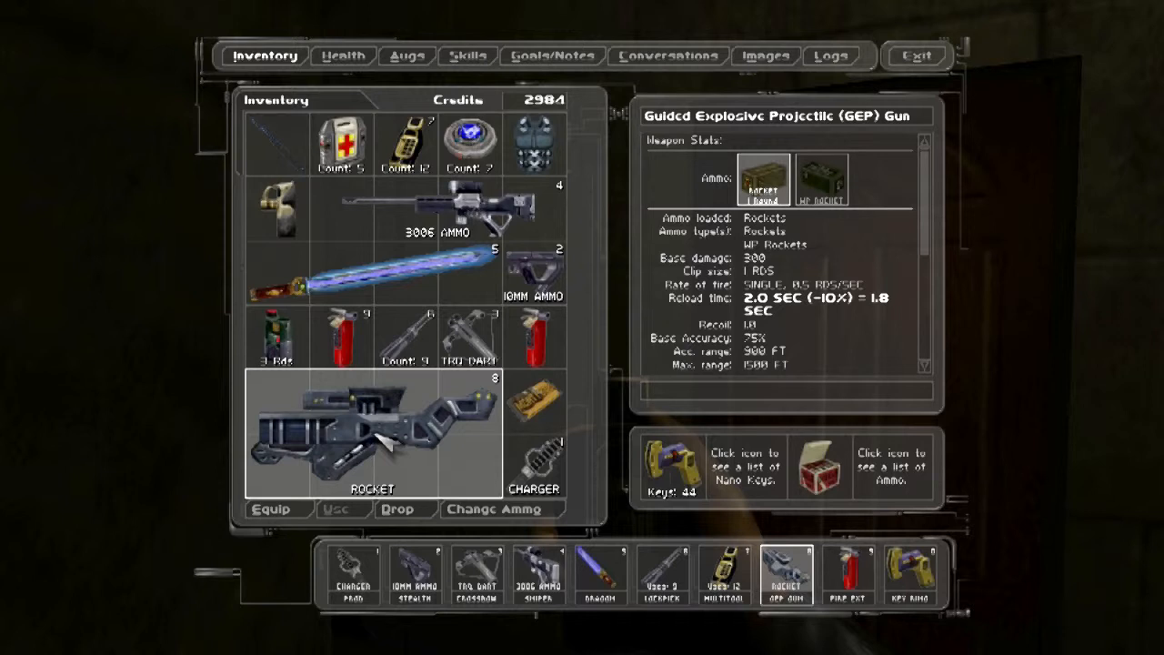
left_click(276, 209)
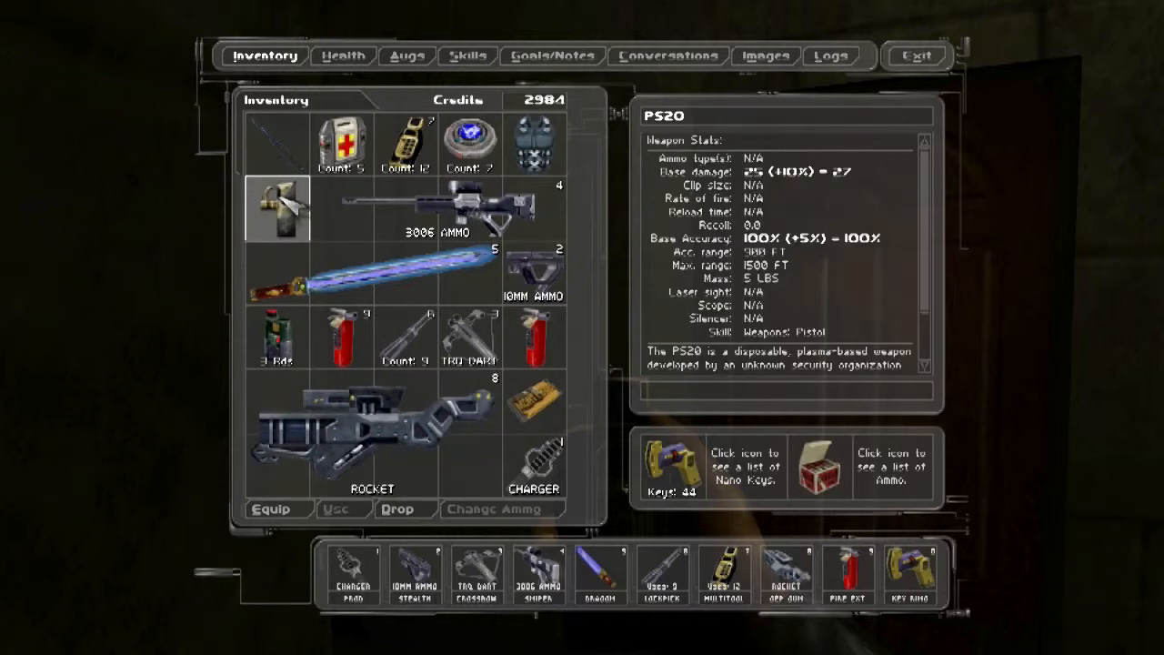
left_click(368, 446)
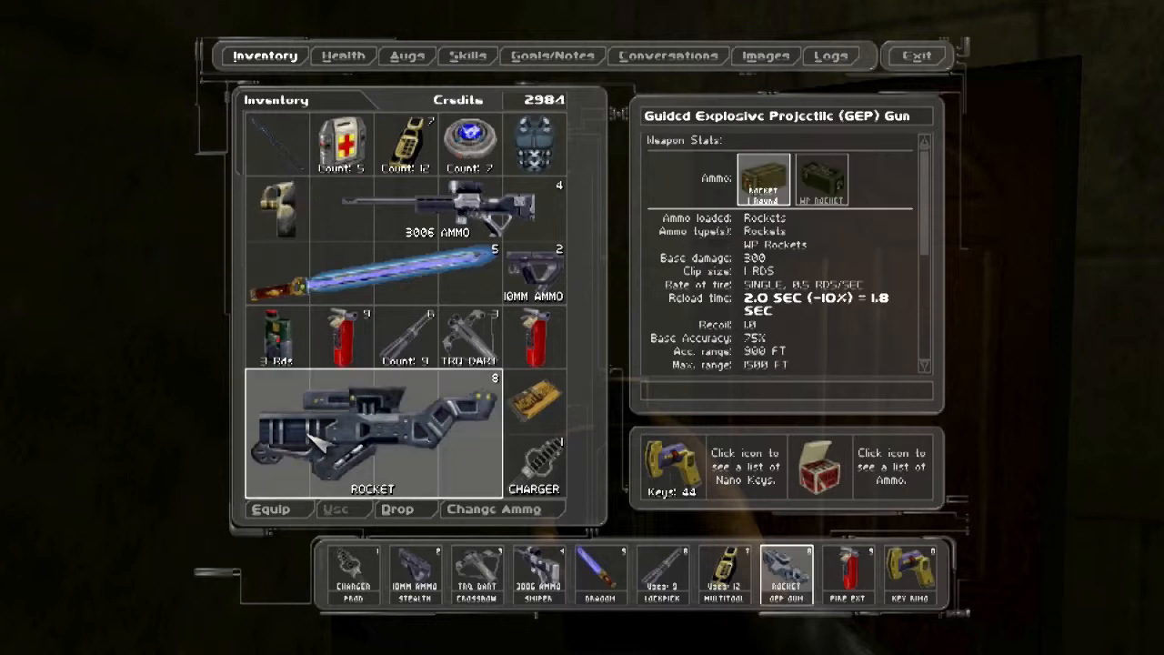
left_click(534, 404)
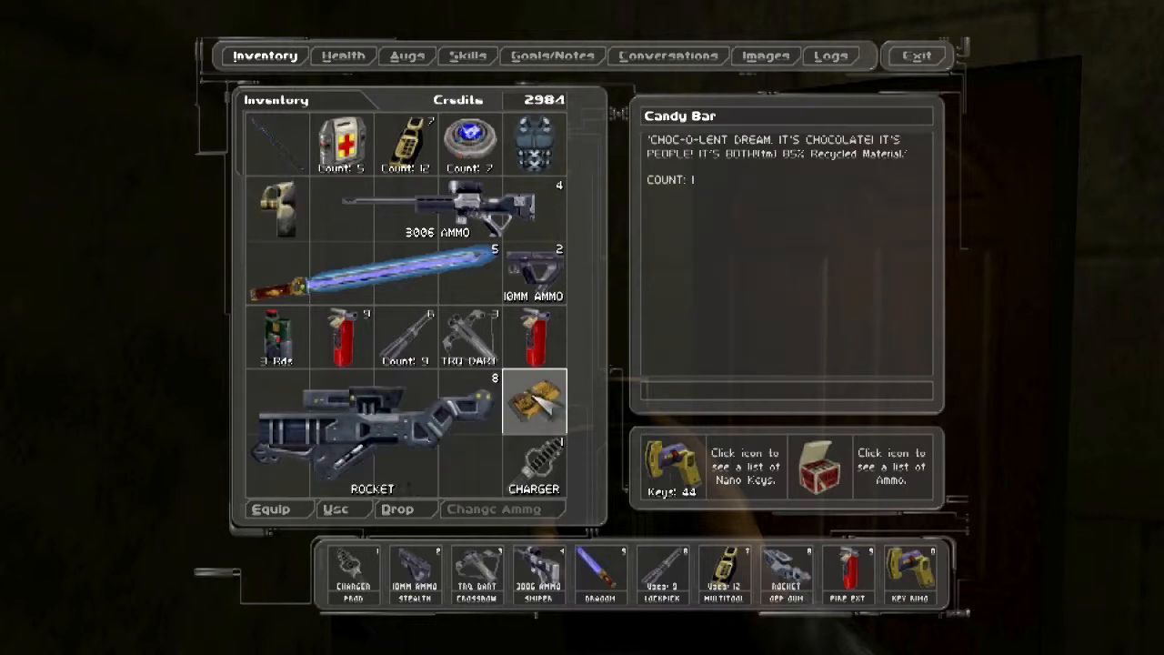
left_click(338, 509)
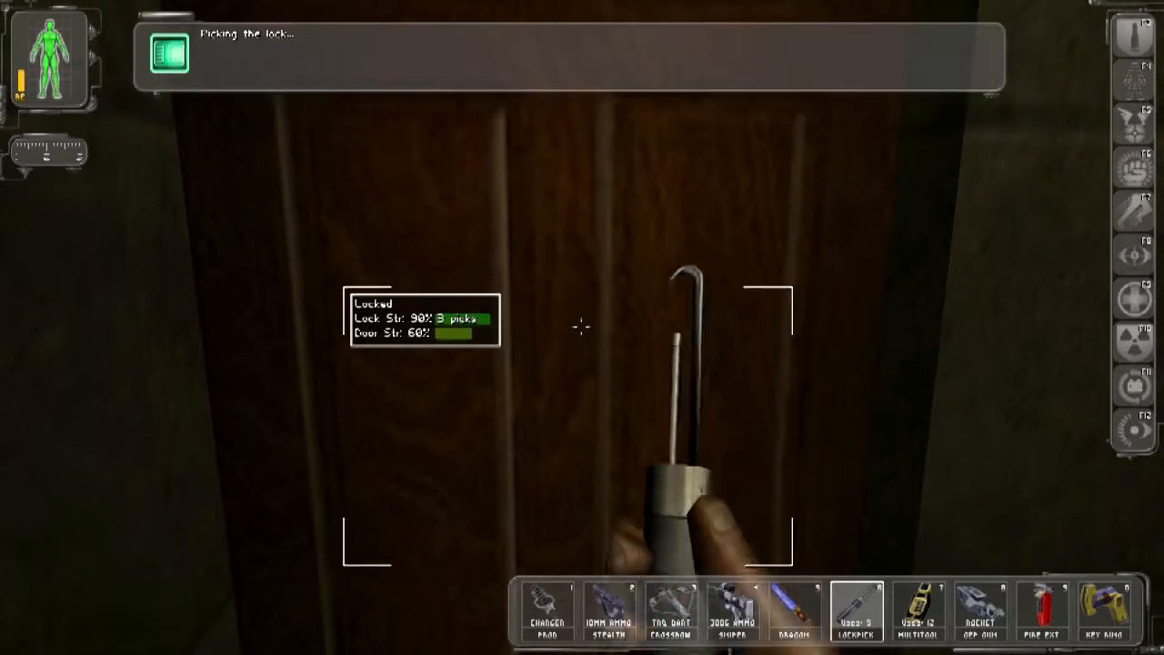
Use lockpicks repeatedly on the wooden door until its lock strength reaches zero.
left_click(582, 327)
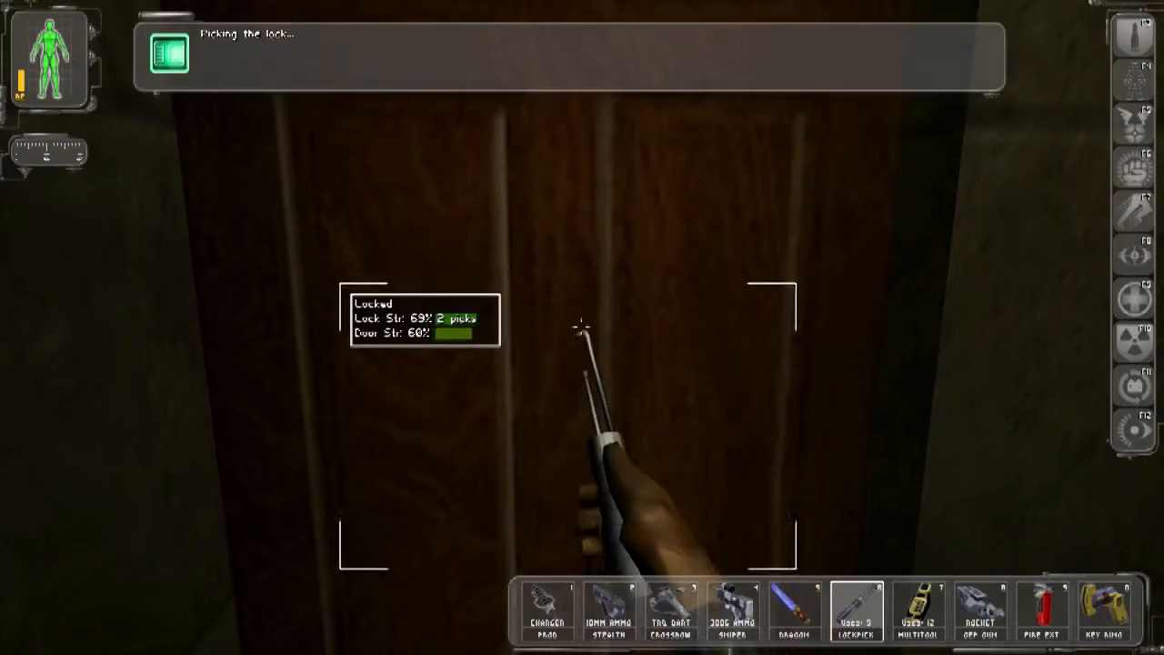
left_click(582, 328)
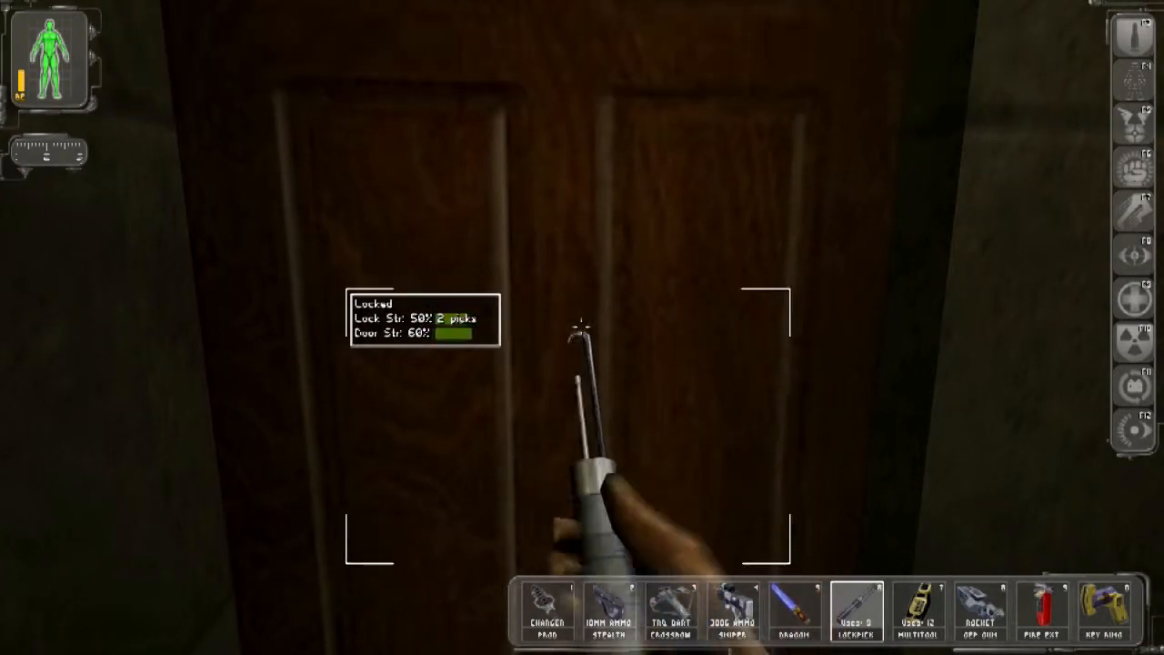
left_click(582, 327)
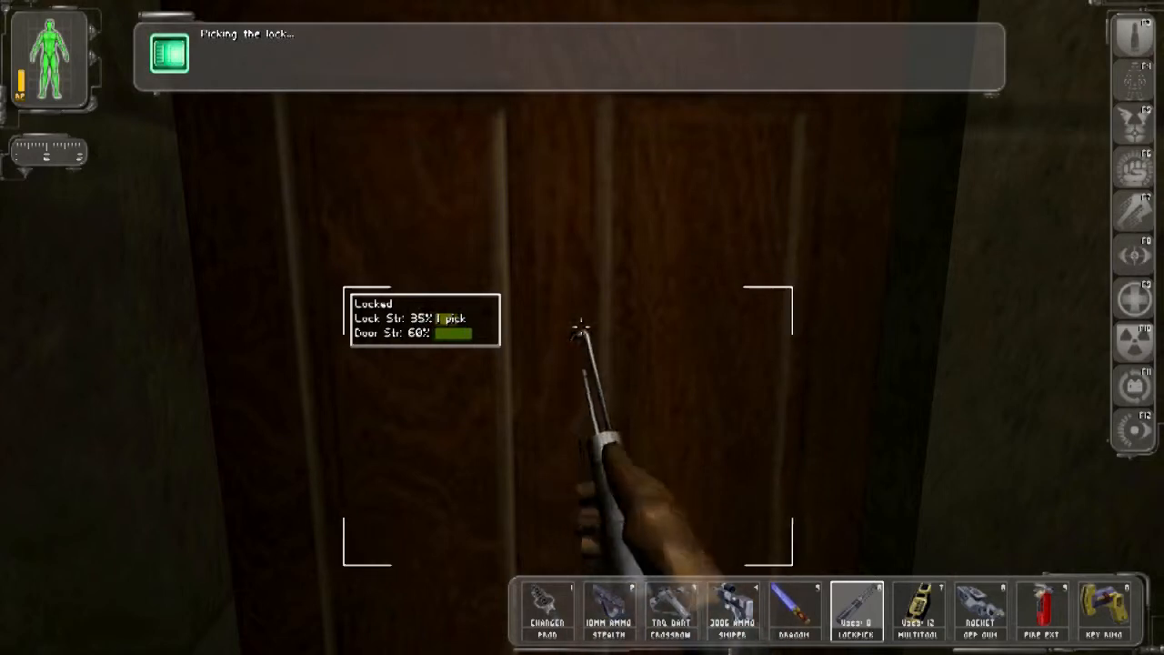
left_click(582, 328)
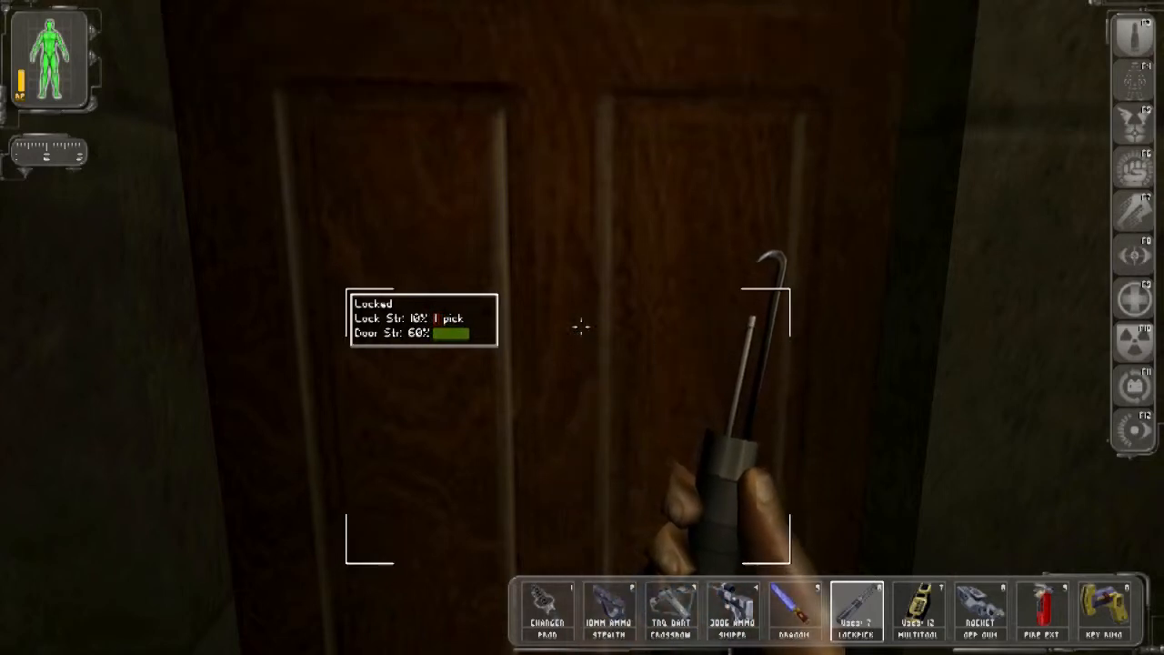
left_click(582, 327)
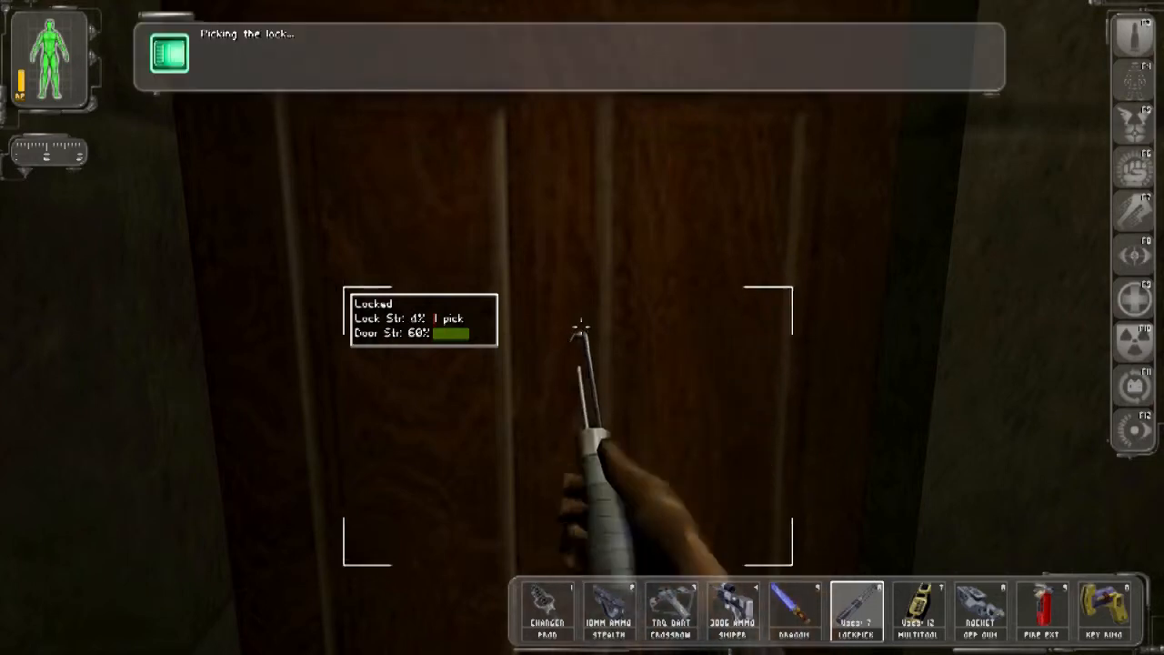
left_click(582, 327)
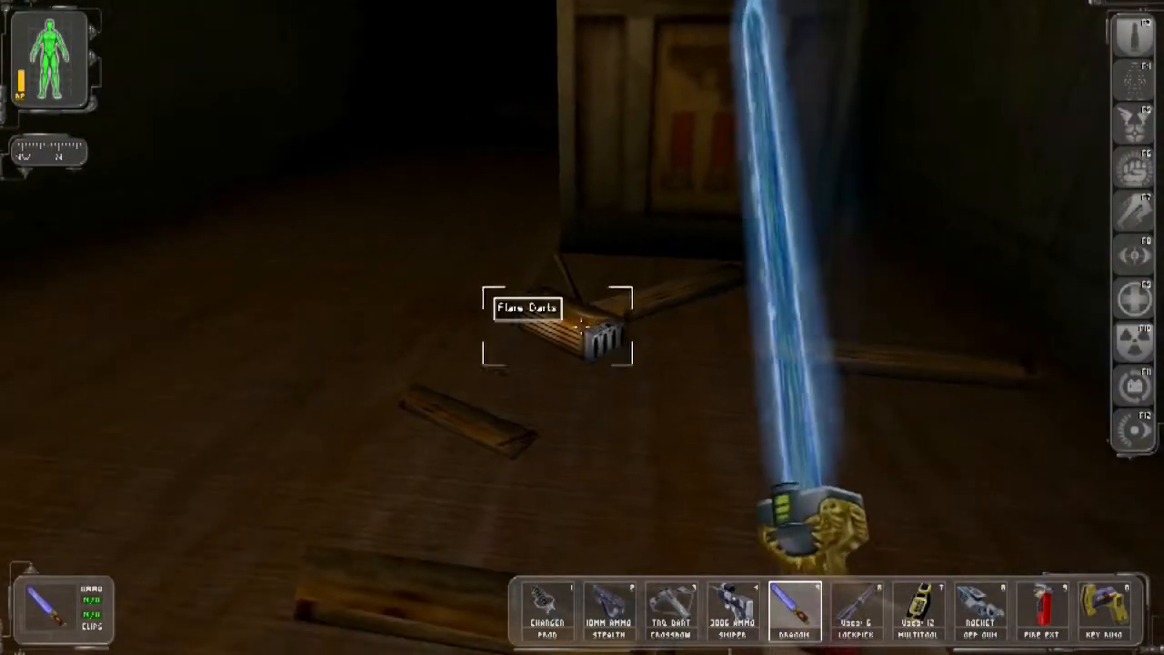
Pick up the flare darts, then try the lockpick on the locked door.
left_click(555, 331)
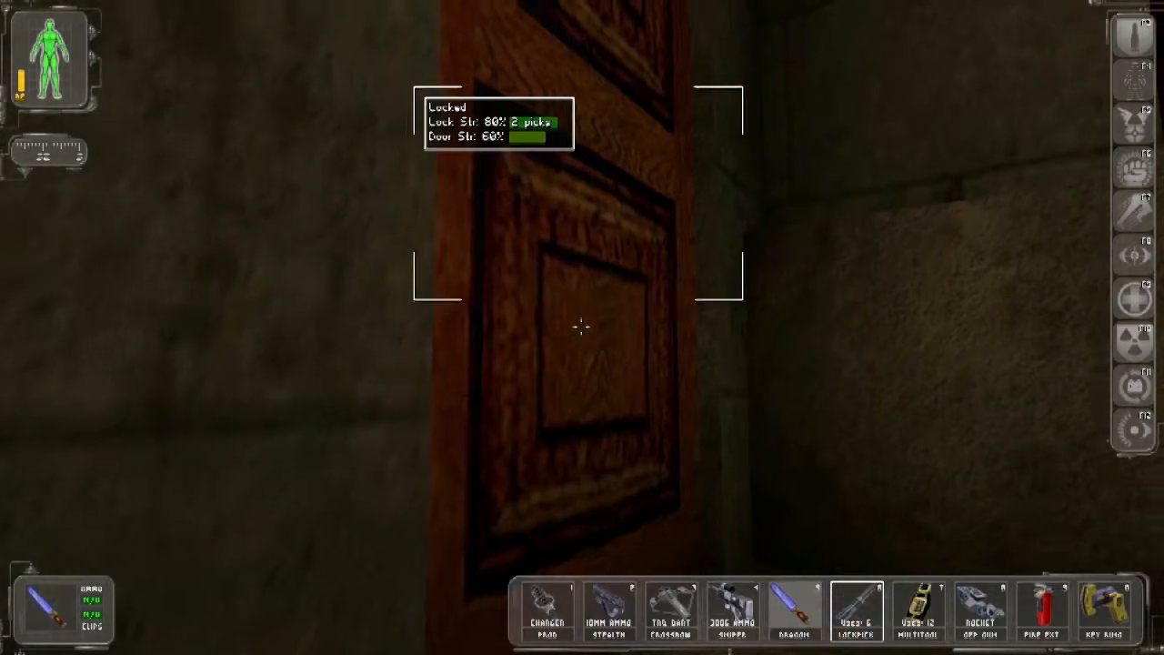
left_click(859, 618)
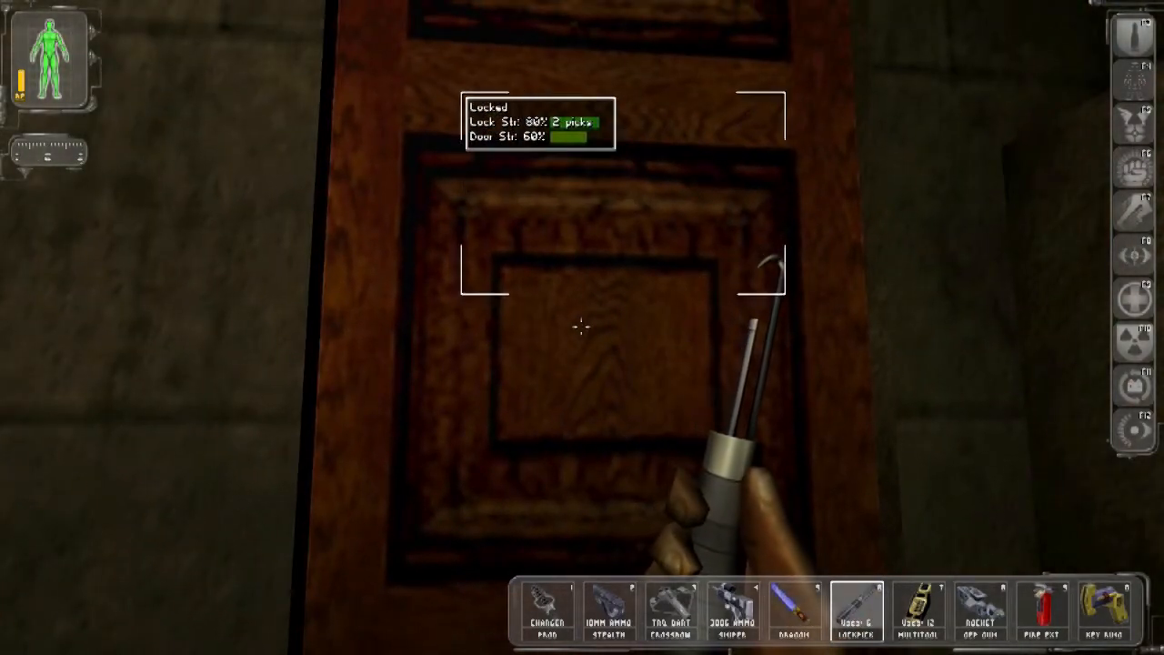
left_click(1045, 600)
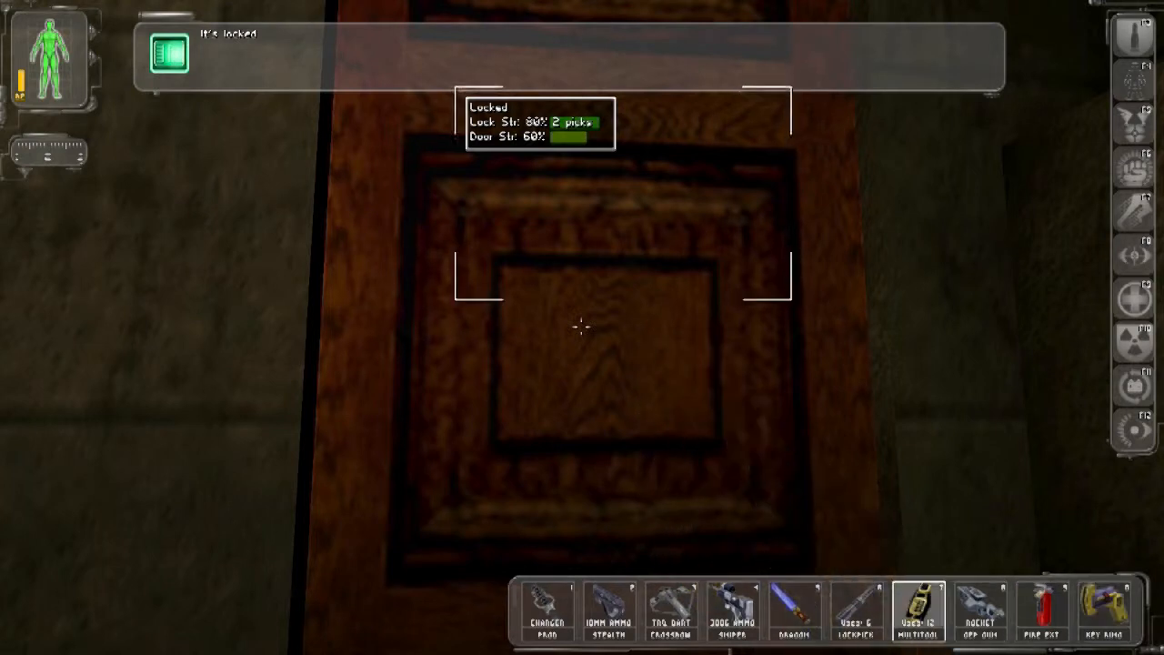
left_click(858, 609)
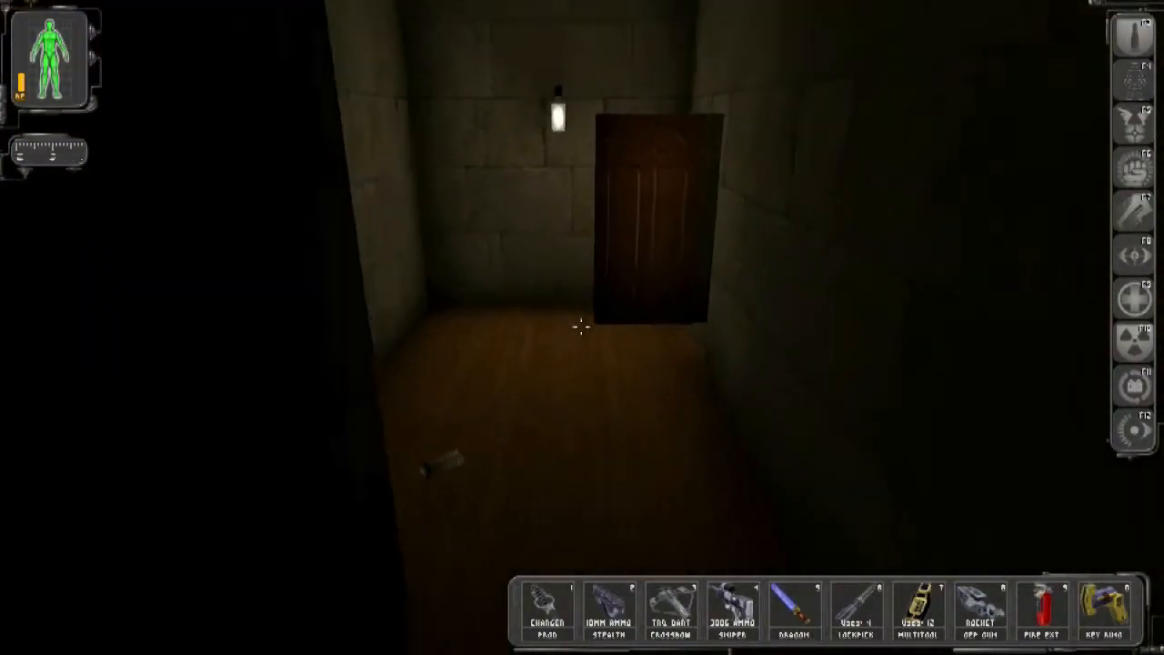
mouse_move(582, 328)
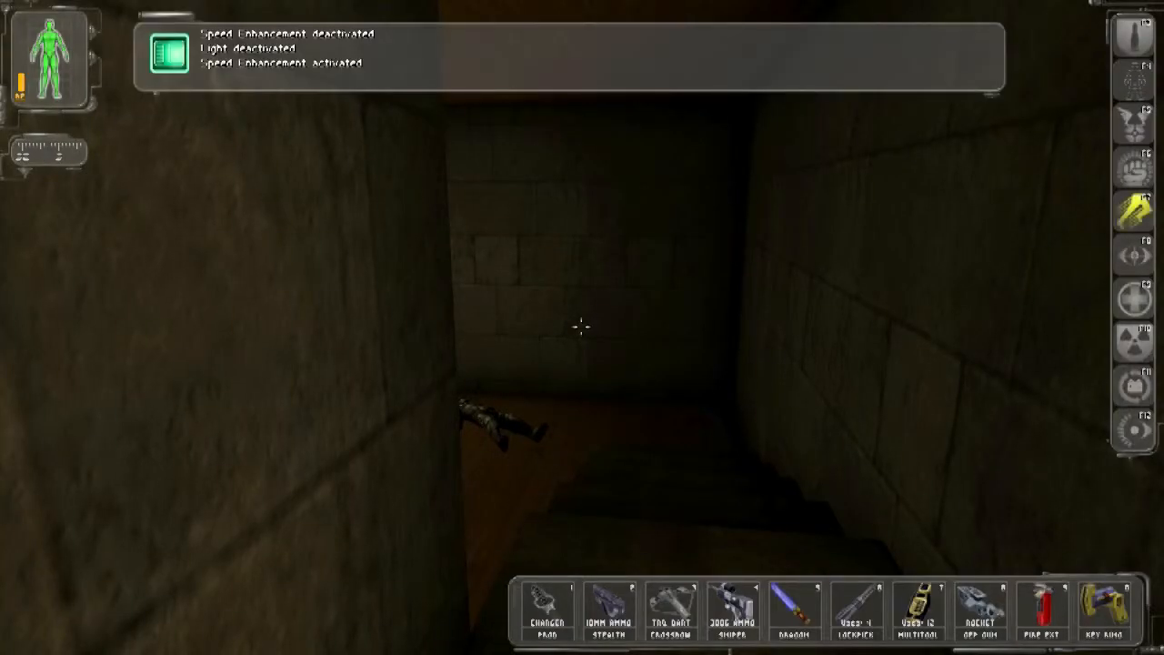
Head down the narrow stone passage toward the surveillance camera with the multitool ready.
left_click(920, 609)
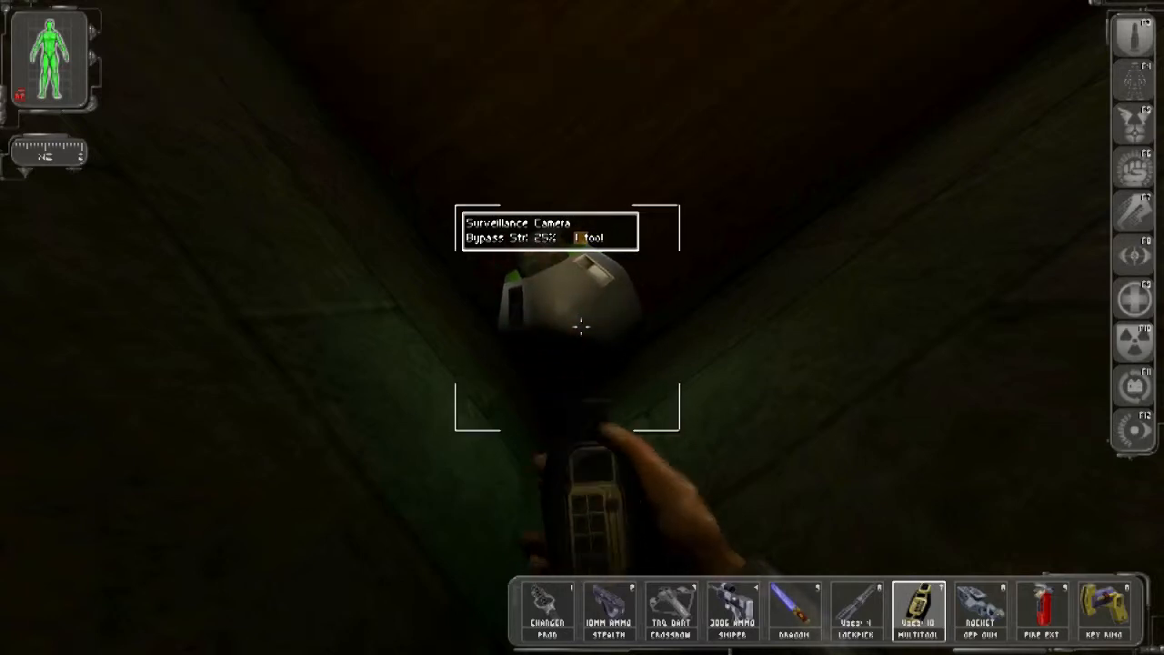
Disable the overhead camera with the multitool and try the keypad-sealed door.
left_click(582, 328)
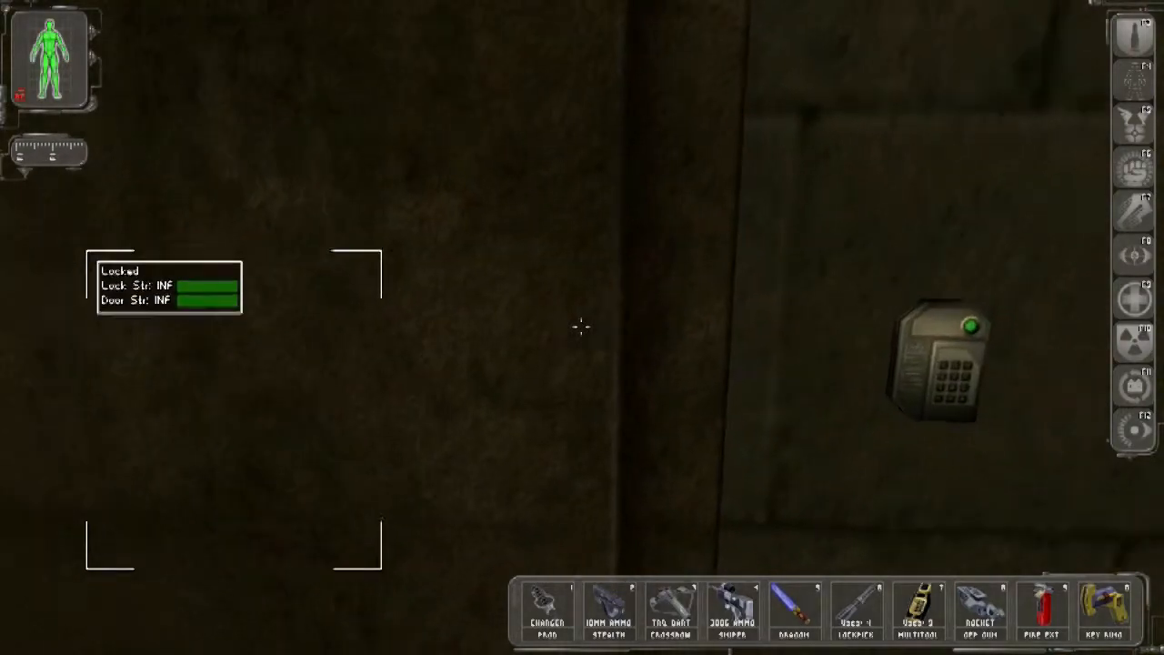
left_click(1105, 611)
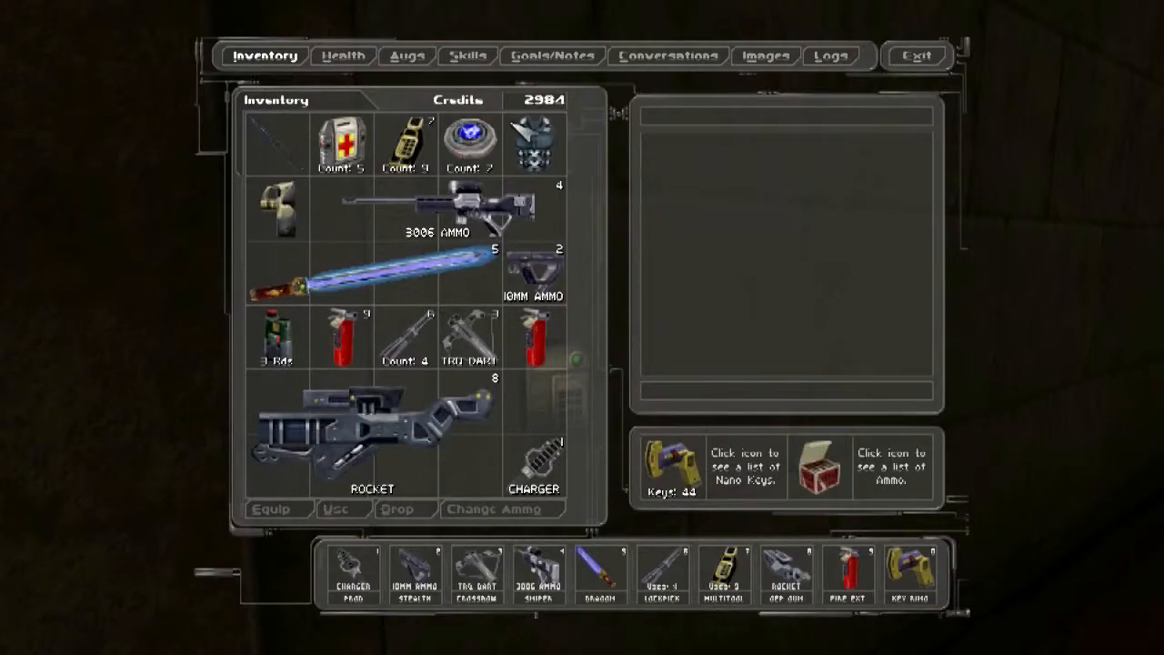
Review the Goals/Notes for entrusted codes and keys, then return to the Inventory.
left_click(553, 54)
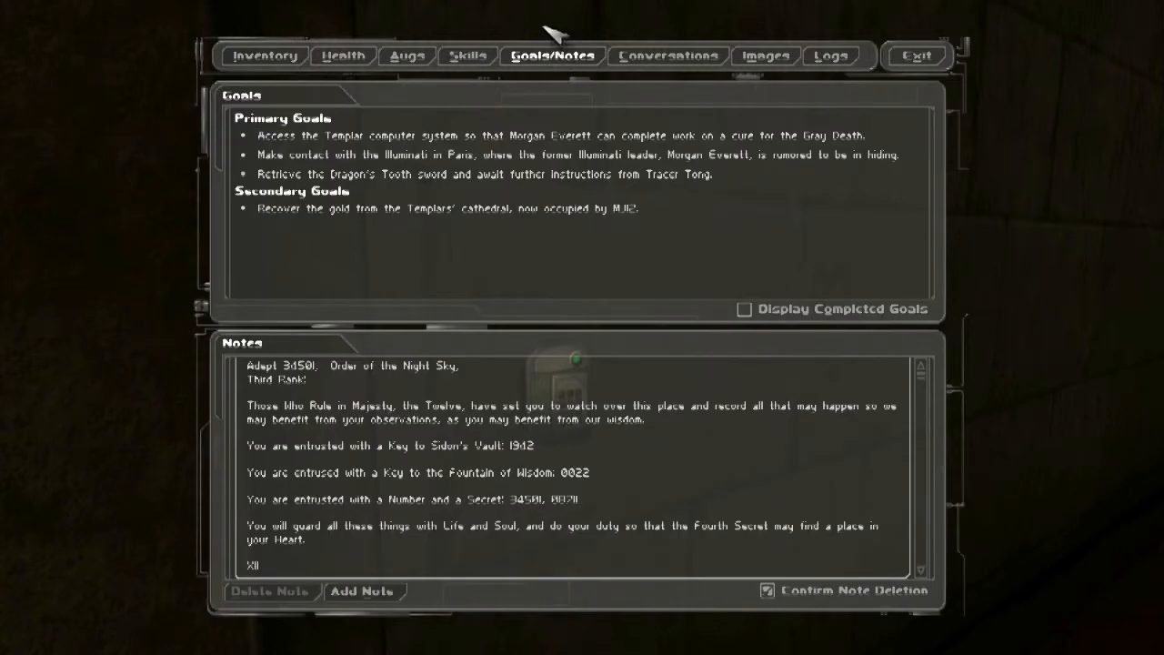
mouse_move(564, 51)
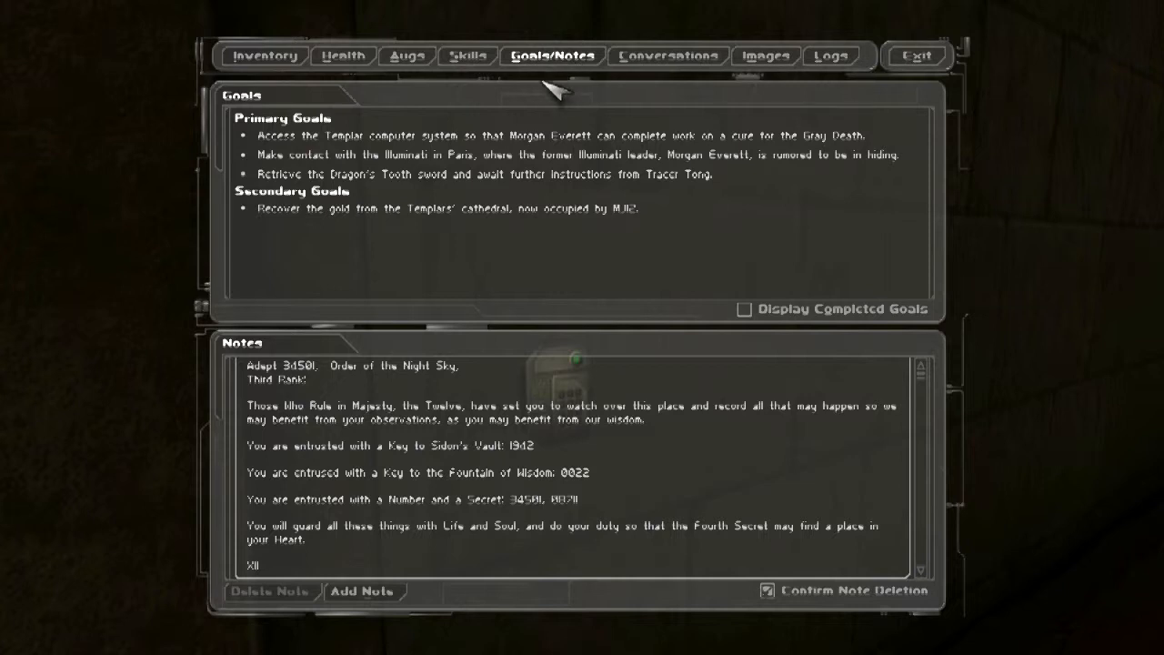
left_click(262, 55)
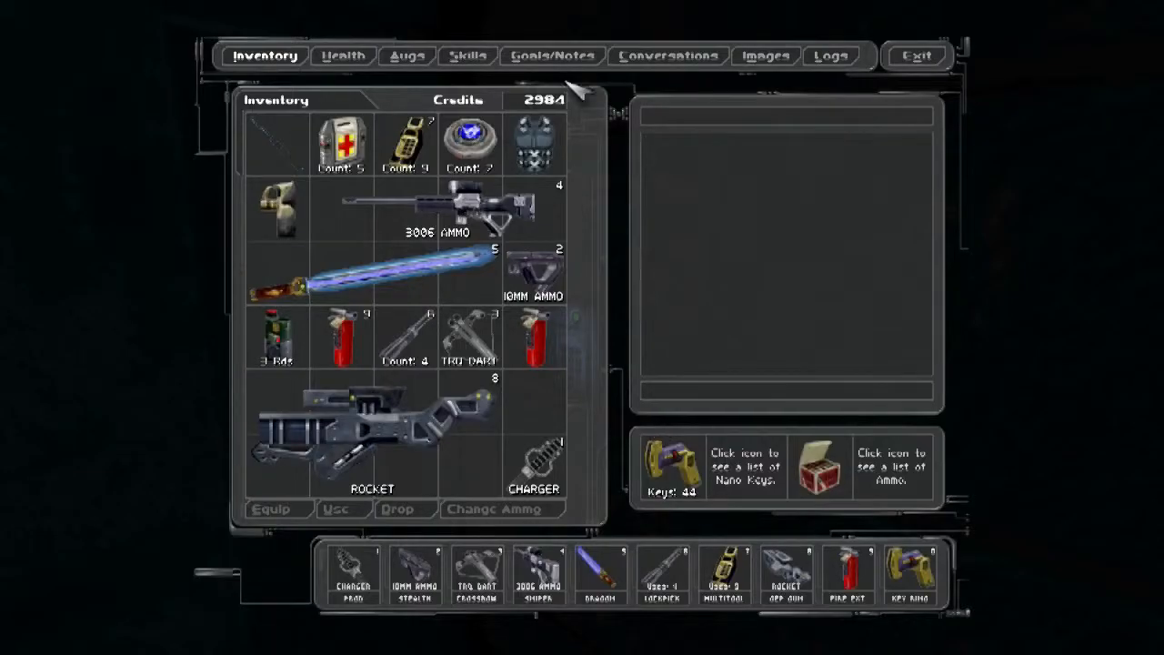
mouse_move(560, 54)
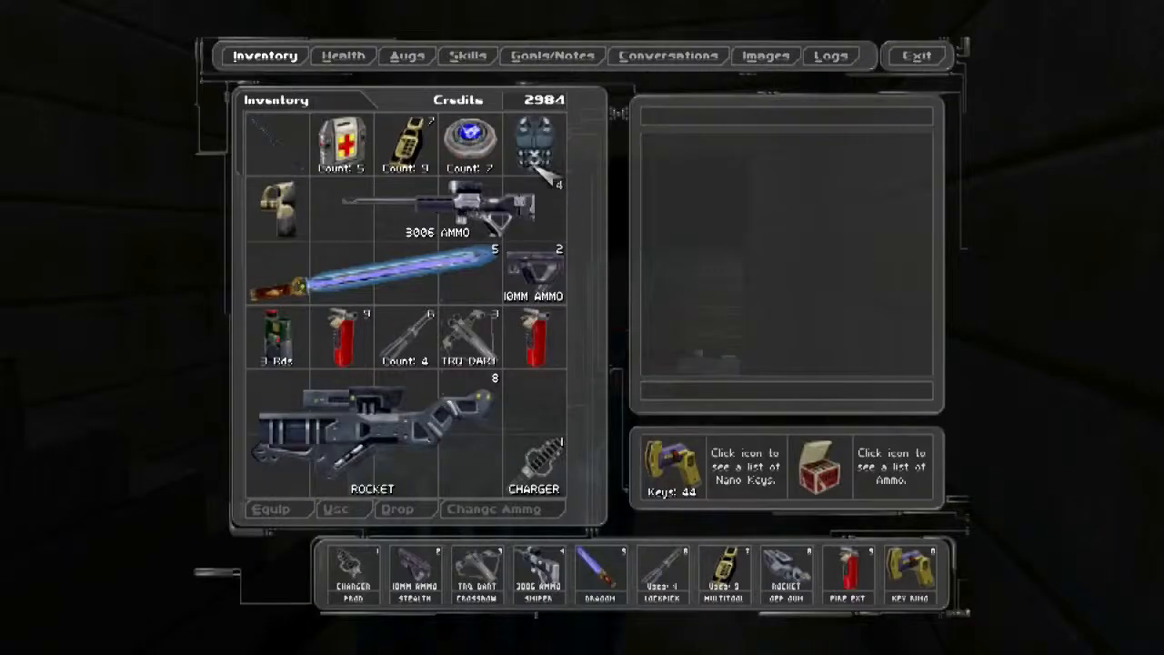
Close the inventory and resume play in the crate room holding the multitool.
left_click(920, 54)
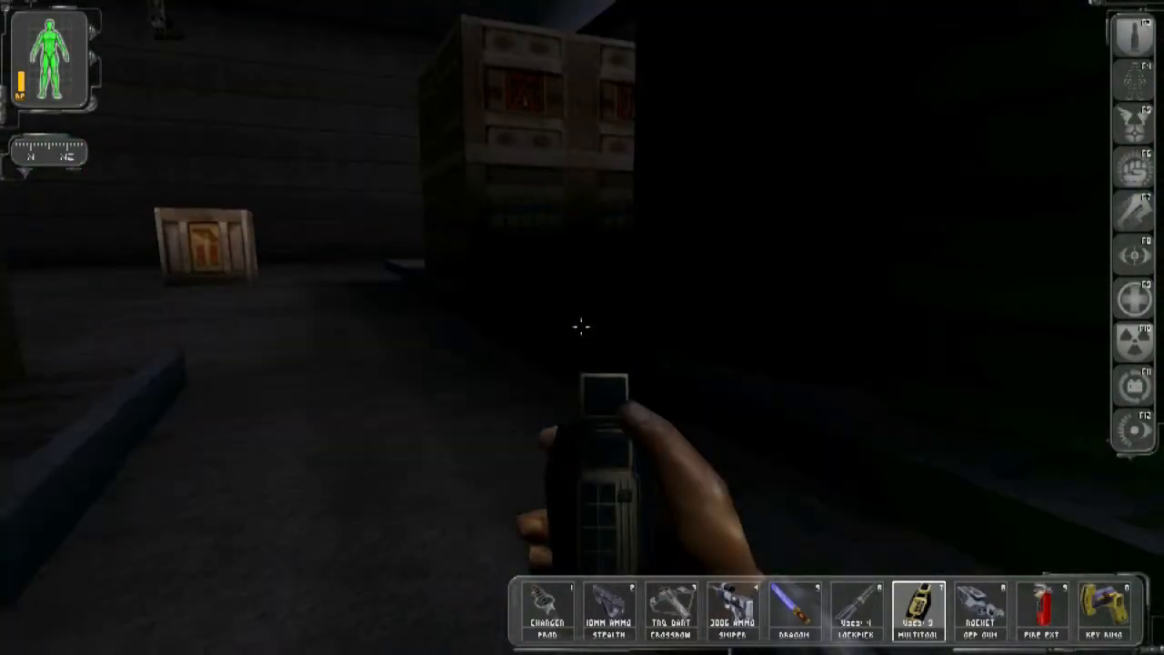
Cross the dark warehouse with the GEP gun to the room with the LAW and repair bot.
left_click(794, 620)
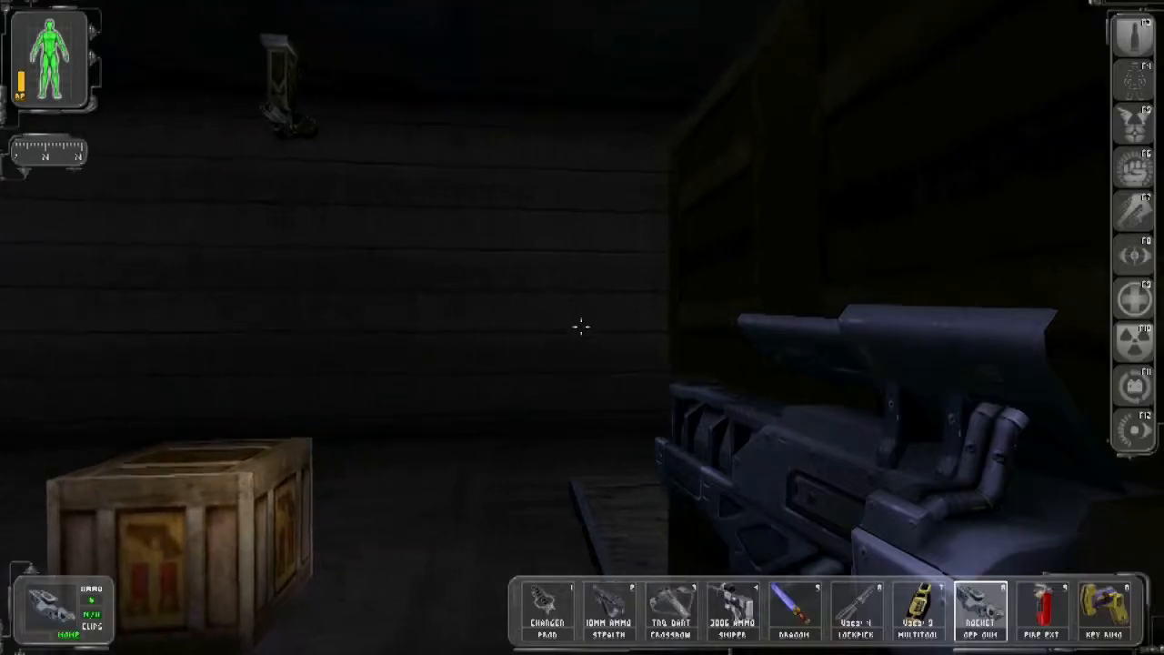
left_click(582, 327)
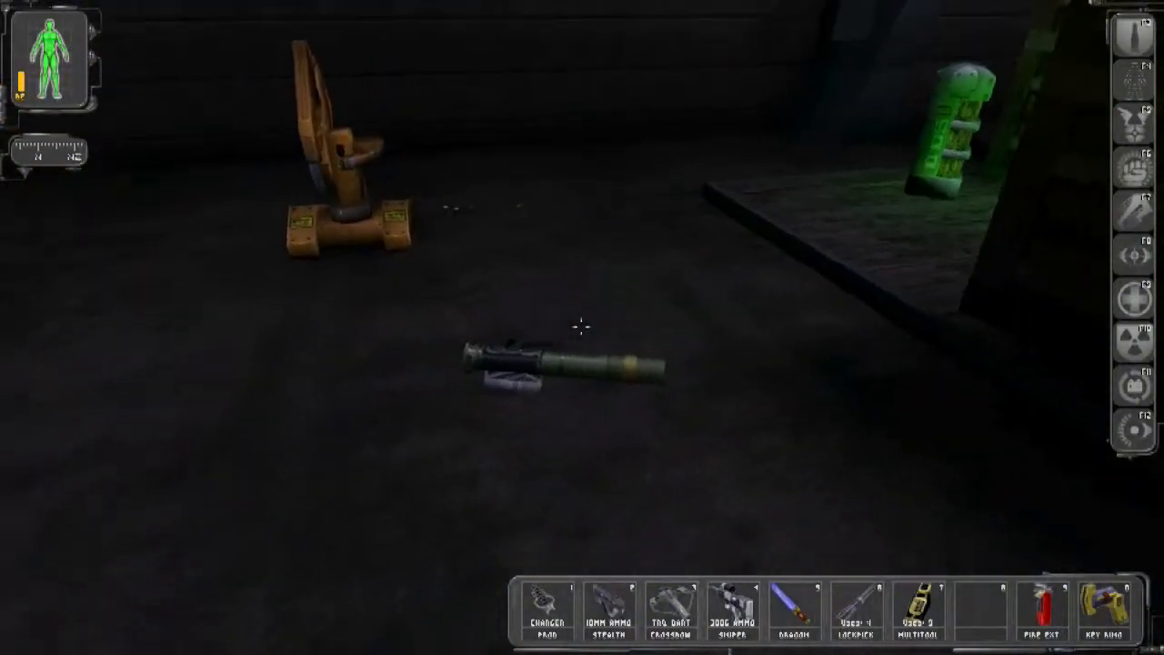
Collect the LAW and the GEP gun, then recharge bioelectric energy at the repair bot.
left_click(564, 376)
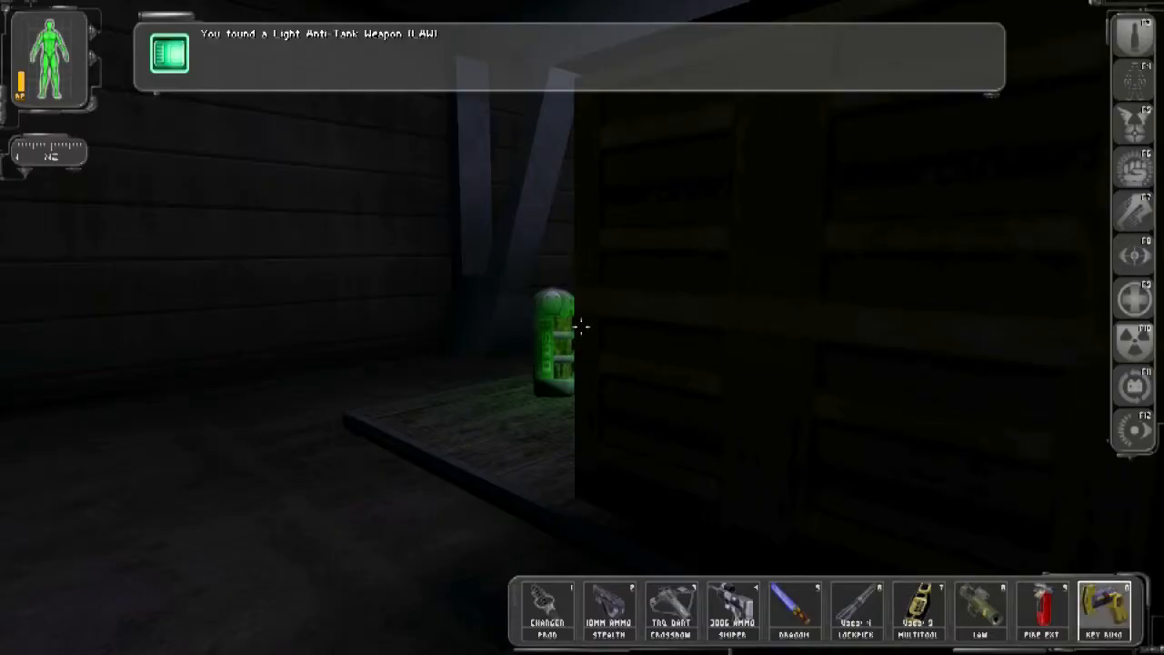
left_click(985, 610)
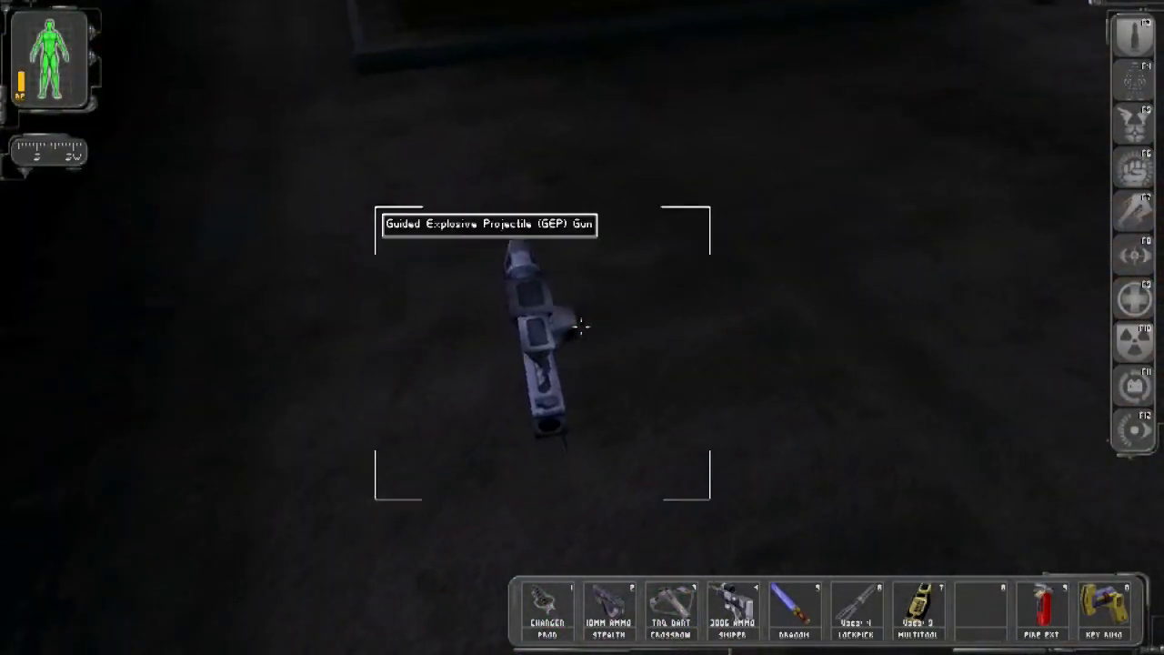
left_click(582, 327)
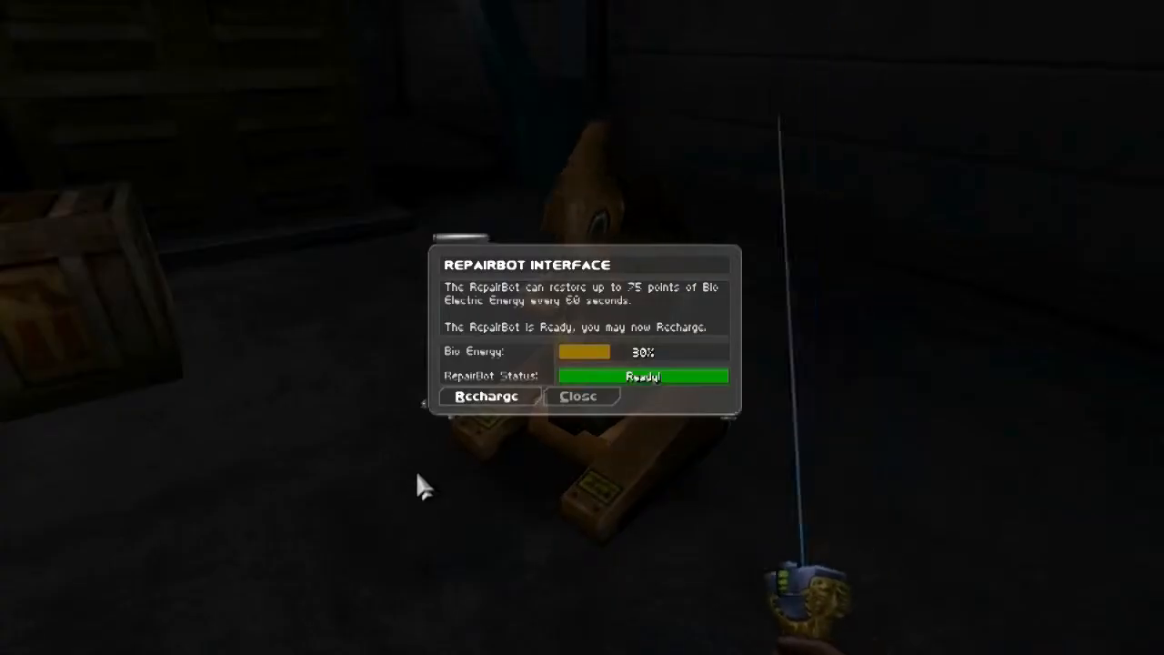
left_click(582, 396)
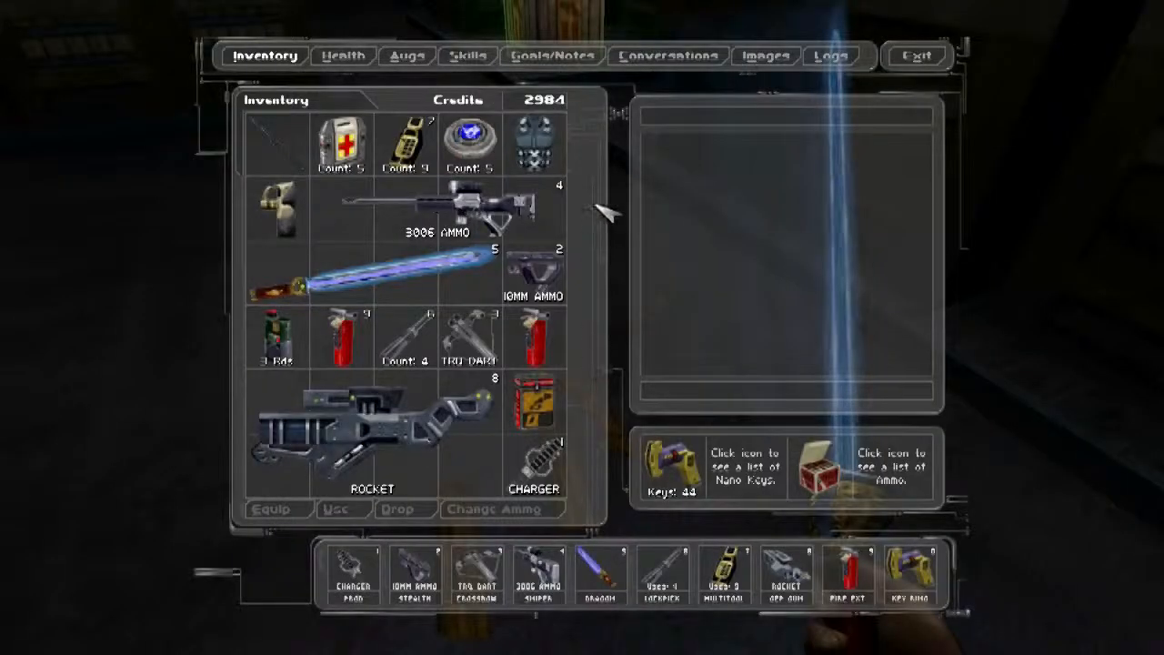
Apply the reload and other weapon modifications to weapons, then reach the MJ12Net login.
left_click(538, 415)
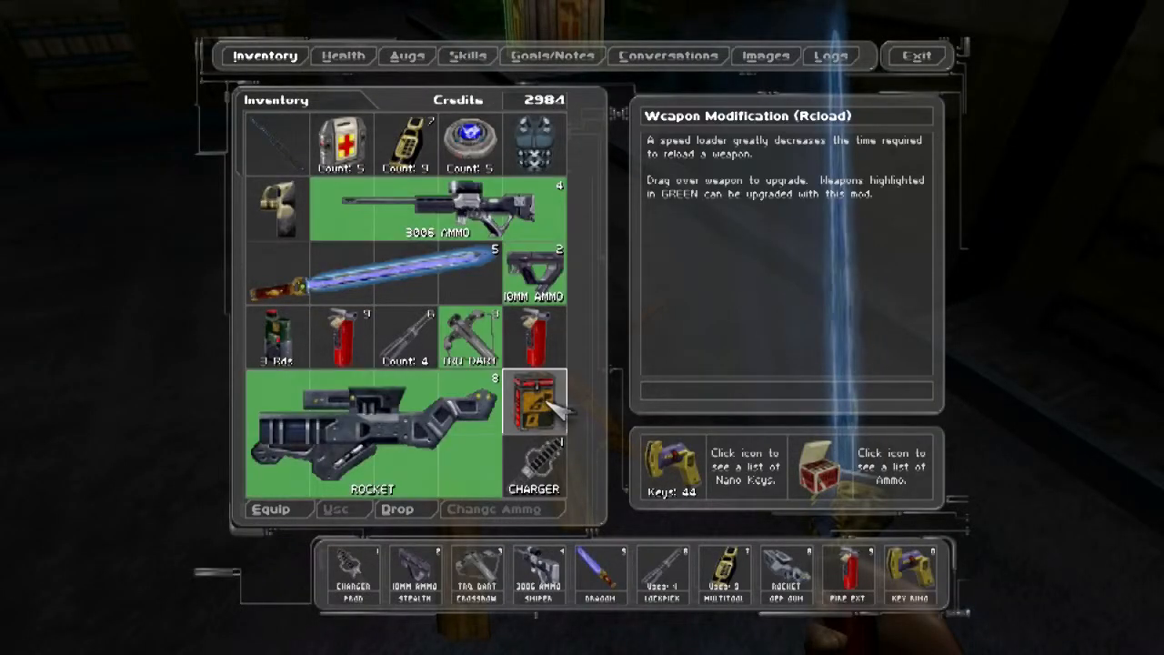
left_click_drag(535, 401, 373, 427)
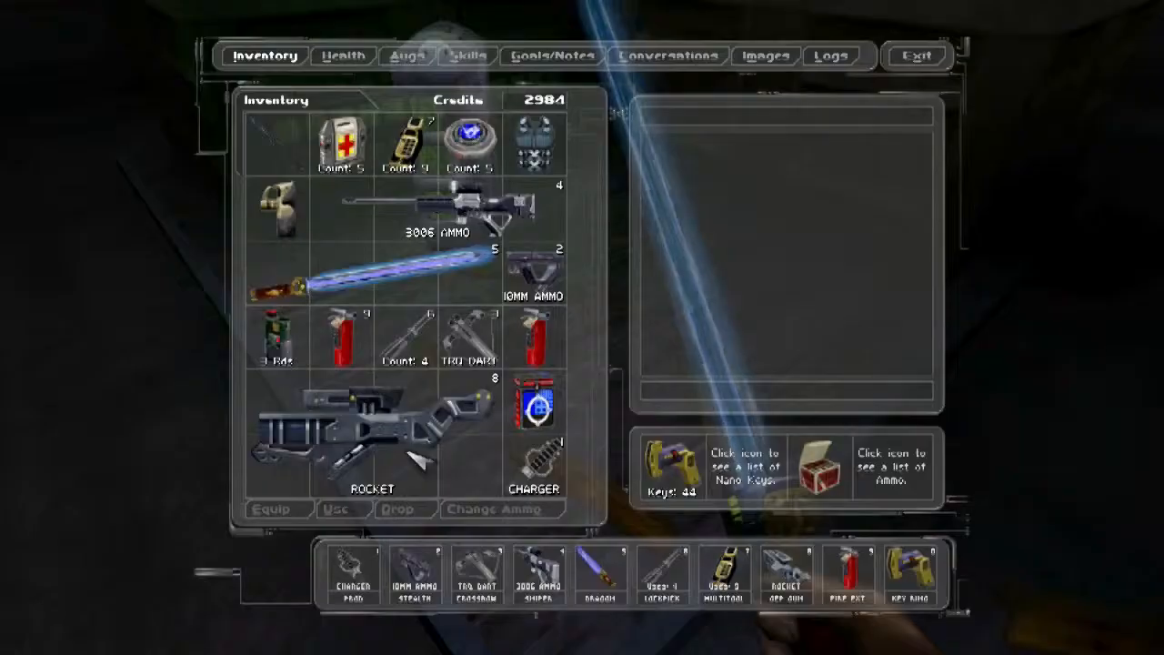
left_click(536, 417)
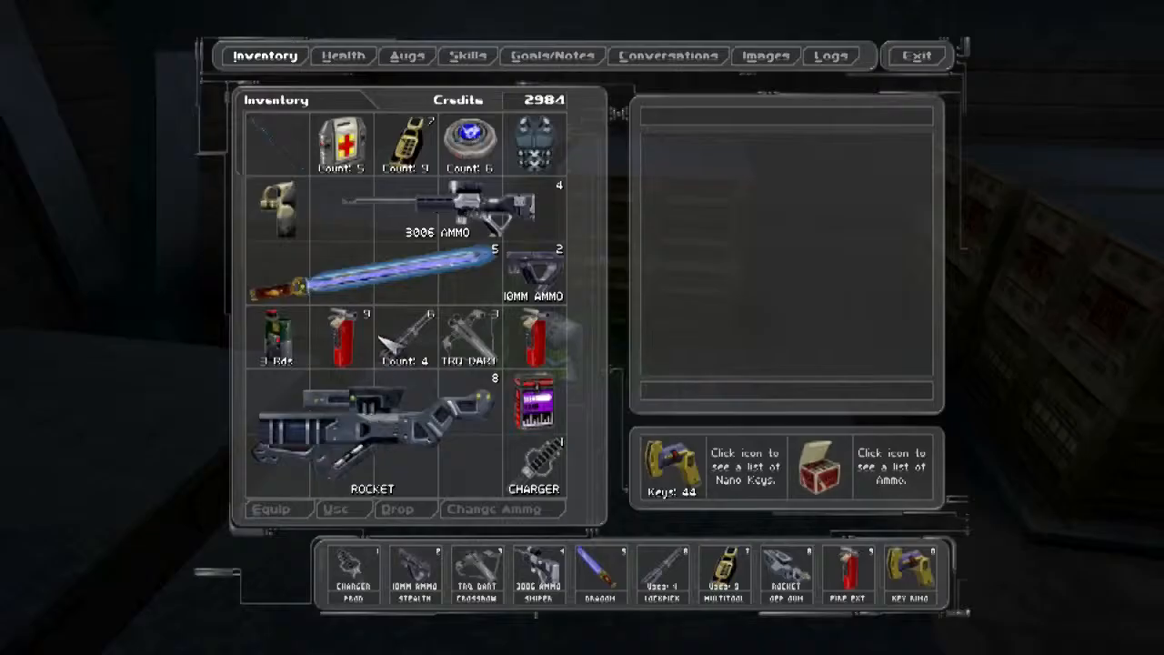
left_click(536, 409)
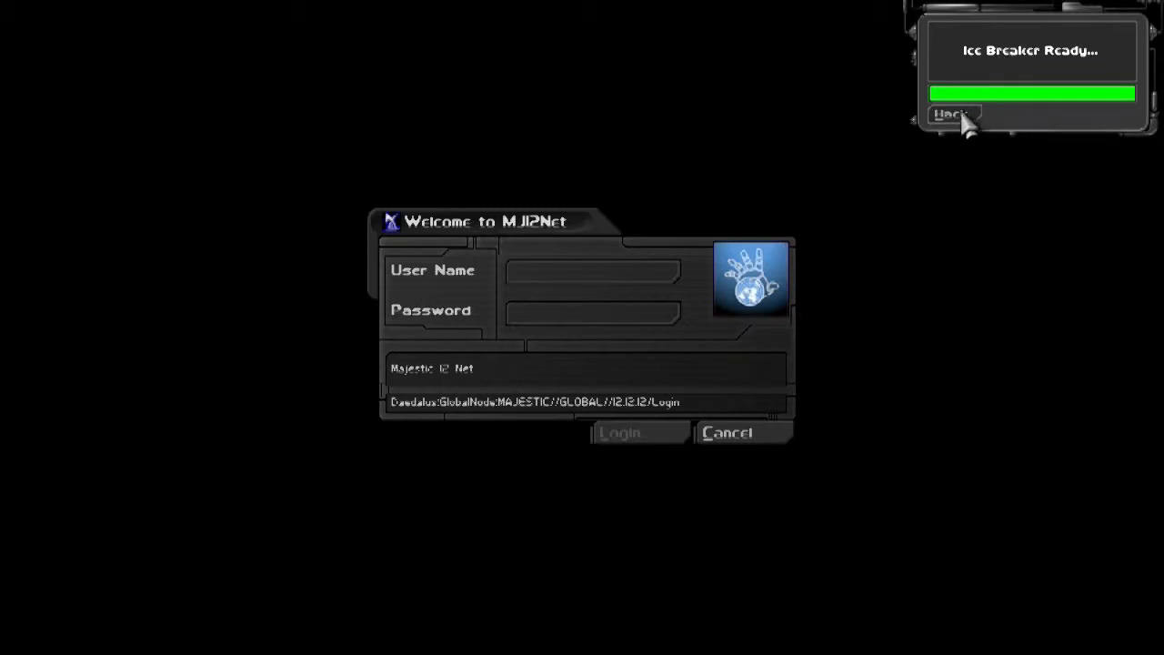
ICE-break the MJ12Net login, set Turret Status to Bypassed, and log out.
left_click(951, 113)
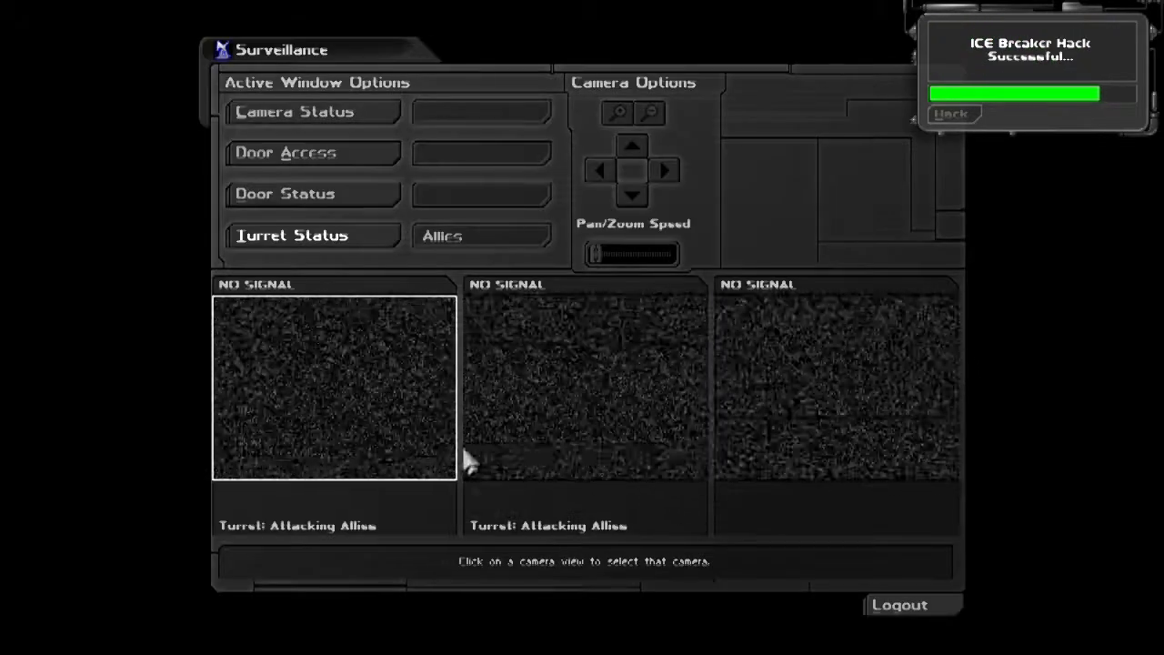
left_click(480, 234)
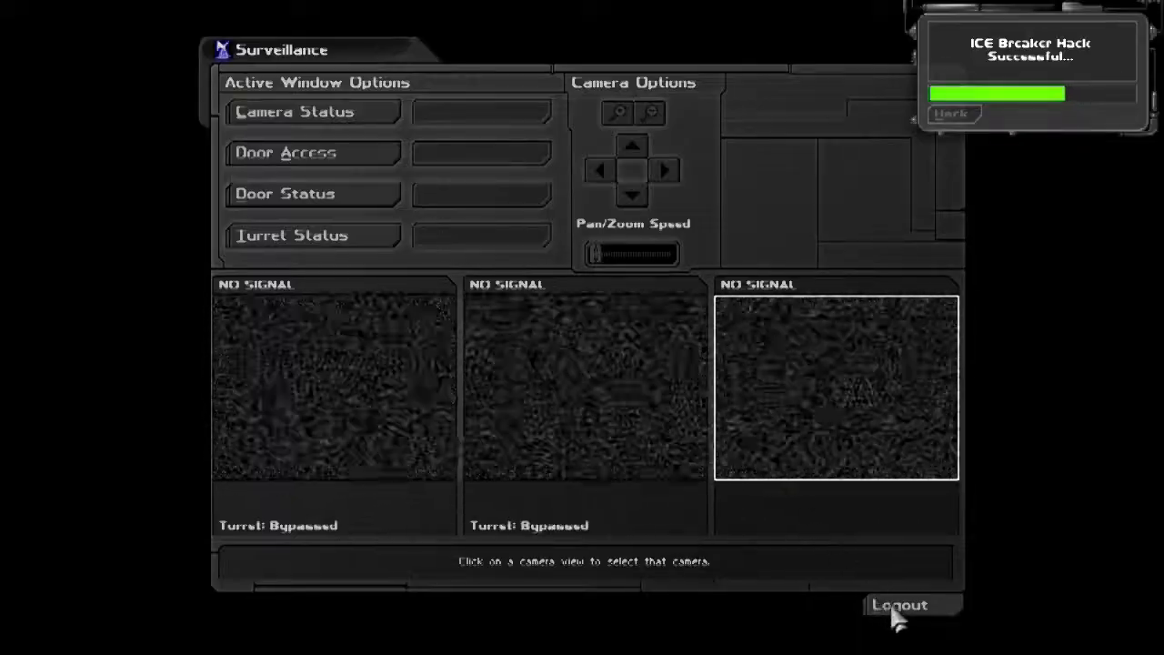
left_click(902, 606)
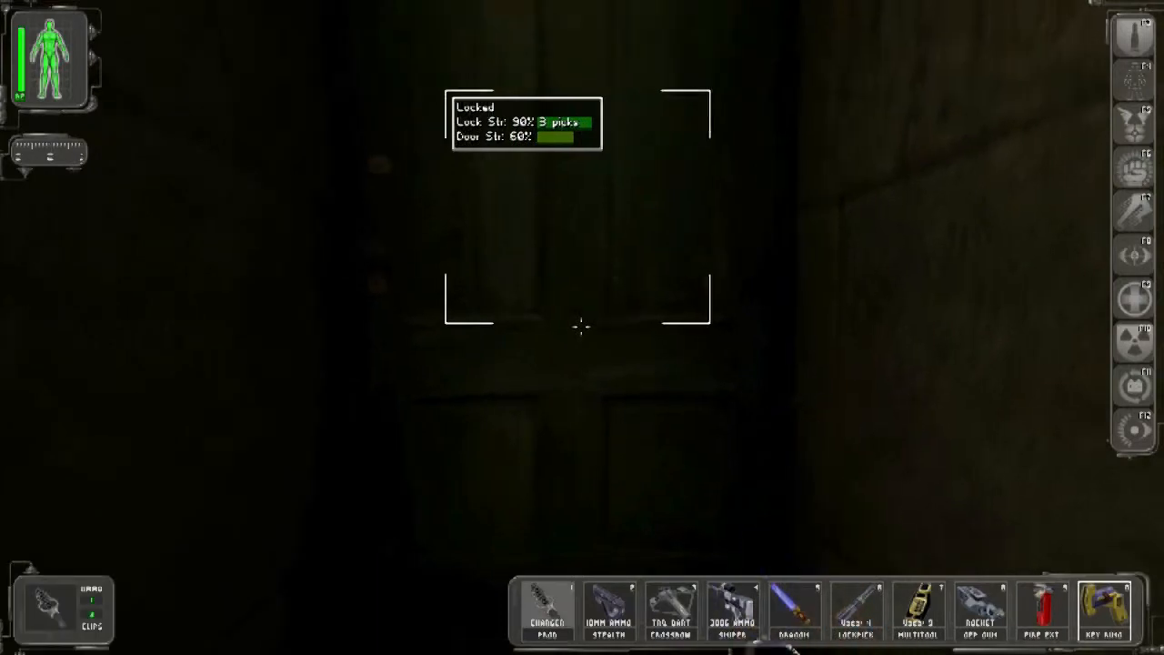
Get past the locked door and walk the stone halls to the room with the seated figure.
left_click(1105, 600)
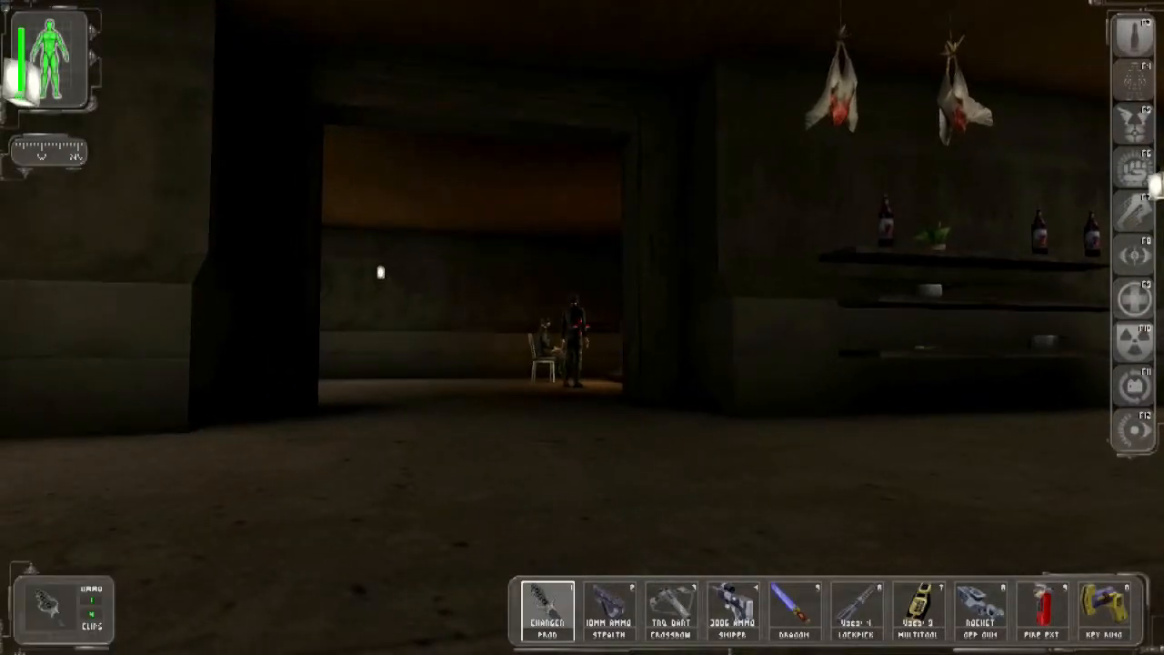
left_click(672, 611)
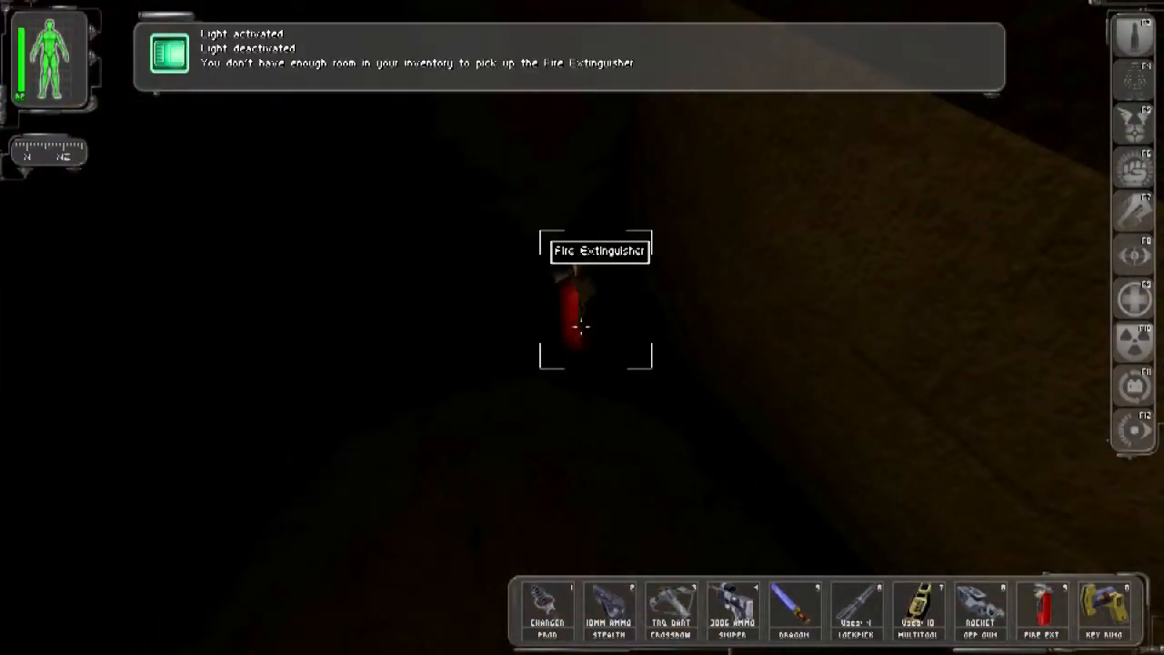
Bring up the inventory after the fire extinguisher won't fit among the carried items.
key("I")
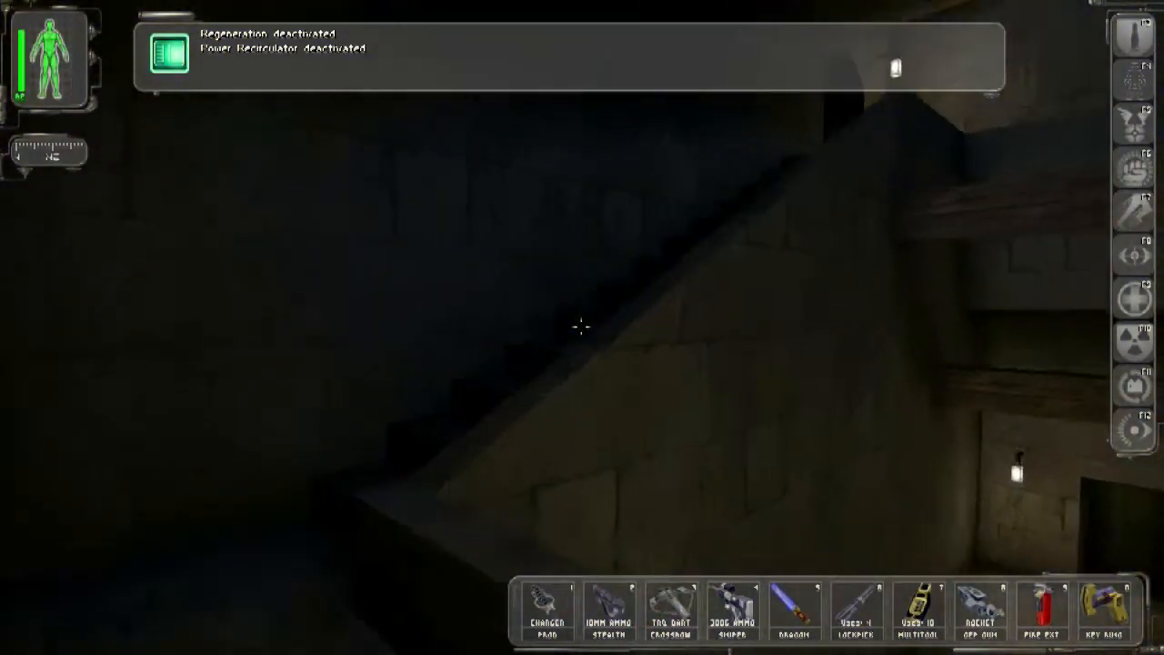
mouse_move(582, 327)
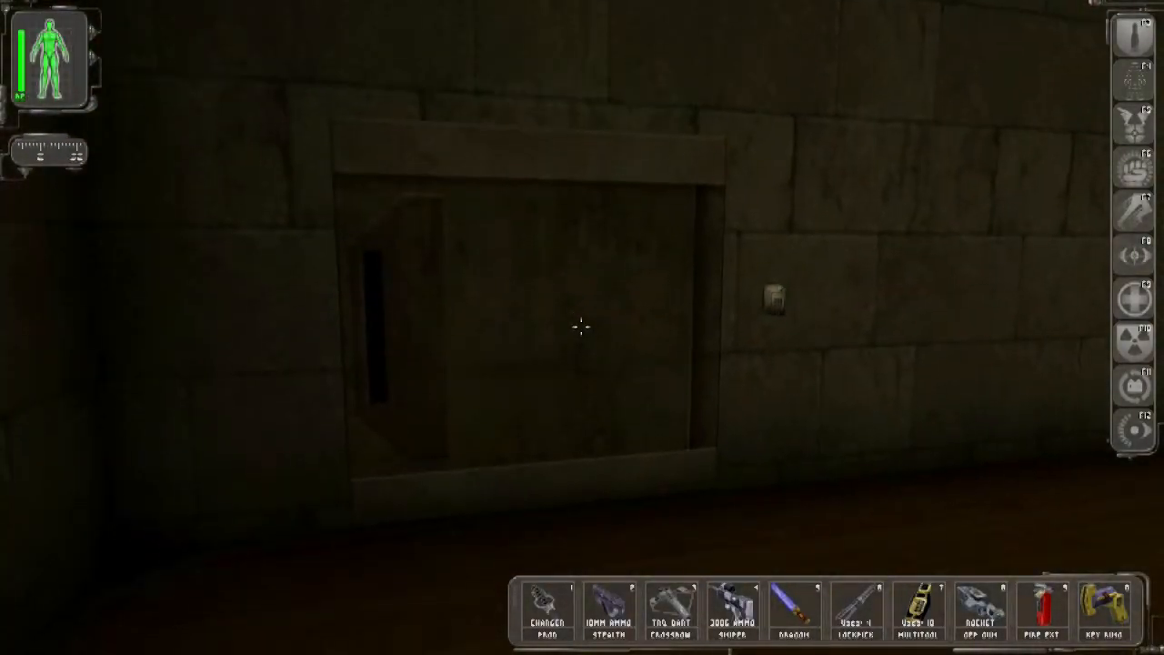
Leave the main menu back to play and find the door beside the keypad locked.
key("Escape")
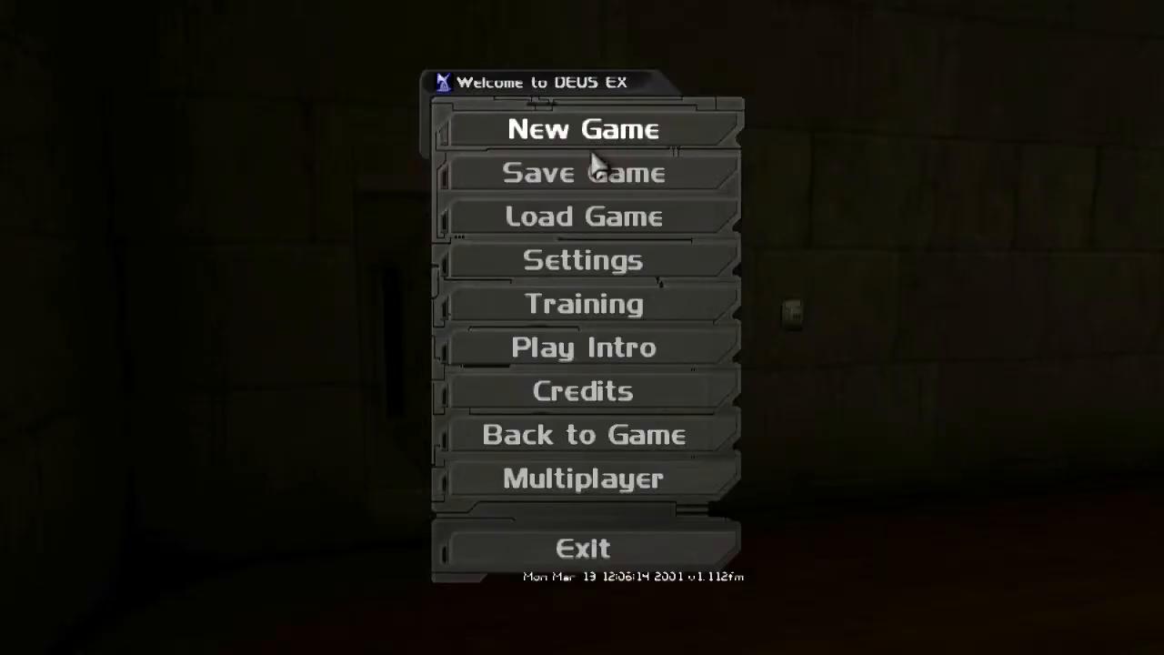
left_click(584, 433)
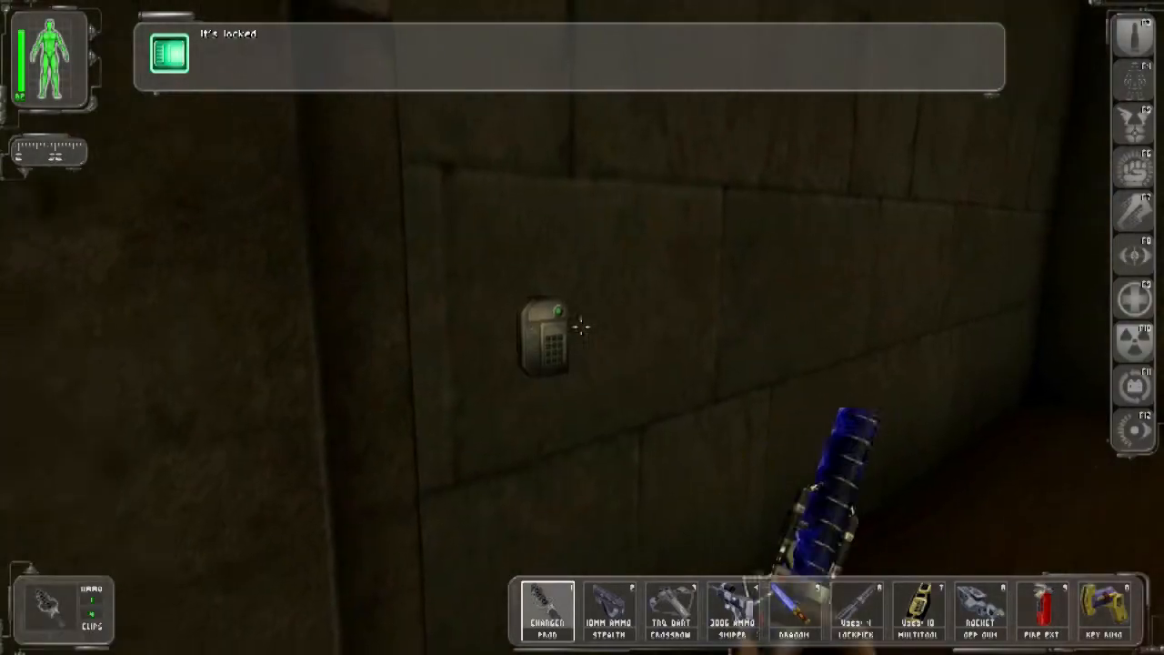
Show the inventory screen with 2984 credits and the carried weapons and items.
left_click(546, 336)
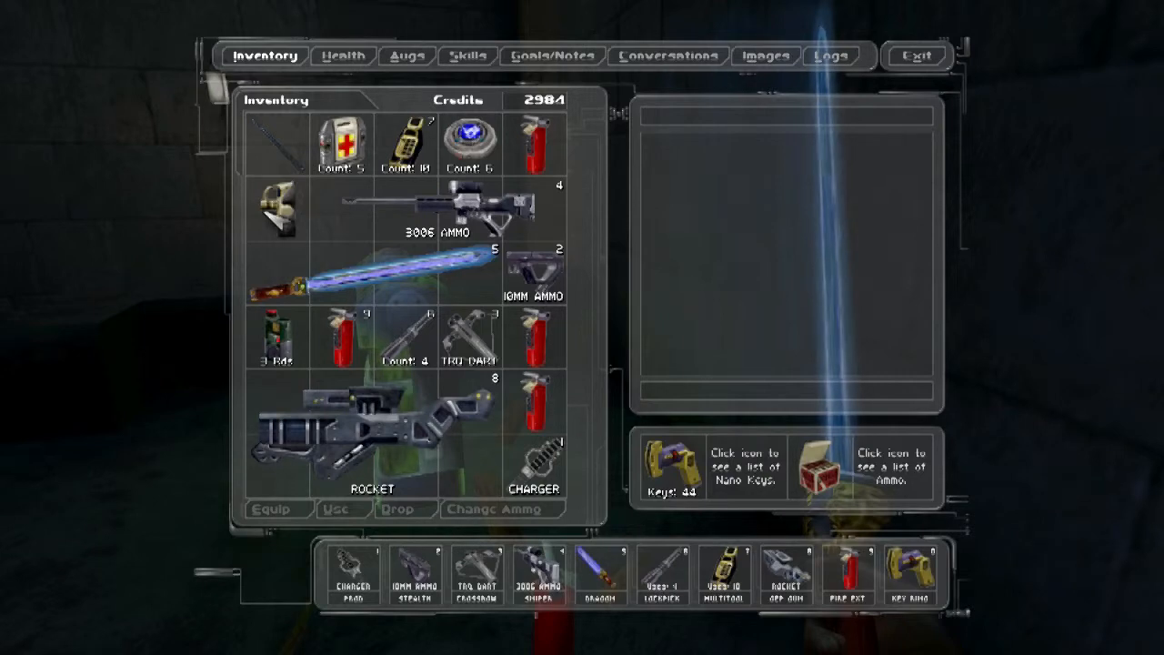
Shuffle an item in the inventory grid before heading to the Save Game list.
left_click(393, 509)
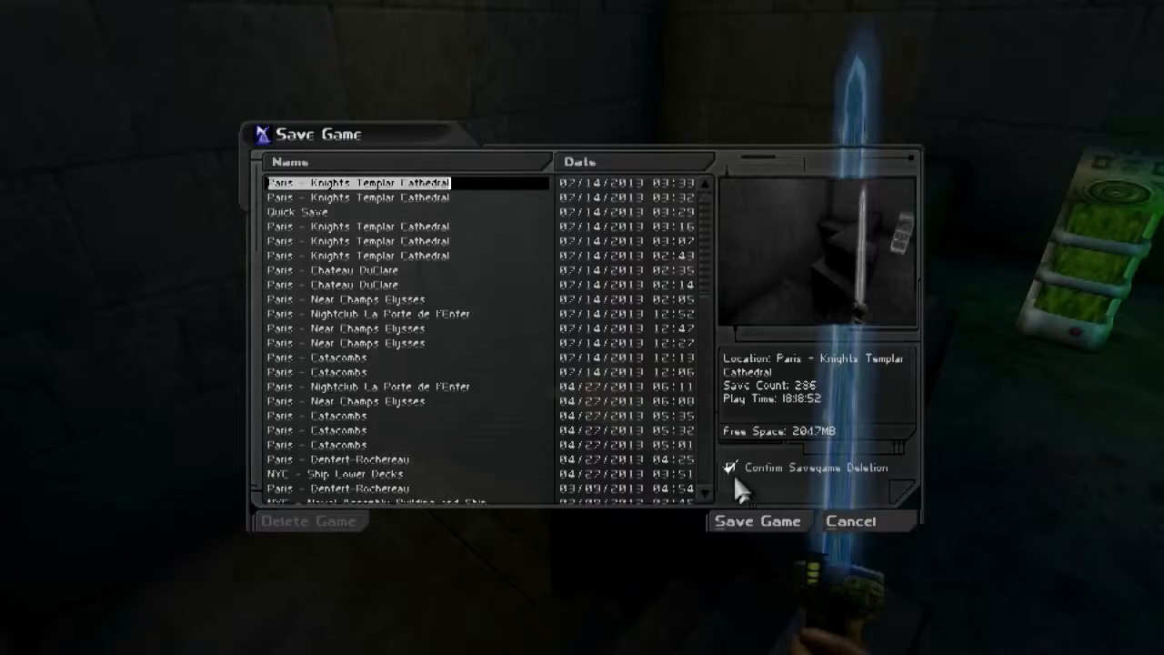
left_click(854, 520)
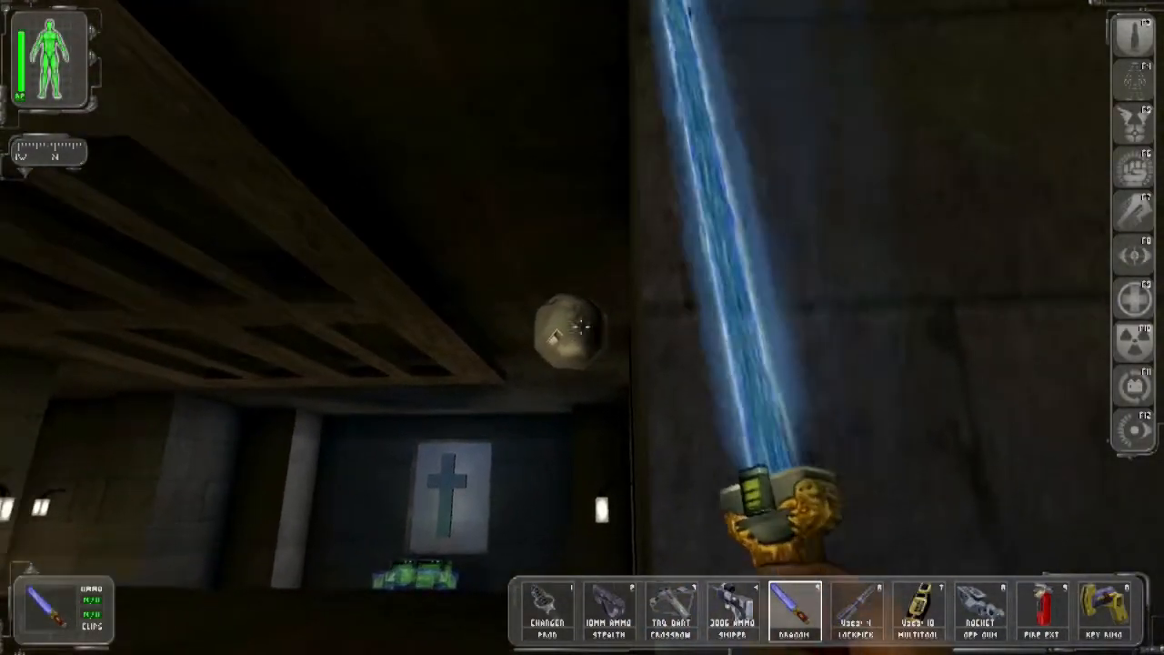
mouse_move(582, 328)
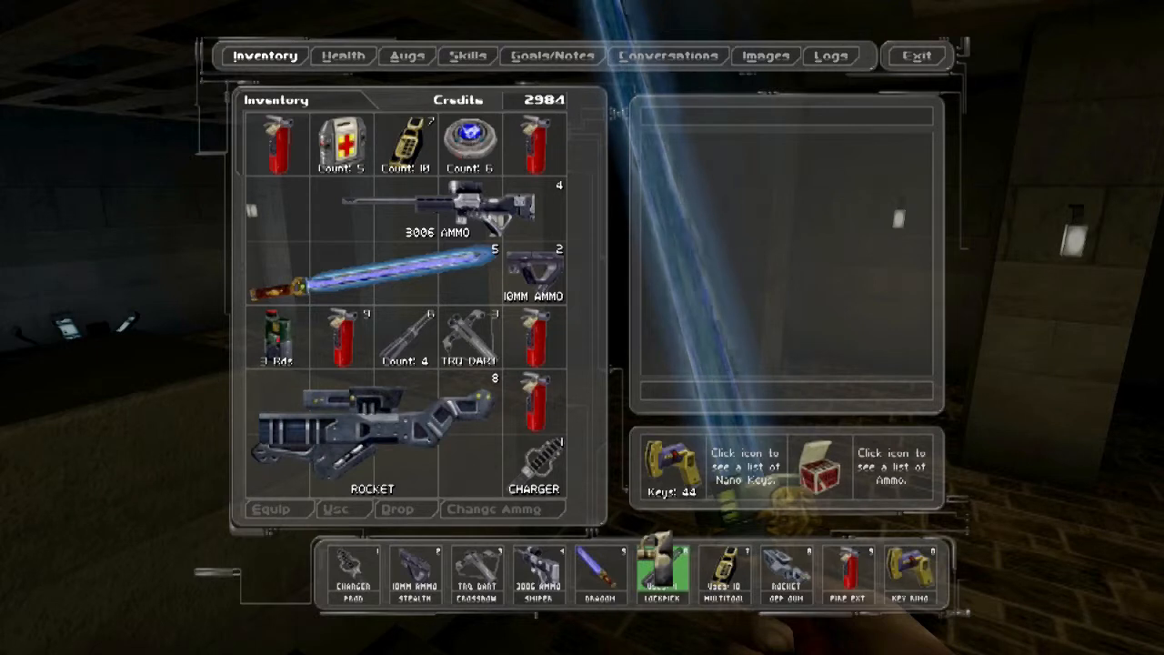
Put the GEP gun first, Dragon's Tooth second and fire extinguishers in later belt slots, then exit the inventory.
left_click(277, 209)
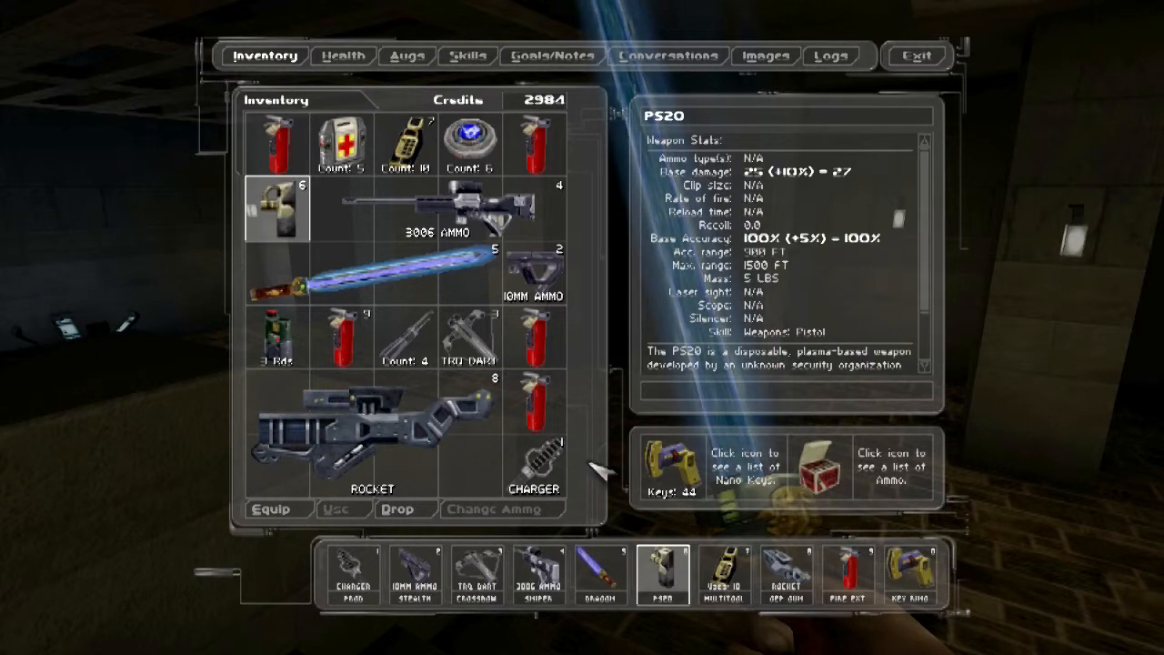
mouse_move(600, 524)
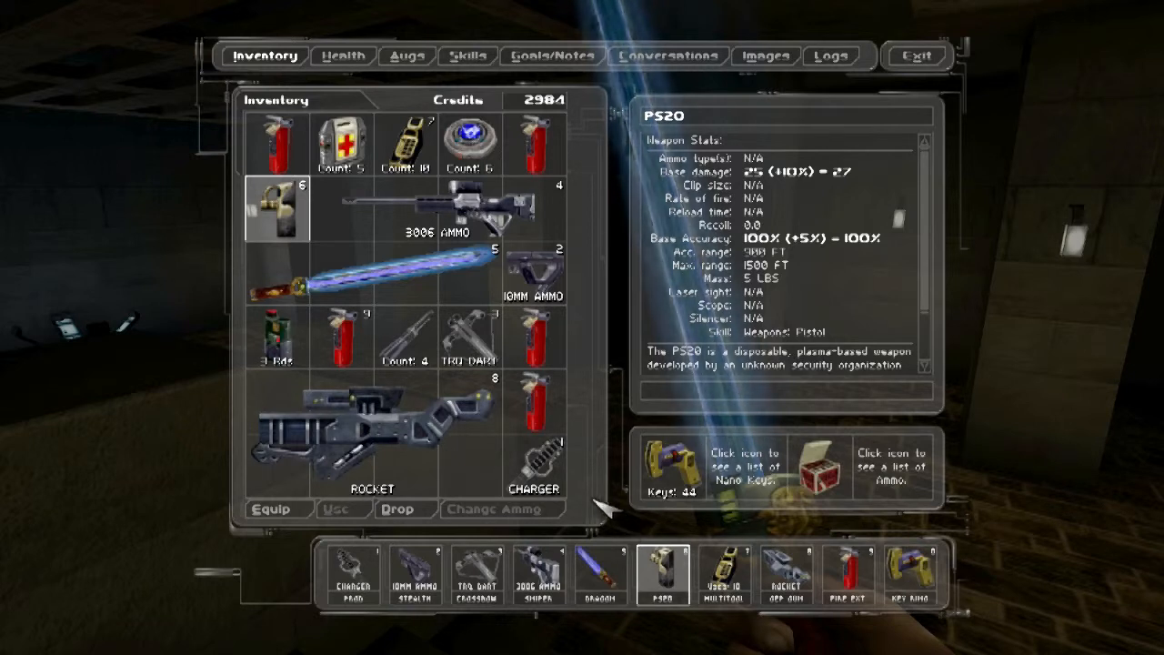
mouse_move(600, 516)
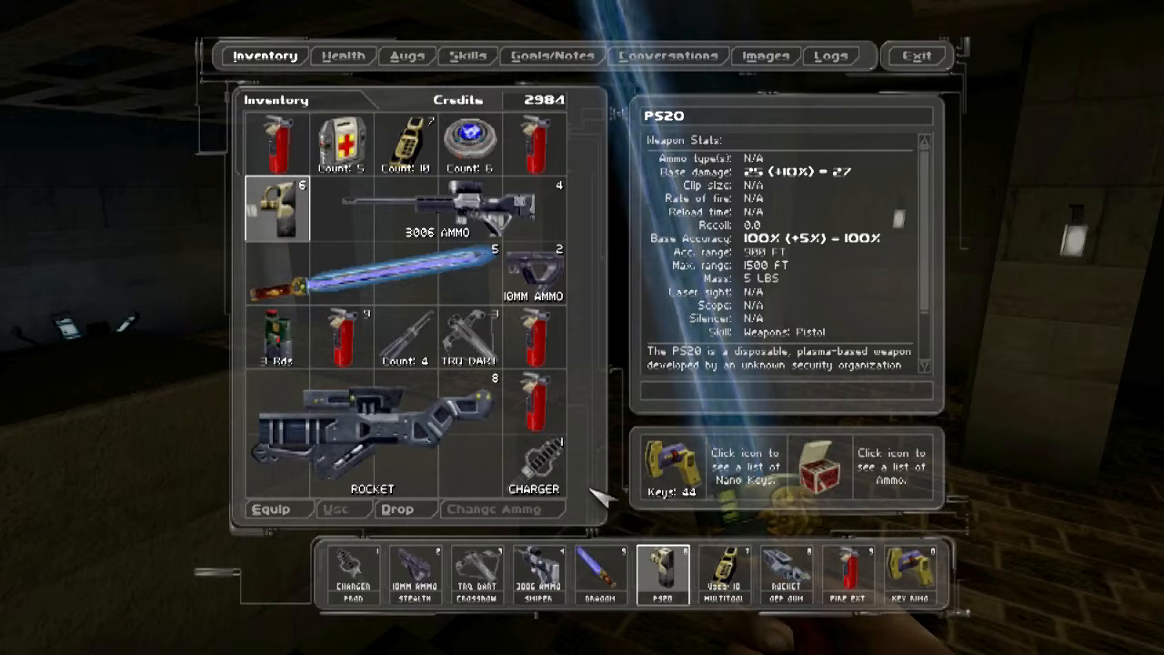
mouse_move(555, 404)
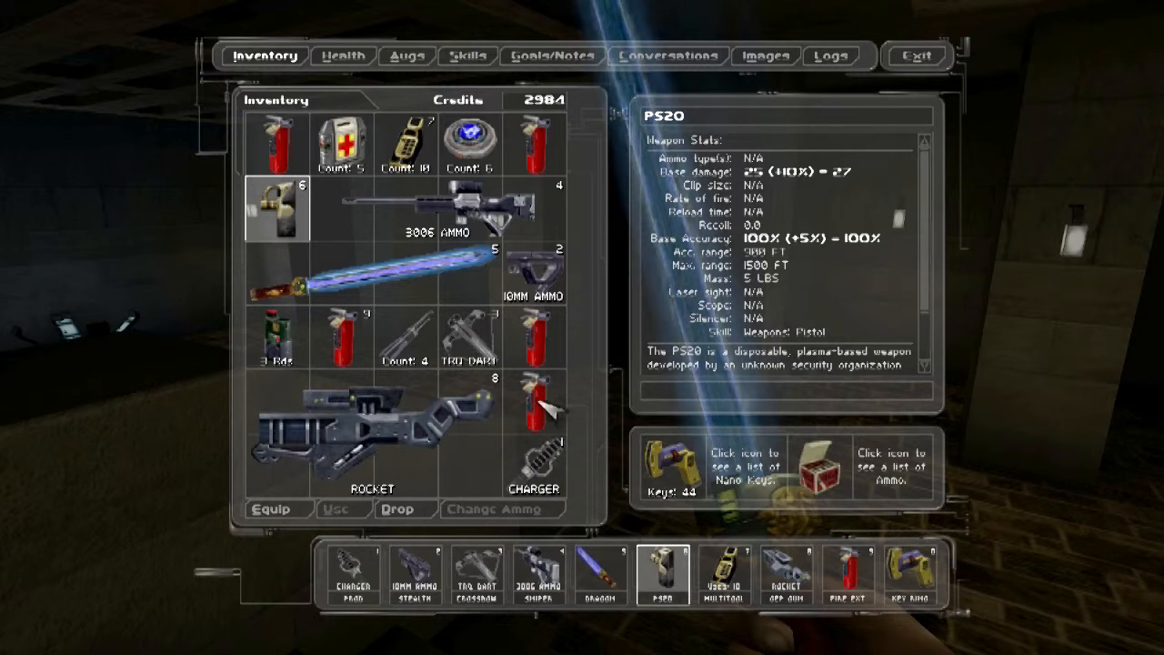
left_click(534, 419)
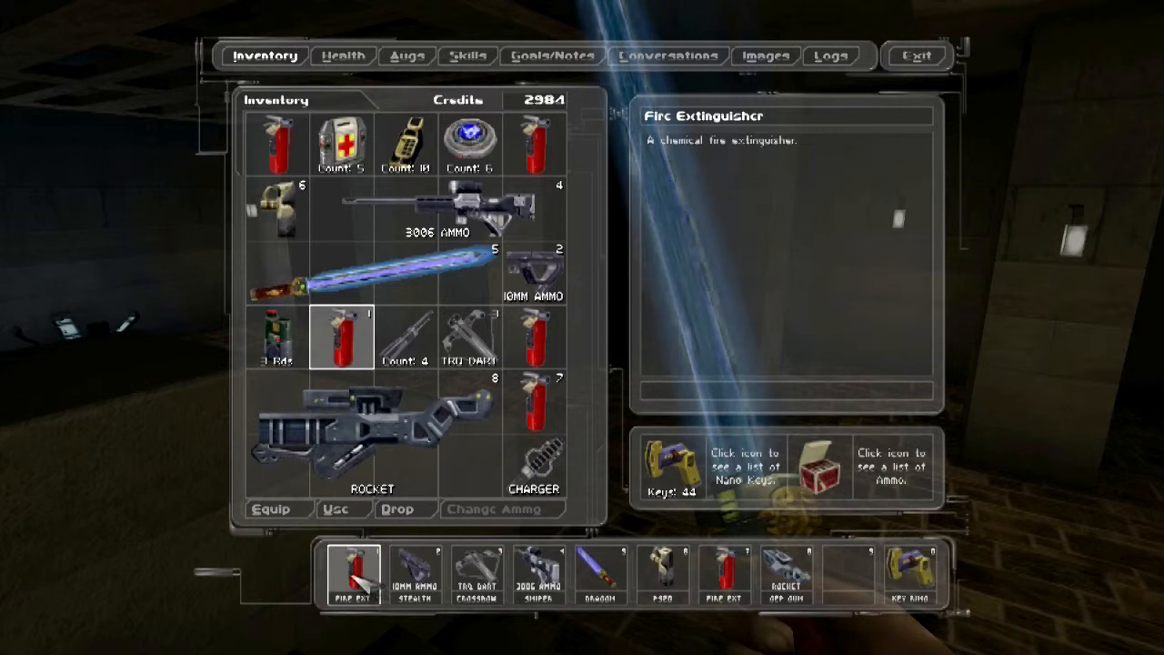
left_click(369, 439)
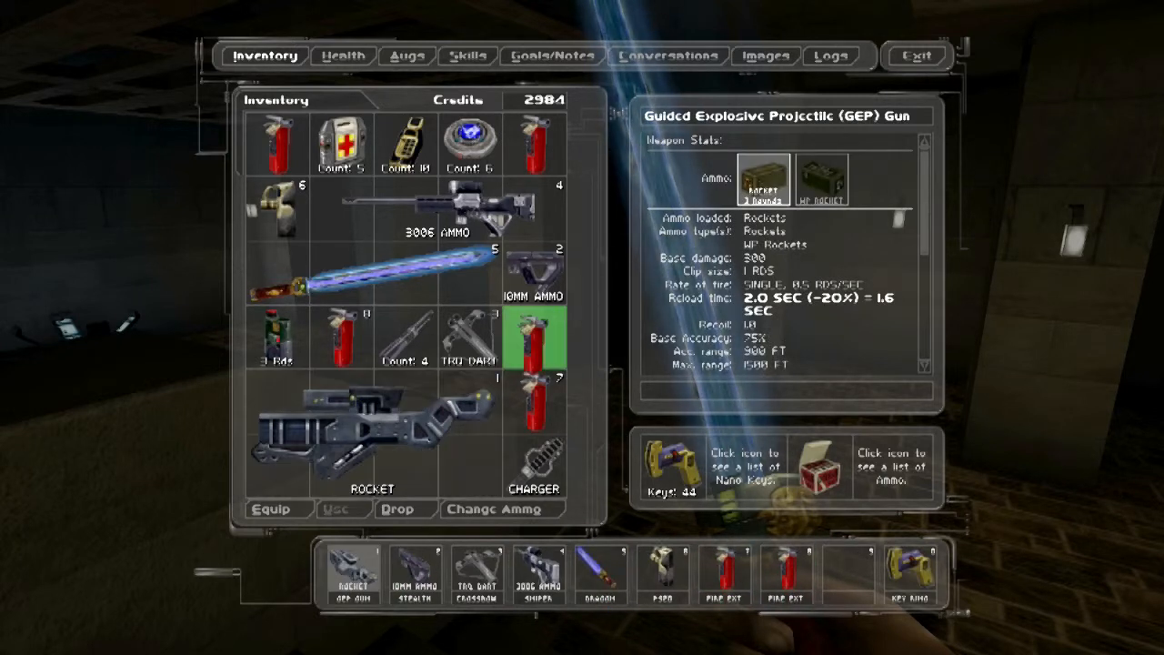
left_click(533, 342)
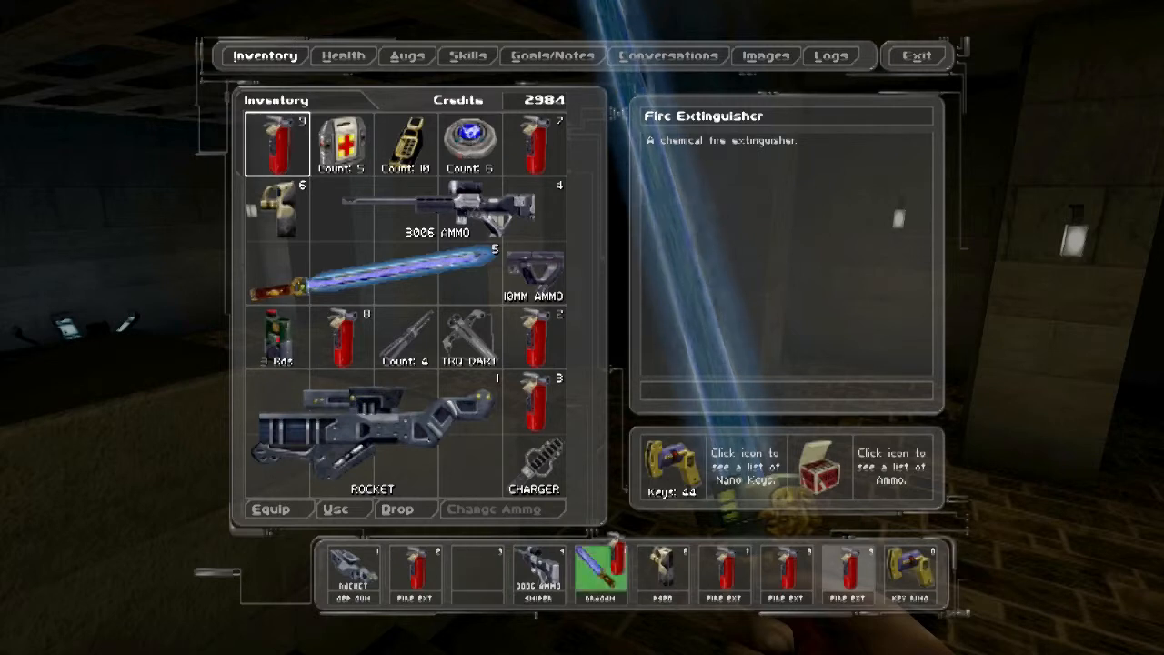
left_click(373, 273)
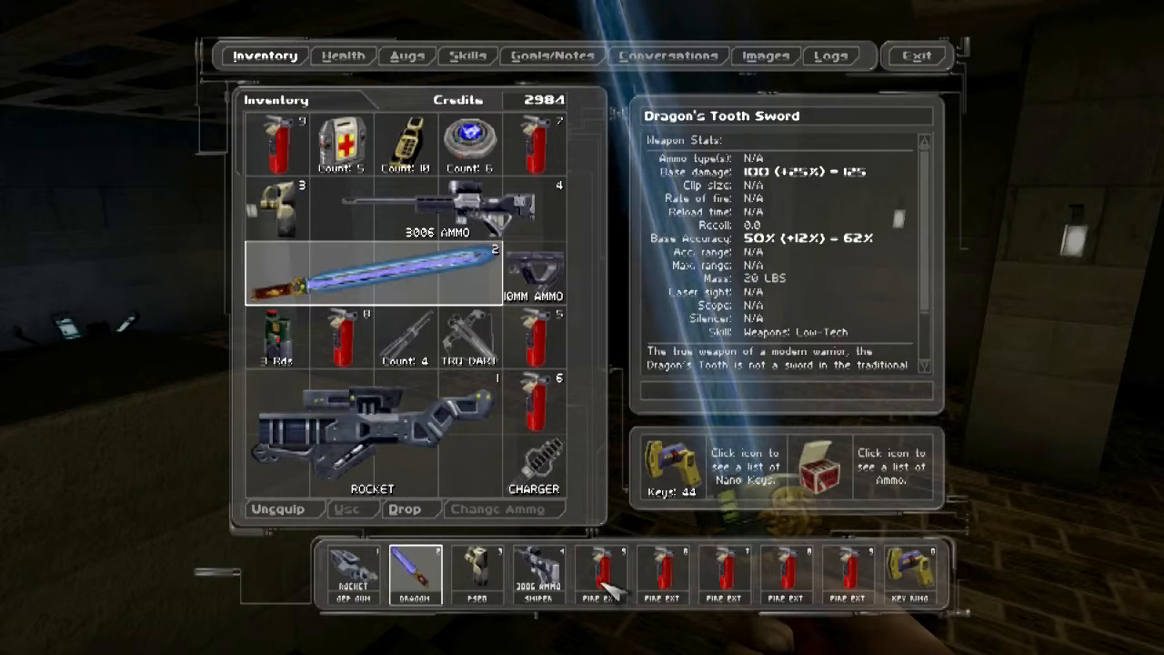
mouse_move(659, 386)
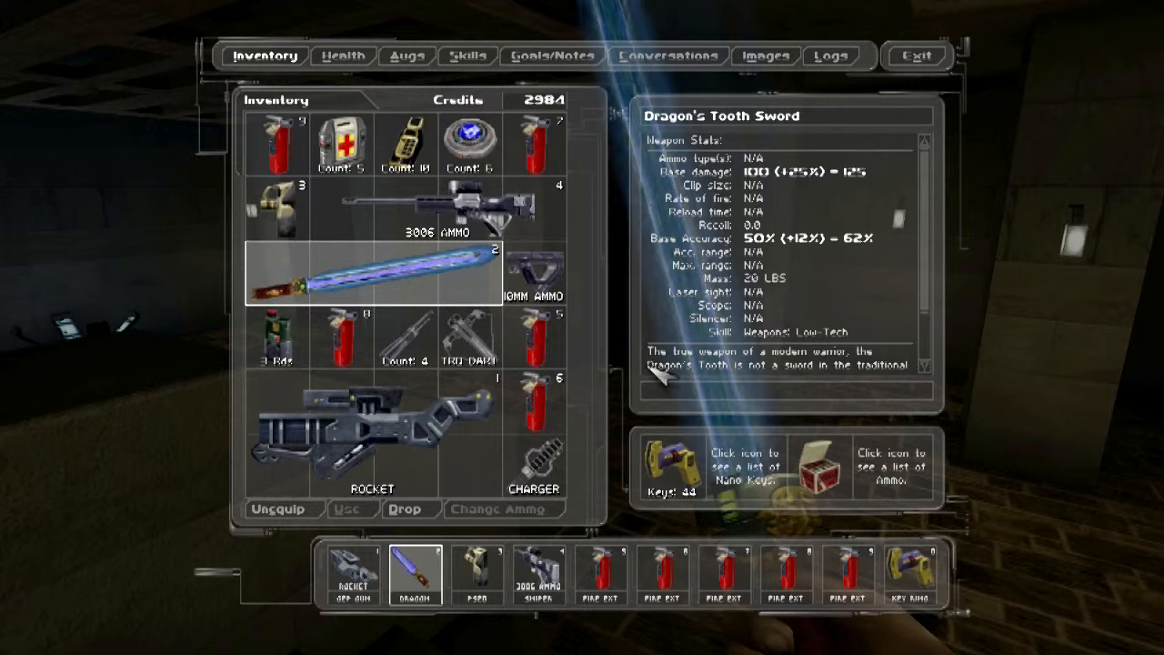
left_click(533, 336)
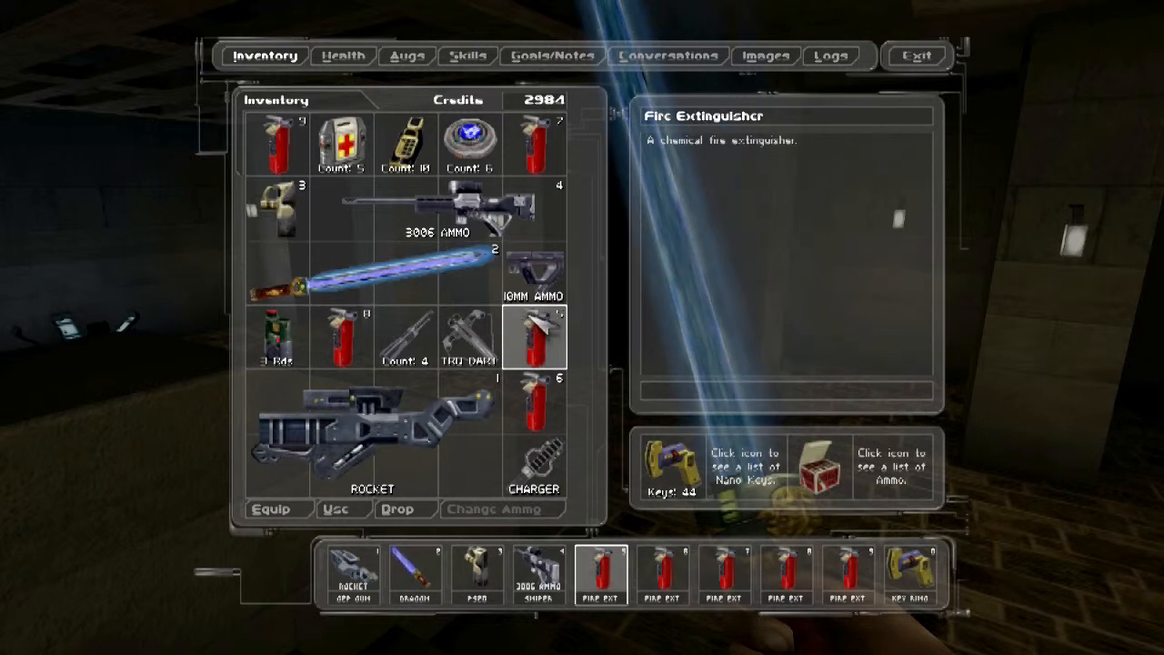
mouse_move(604, 178)
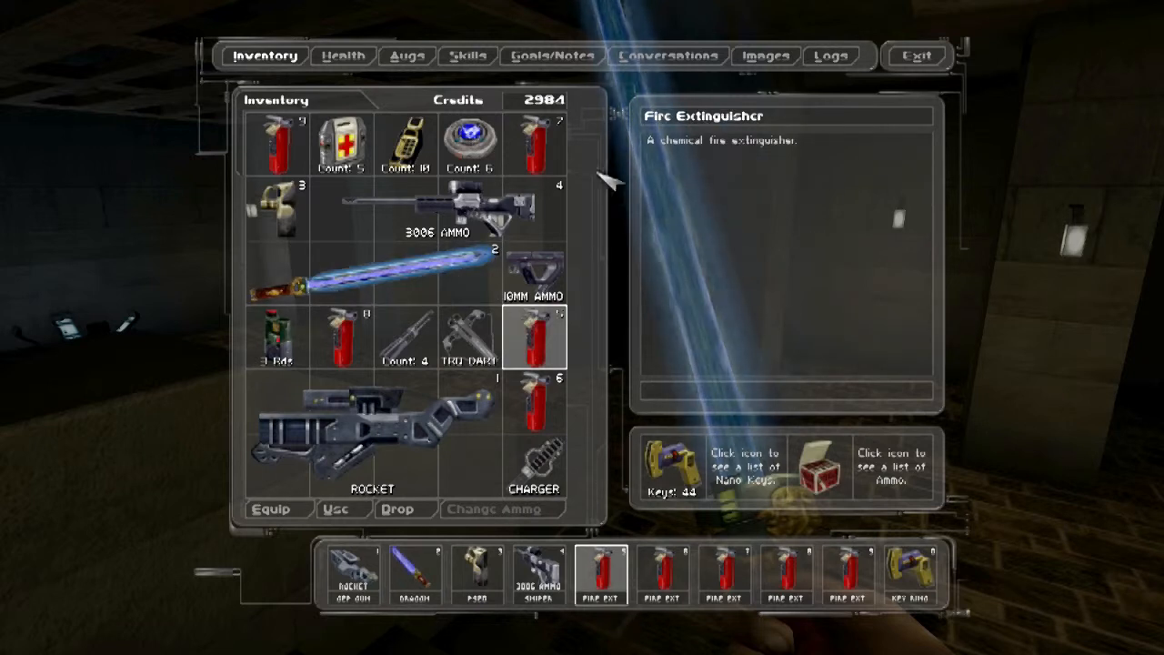
left_click(918, 55)
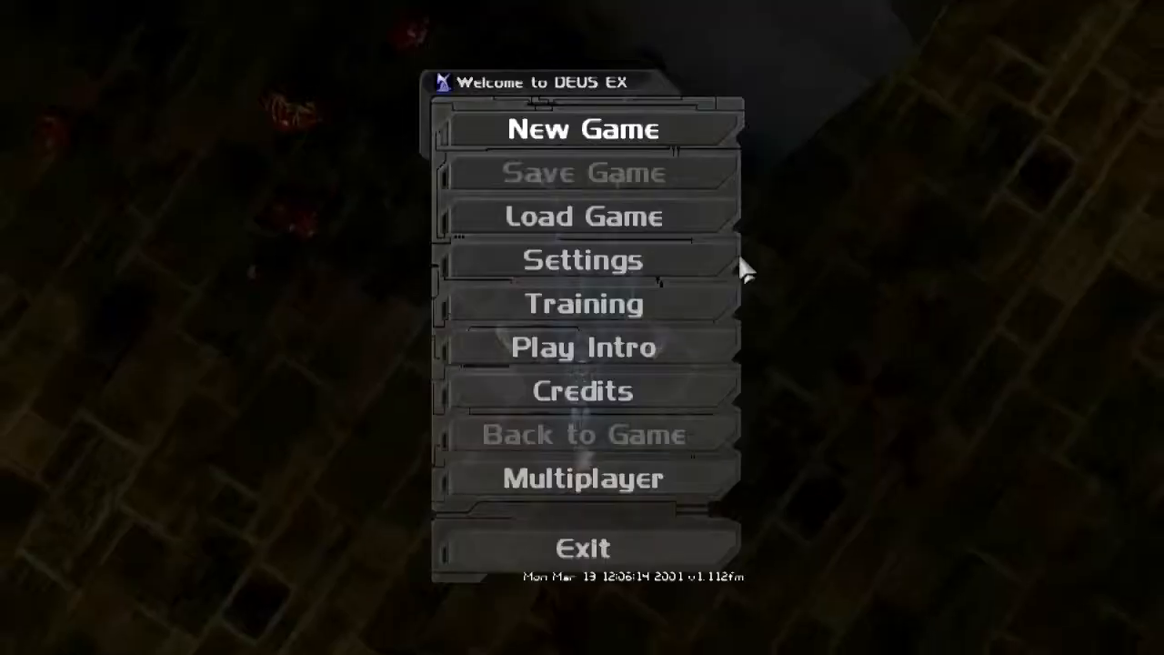
Load the top Paris - Knights Templar Cathedral save and resume play in the cathedral.
left_click(582, 217)
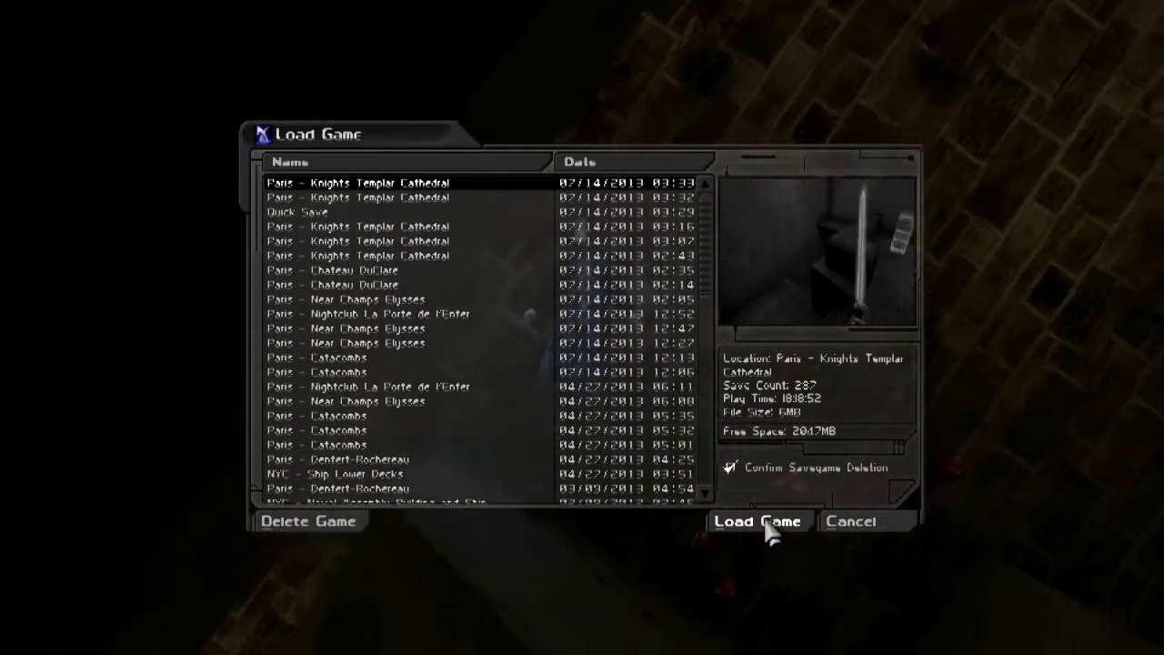
left_click(758, 520)
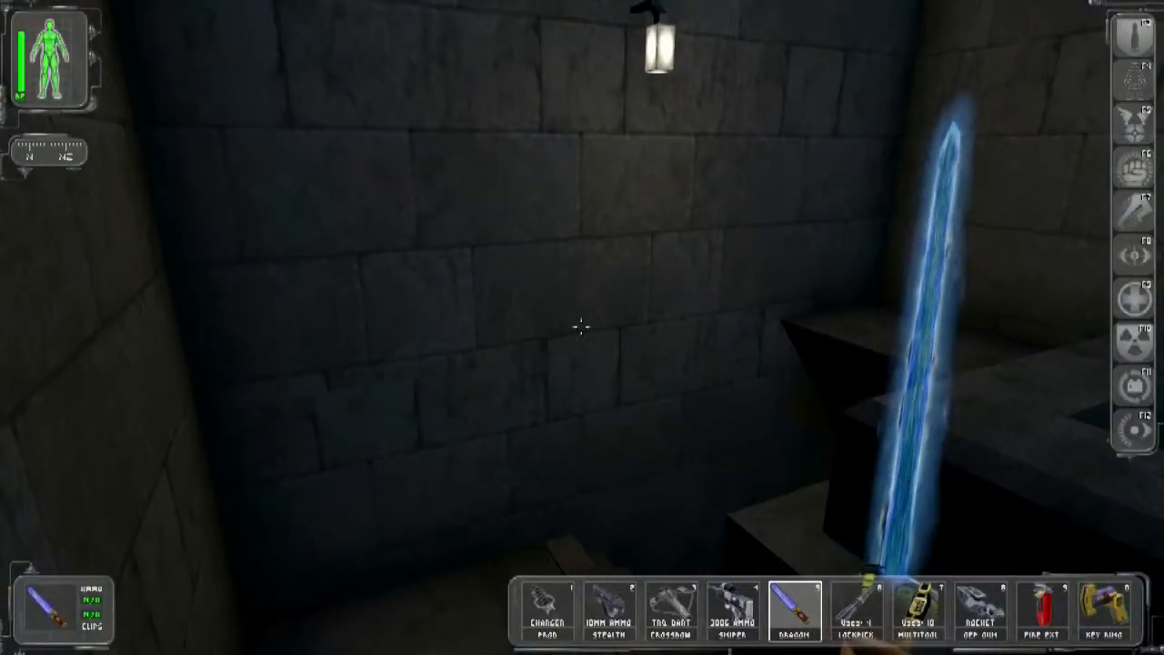
Rebuild the belt with the GEP gun first, stealth pistol moved and fire extinguishers added.
key("i")
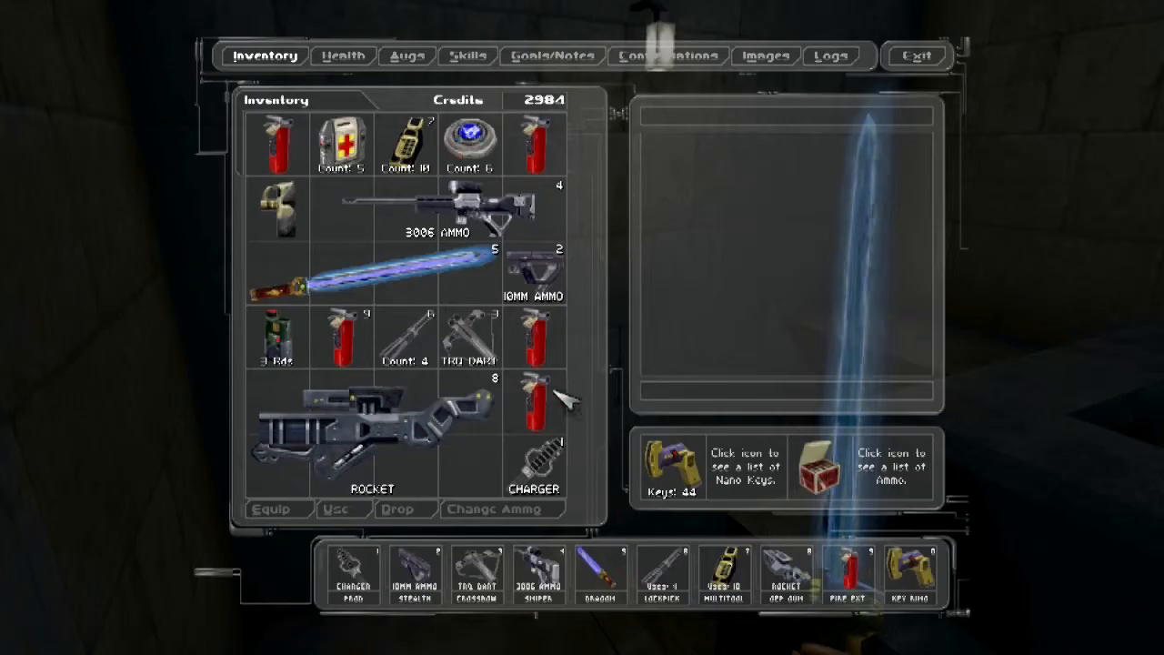
left_click(531, 400)
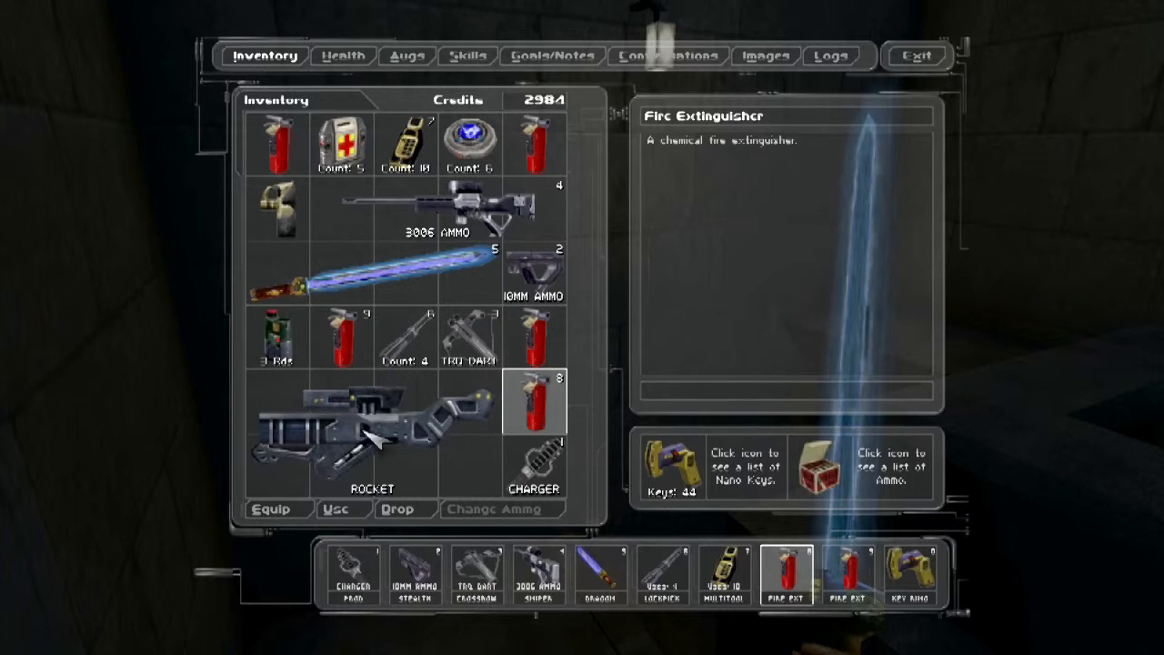
left_click(373, 442)
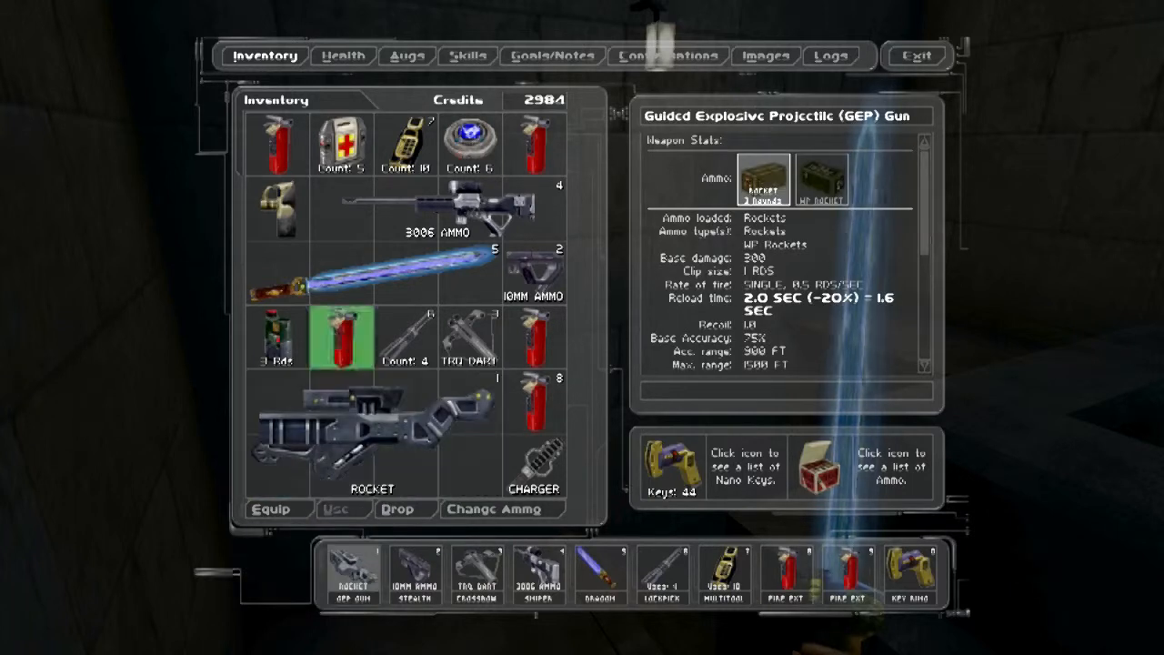
left_click(345, 346)
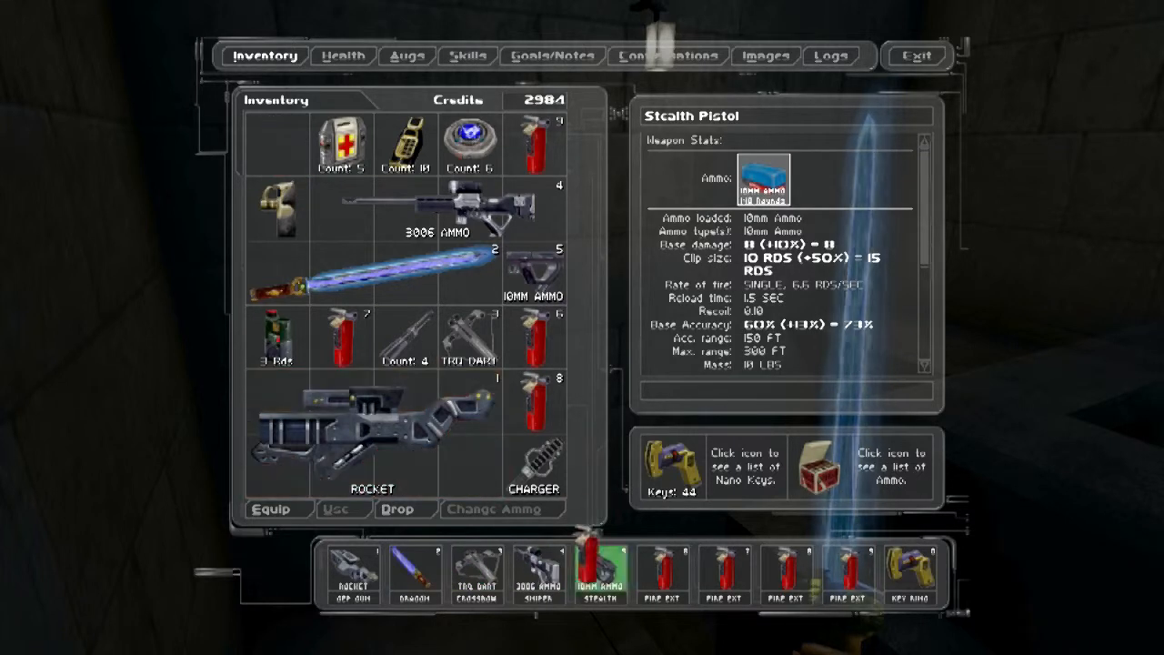
left_click(469, 337)
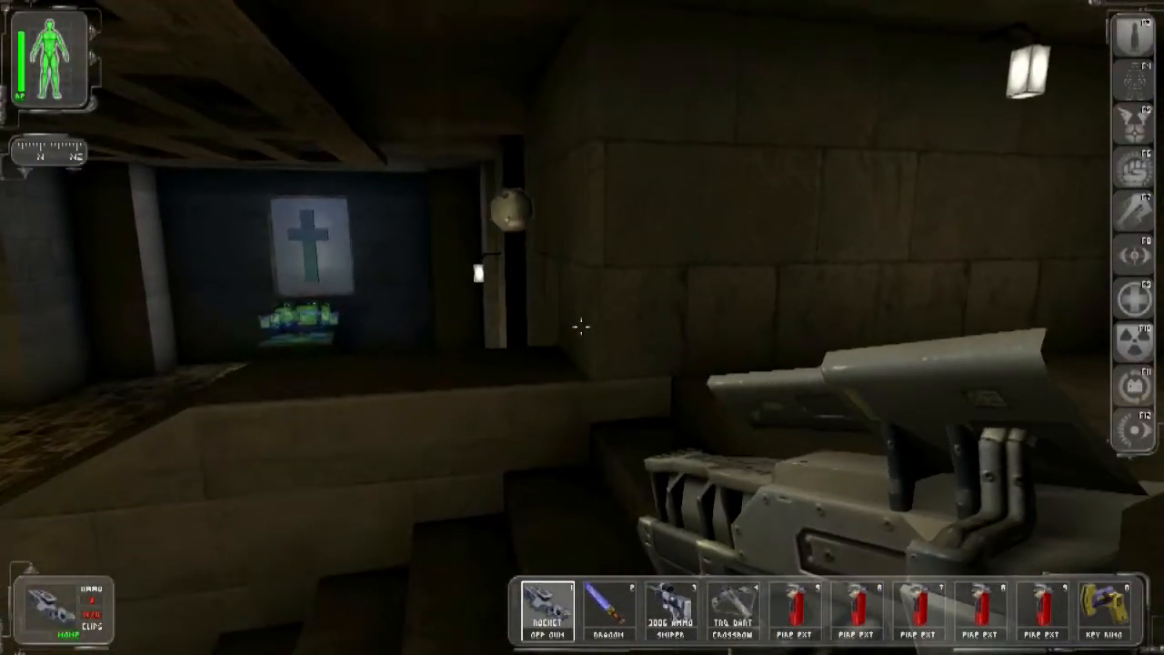
mouse_move(582, 327)
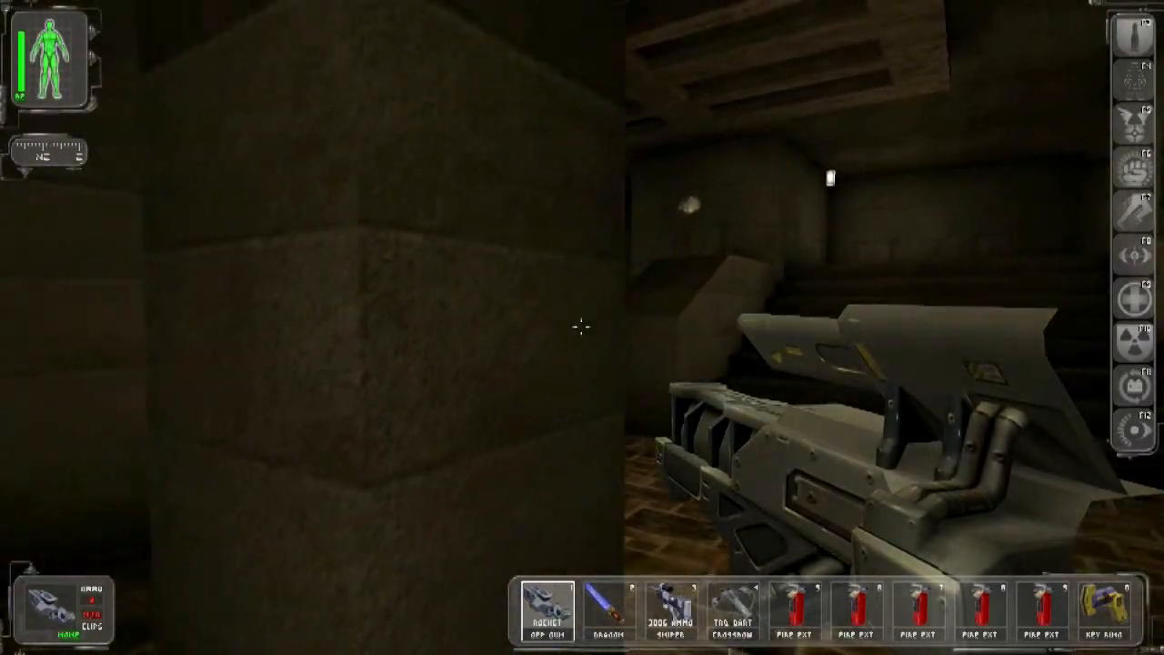
Walk to the computer desk under the cross window, earning the critical location skill bonus.
left_click(582, 328)
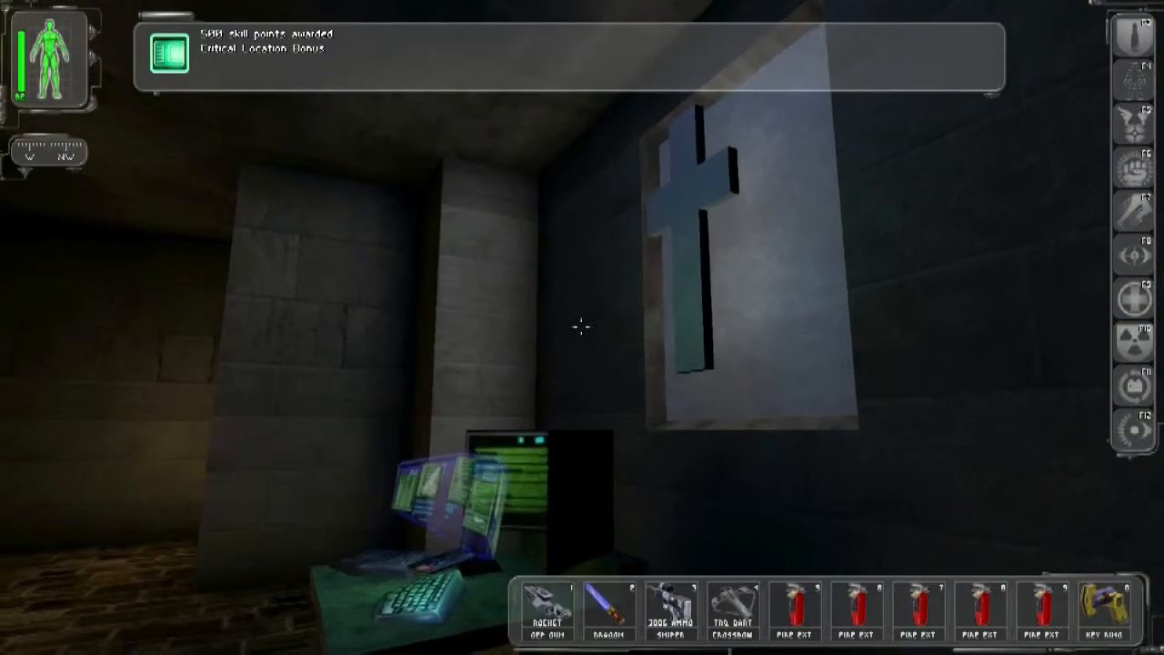
mouse_move(582, 328)
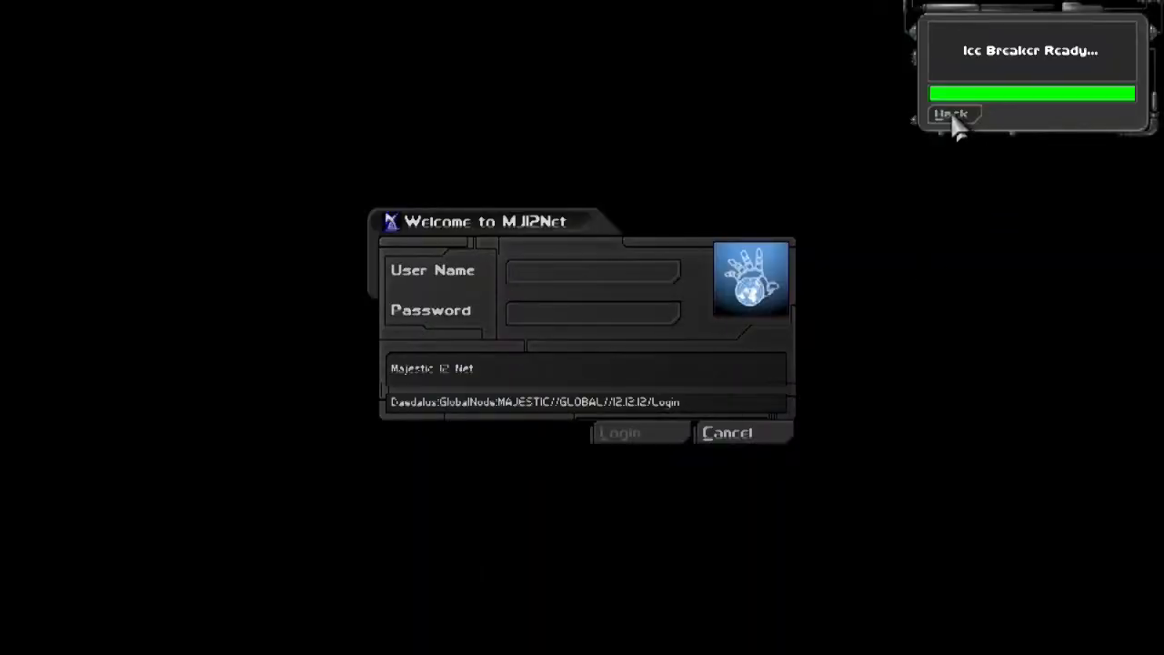
Hack the MJ12Net terminal to establish the uplink, check its empty email and log out.
left_click(951, 111)
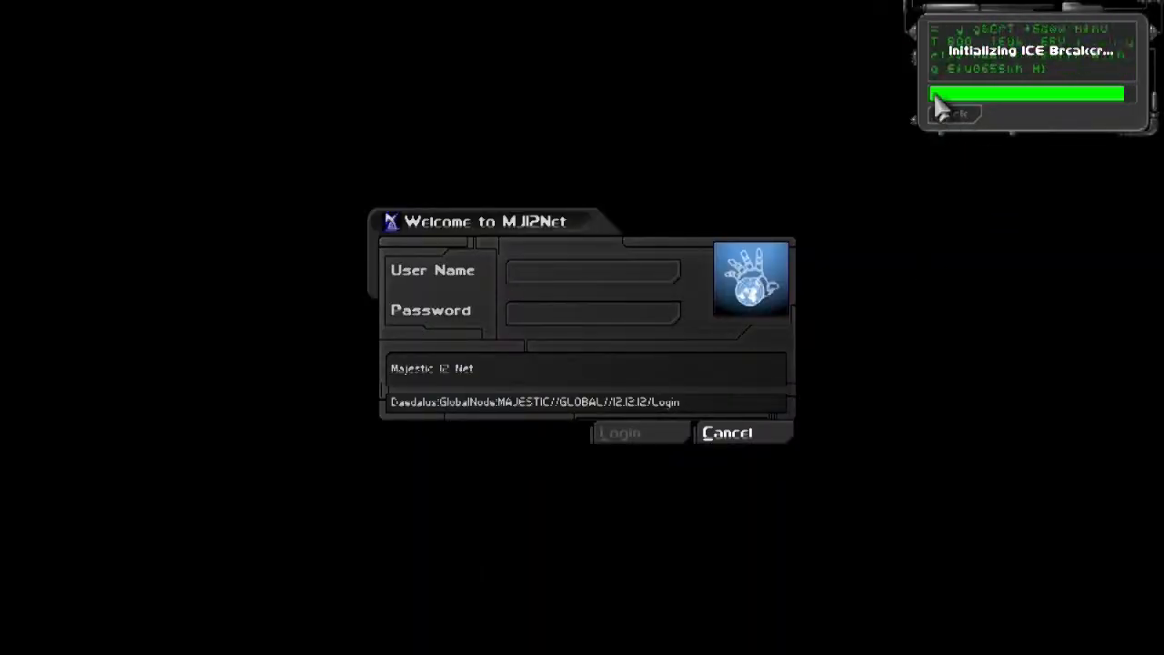
mouse_move(942, 237)
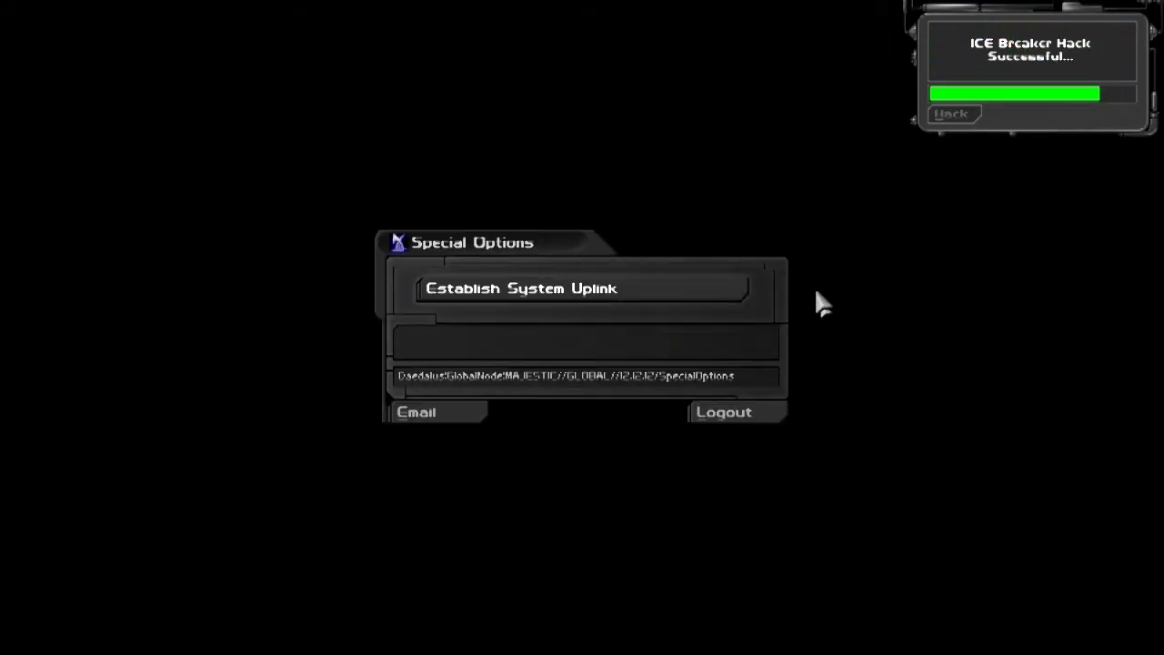
mouse_move(691, 309)
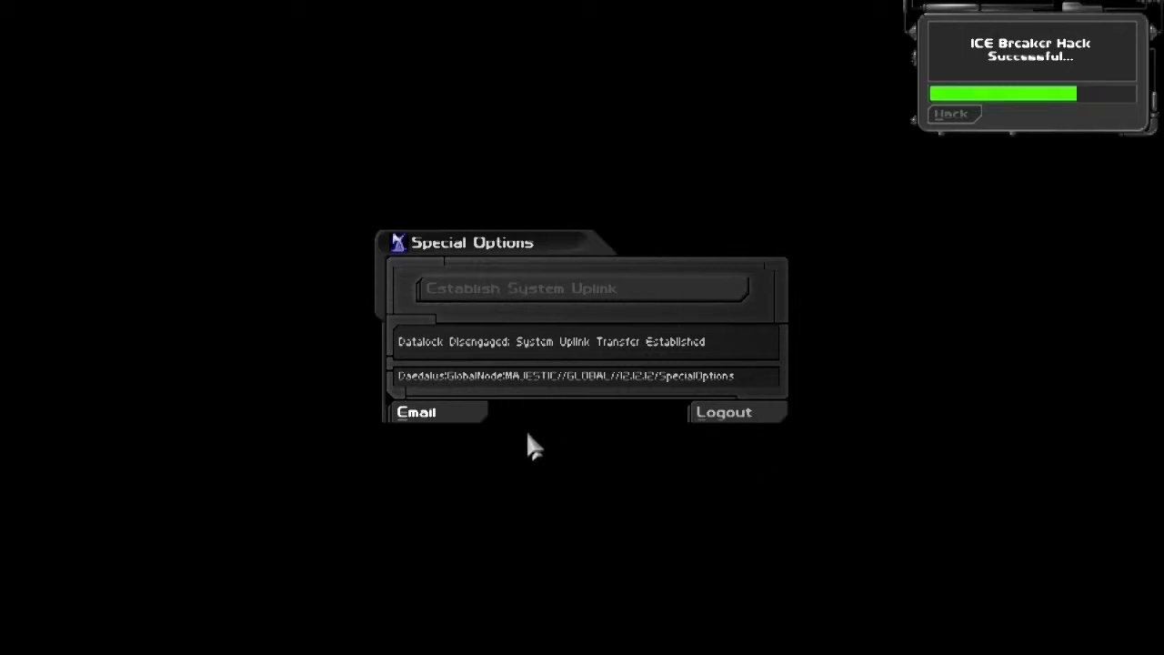
left_click(415, 411)
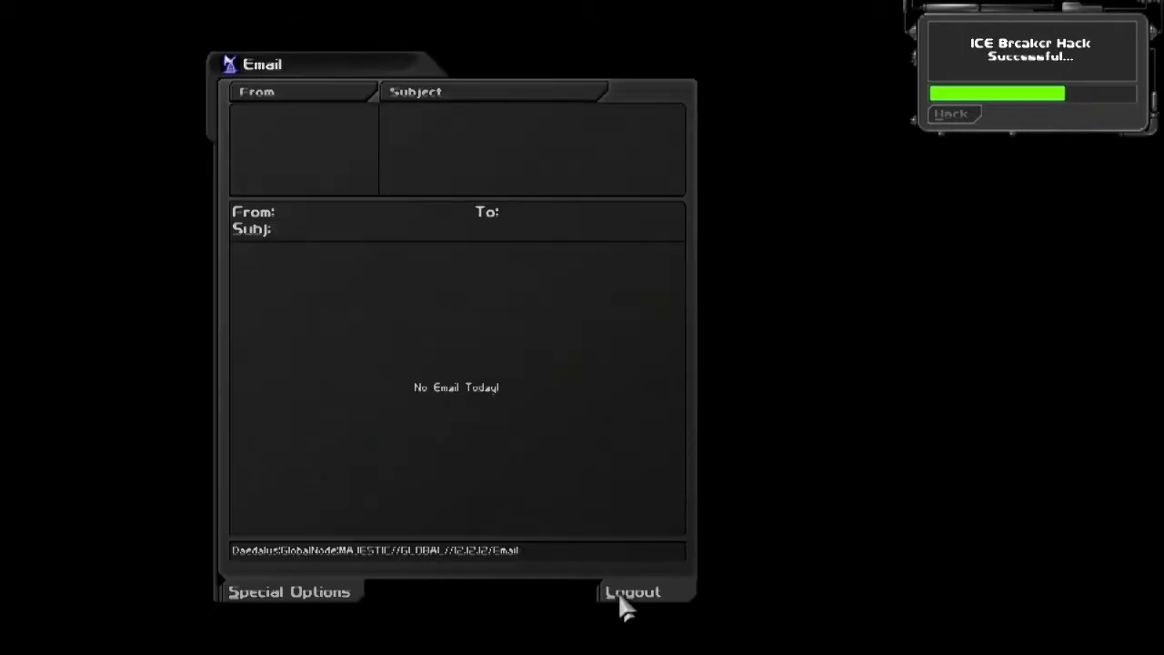
left_click(633, 593)
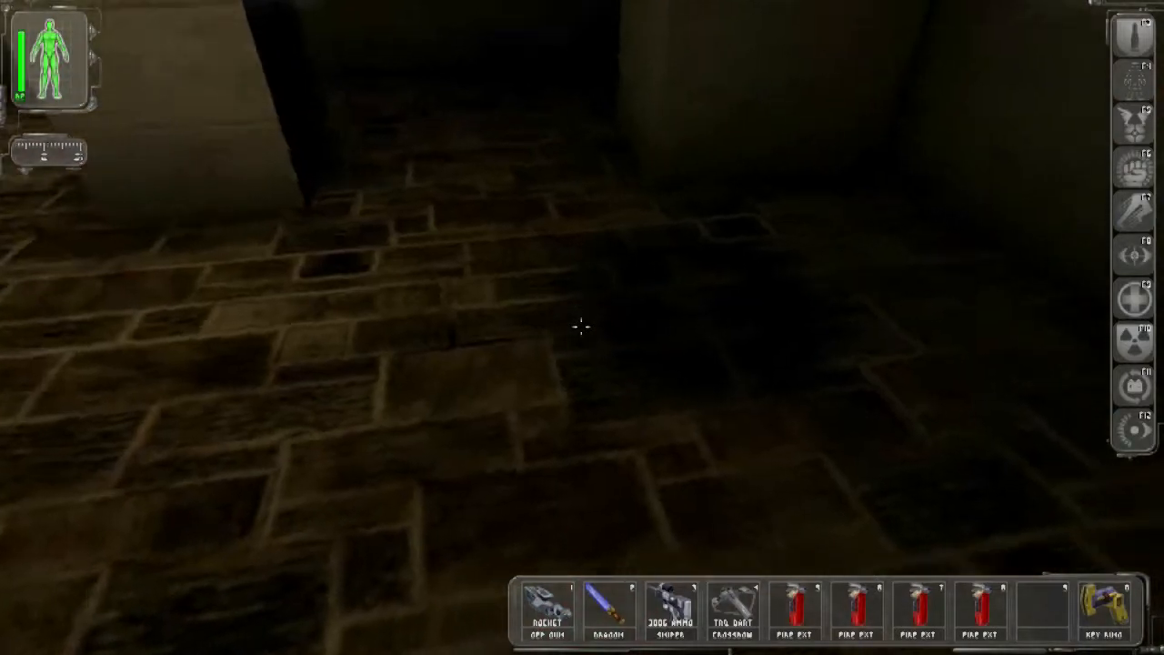
Spray the spare fire extinguishers one after another until the extras are used up.
left_click(979, 618)
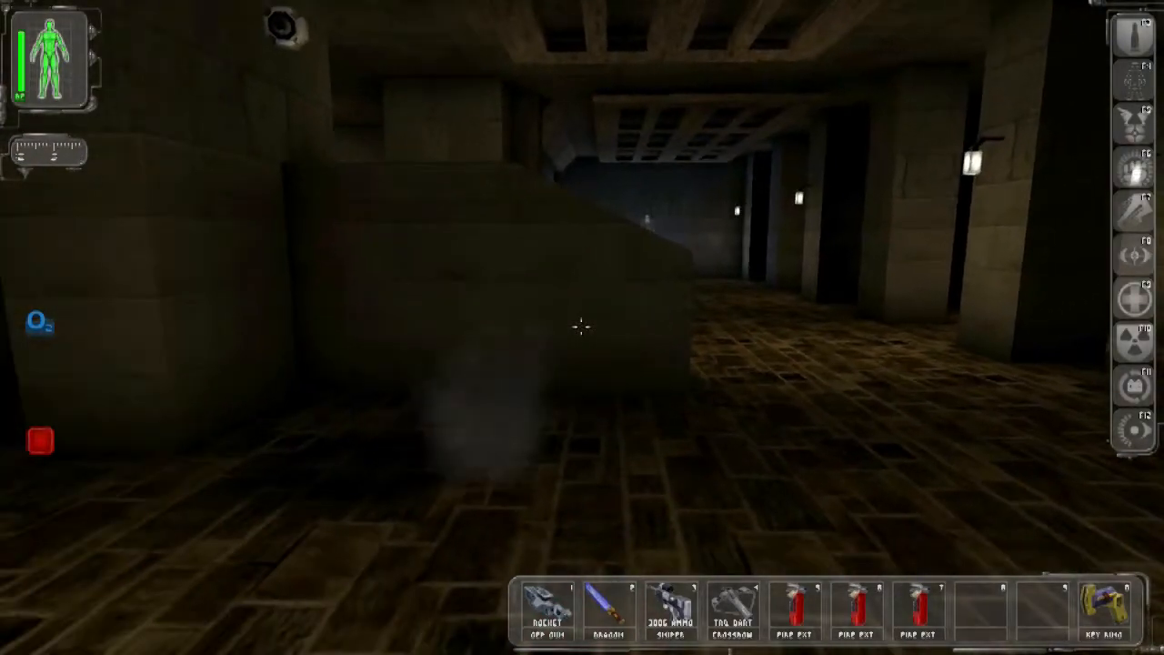
left_click(916, 610)
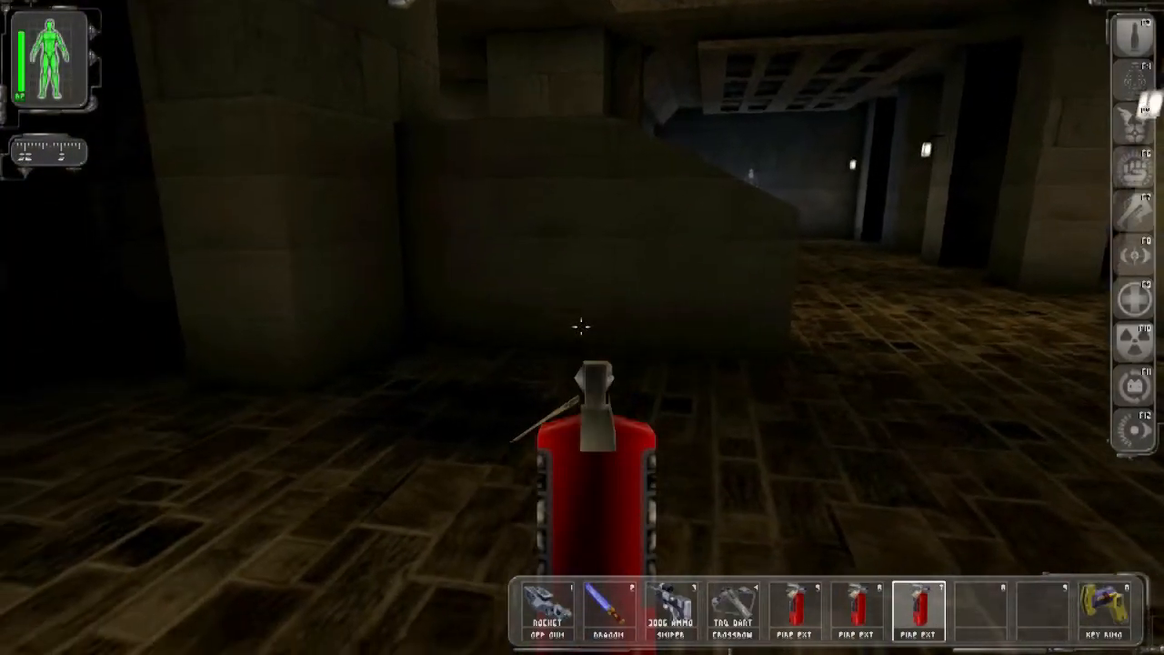
left_click(580, 328)
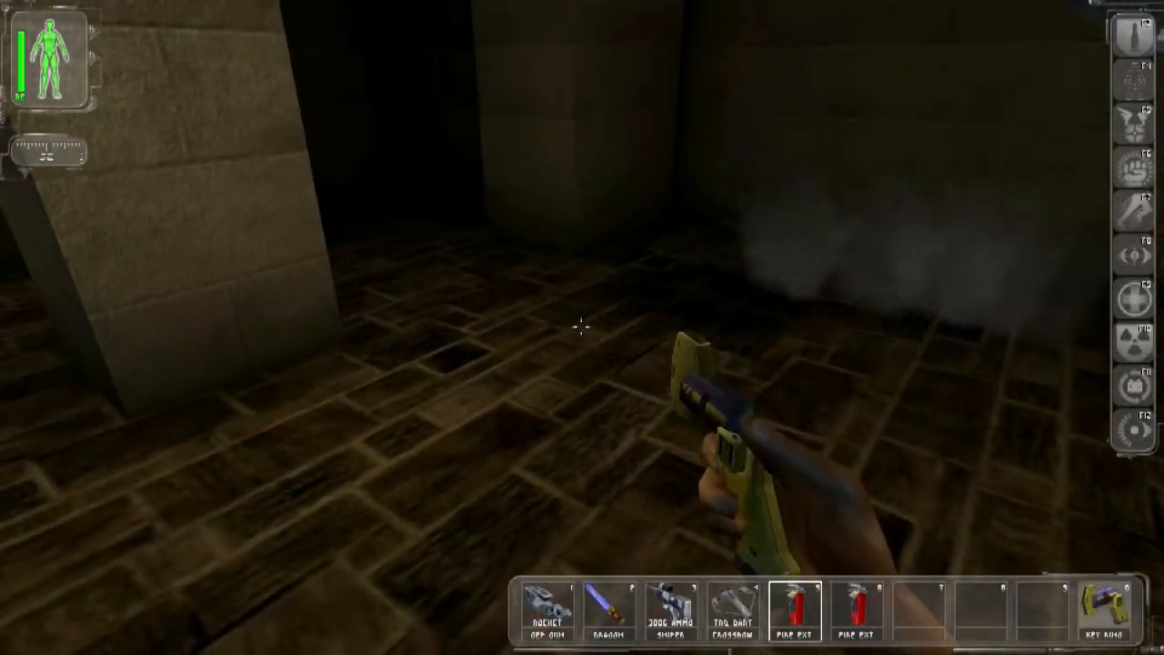
left_click(796, 618)
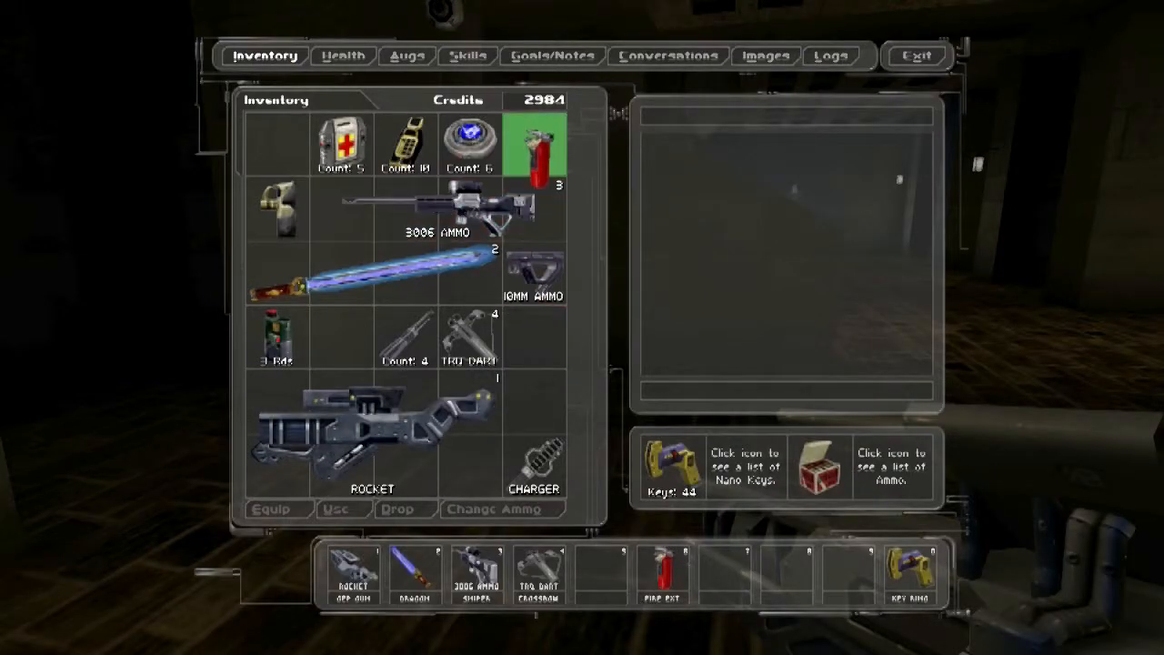
Put the multitool, lockpicks, PS20 and gas grenades on the belt and resume play.
left_click(534, 145)
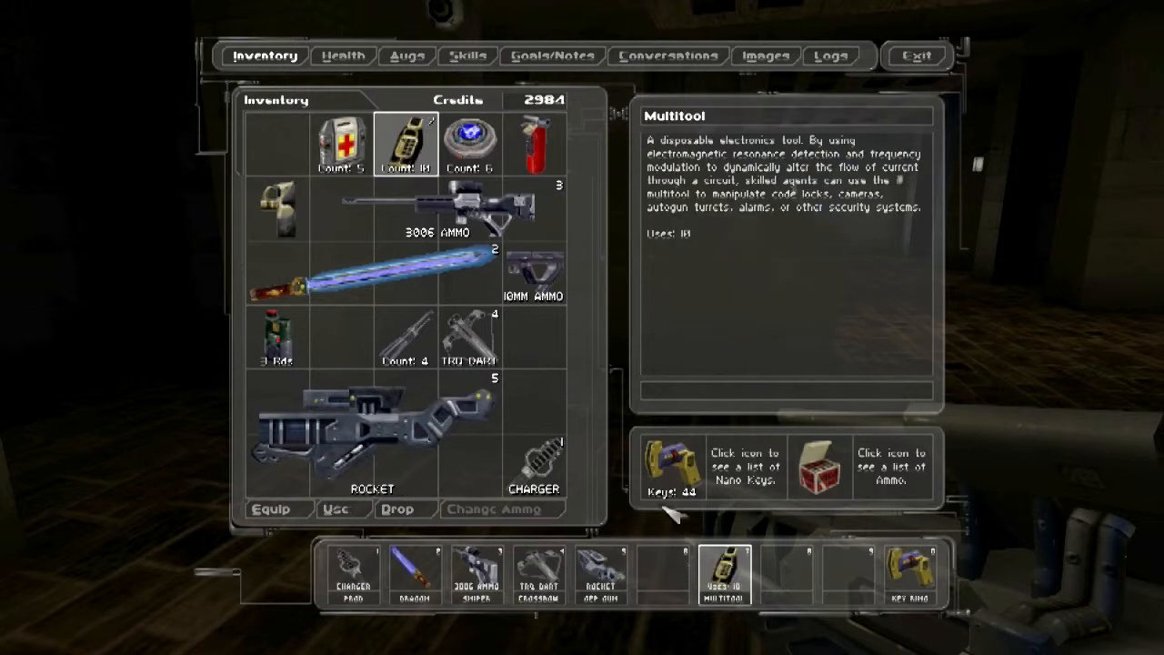
left_click(402, 342)
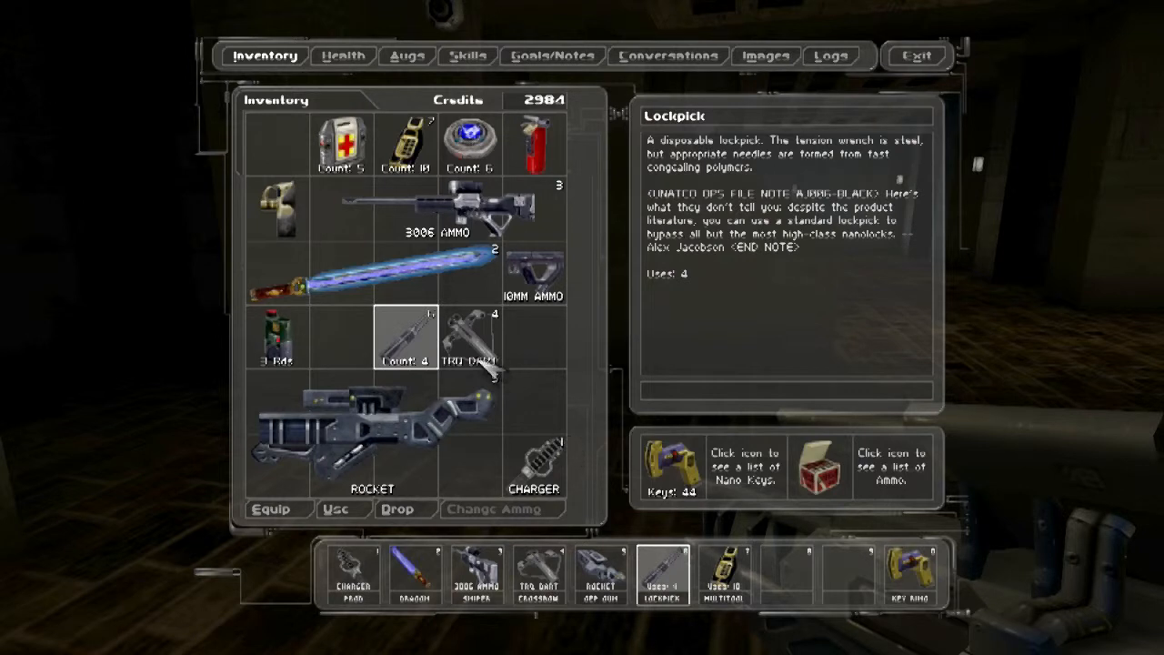
left_click(471, 336)
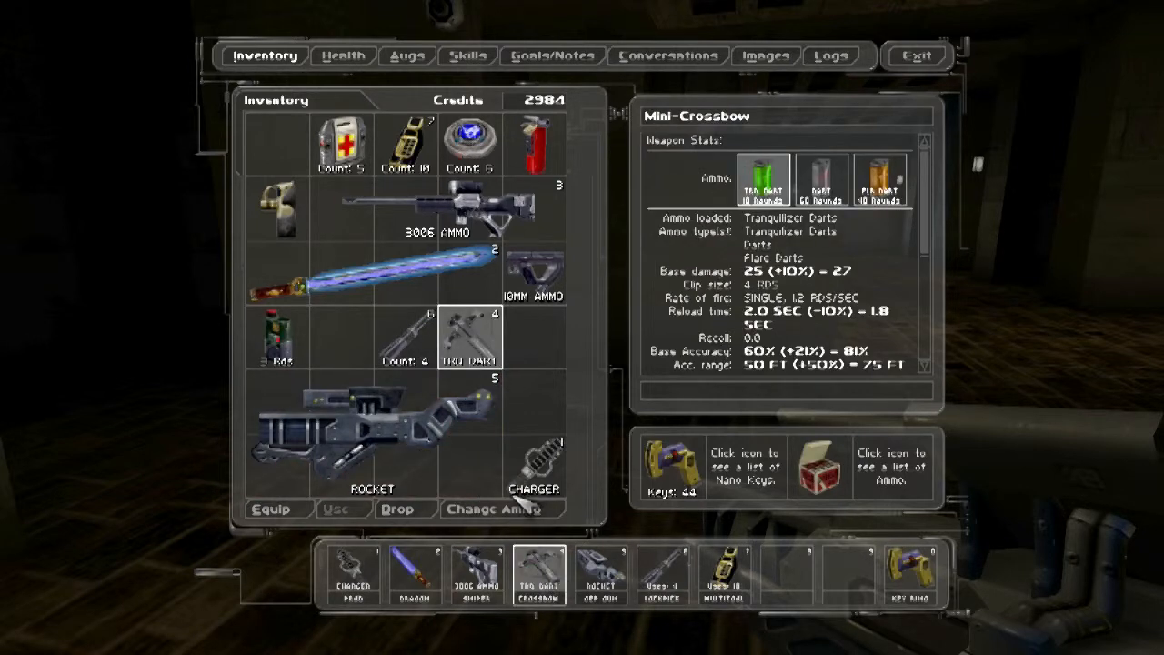
left_click(277, 209)
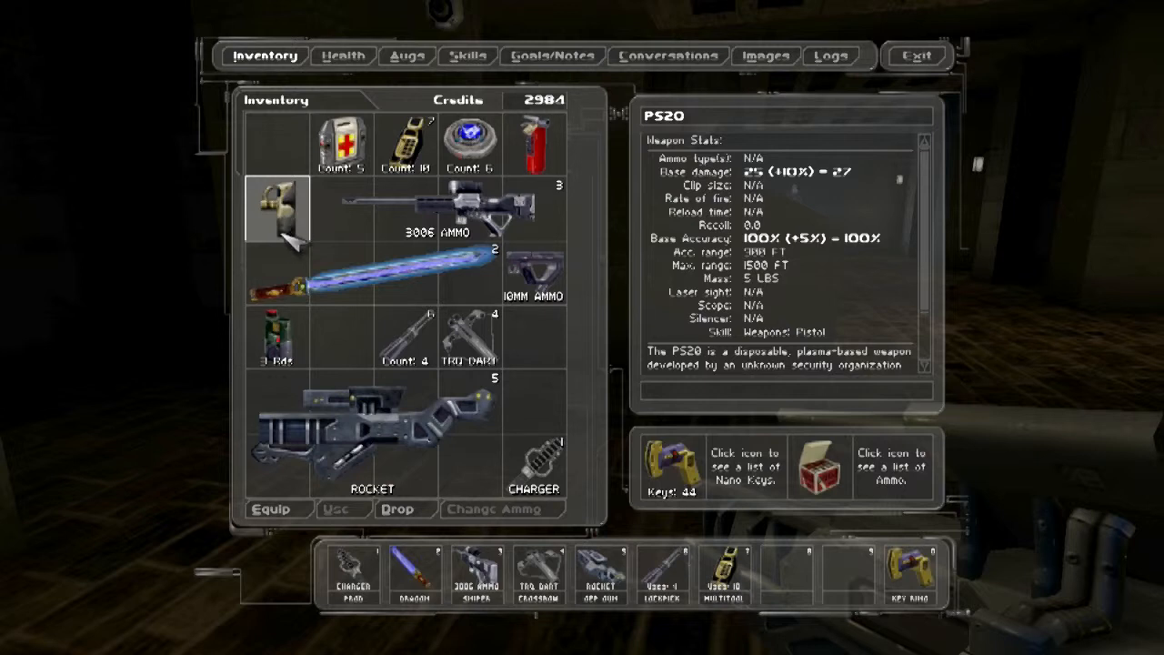
mouse_move(305, 360)
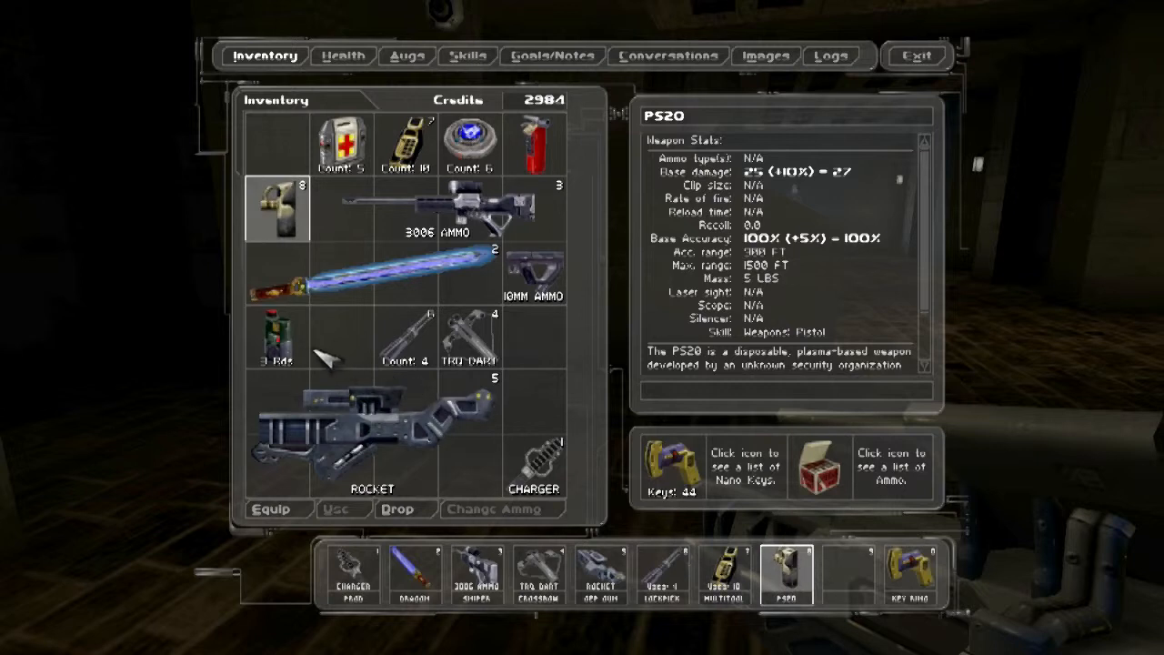
mouse_move(305, 342)
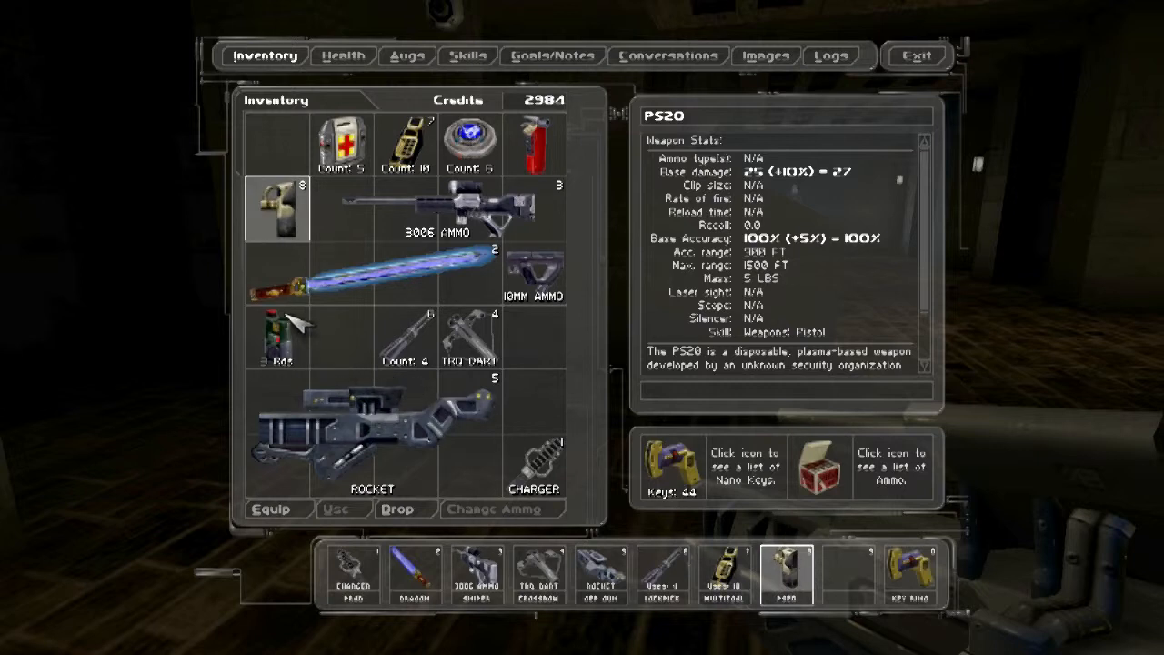
left_click(278, 340)
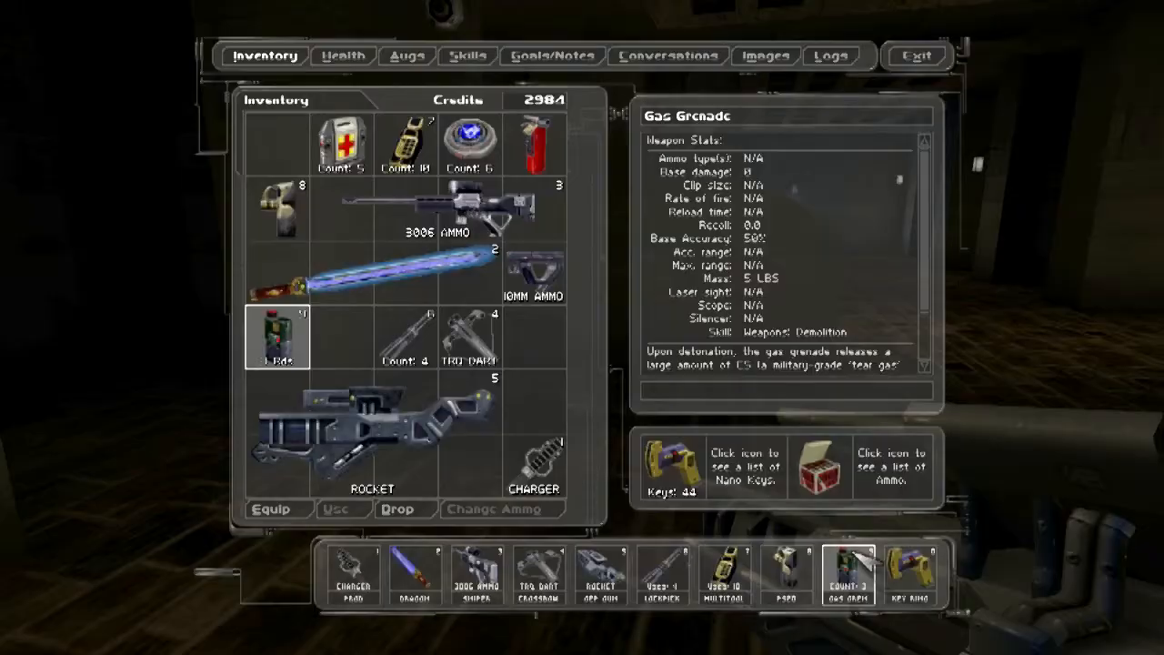
left_click(913, 55)
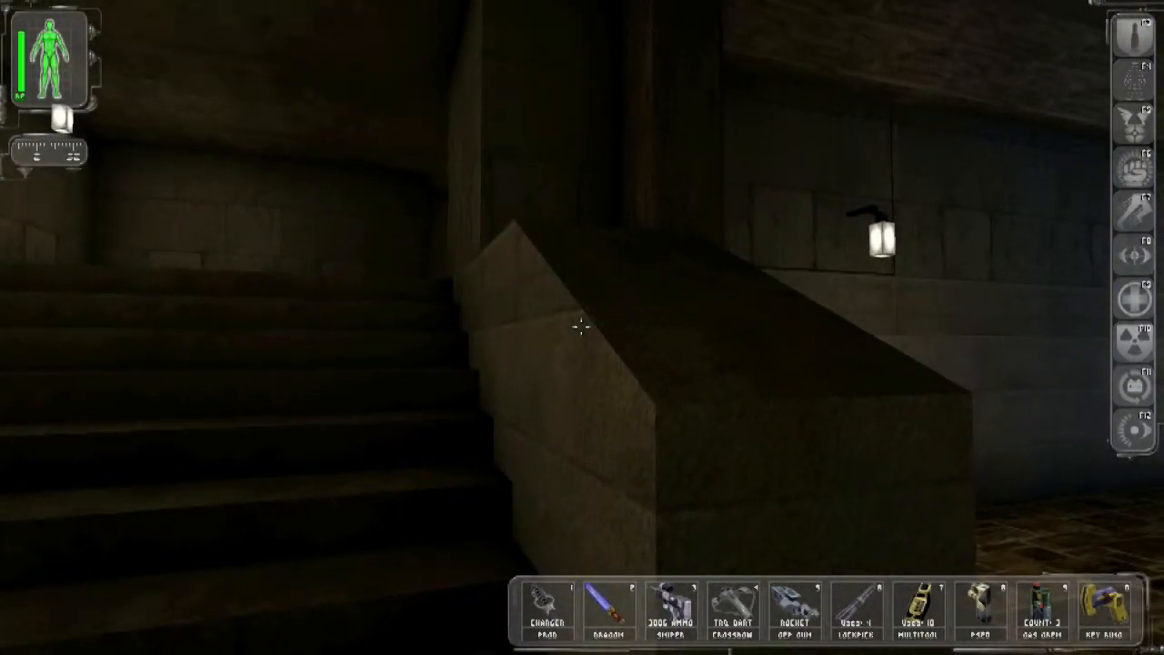
mouse_move(582, 327)
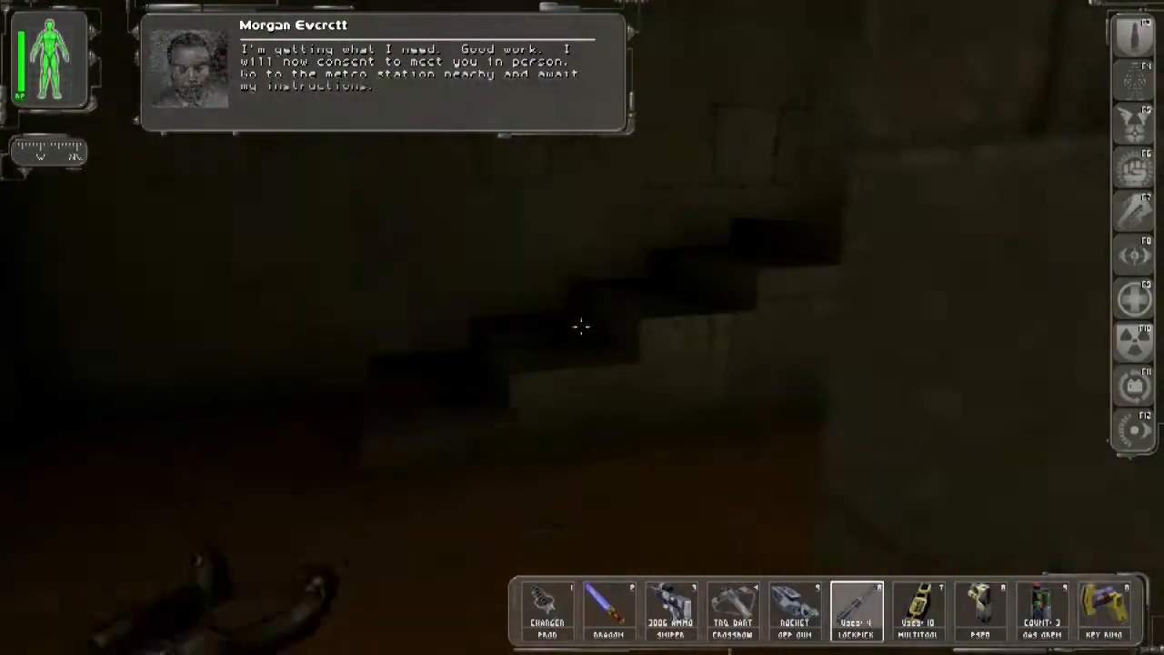
Leave the cathedral for the courtyard after Everett radios about the metro station.
left_click(611, 619)
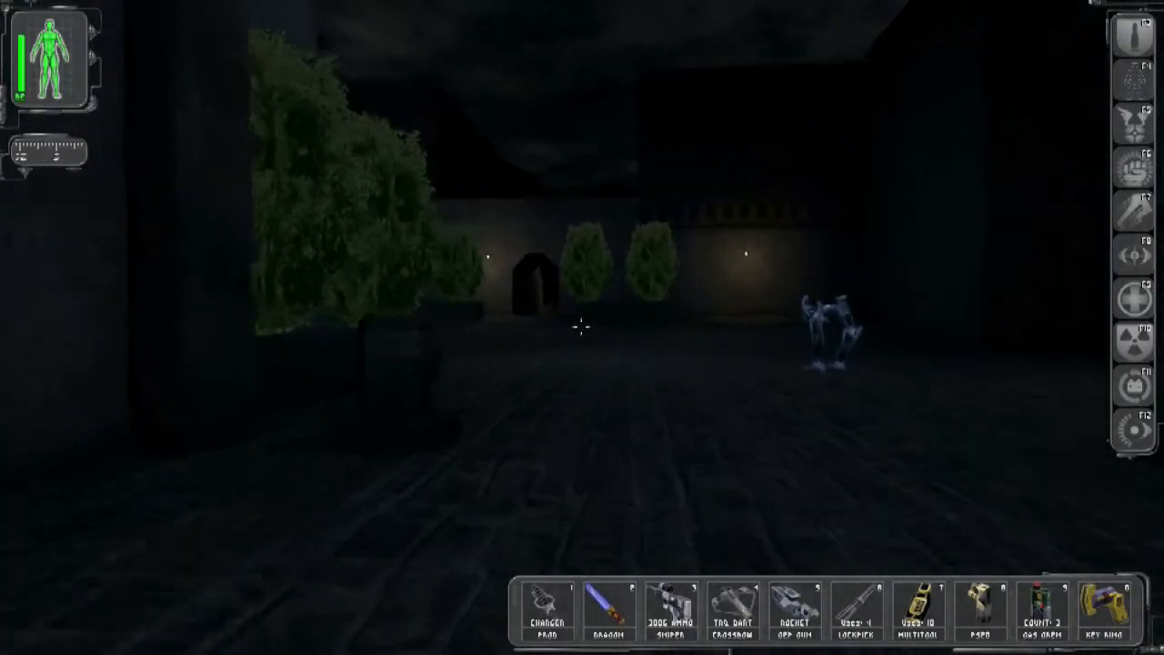
mouse_move(582, 331)
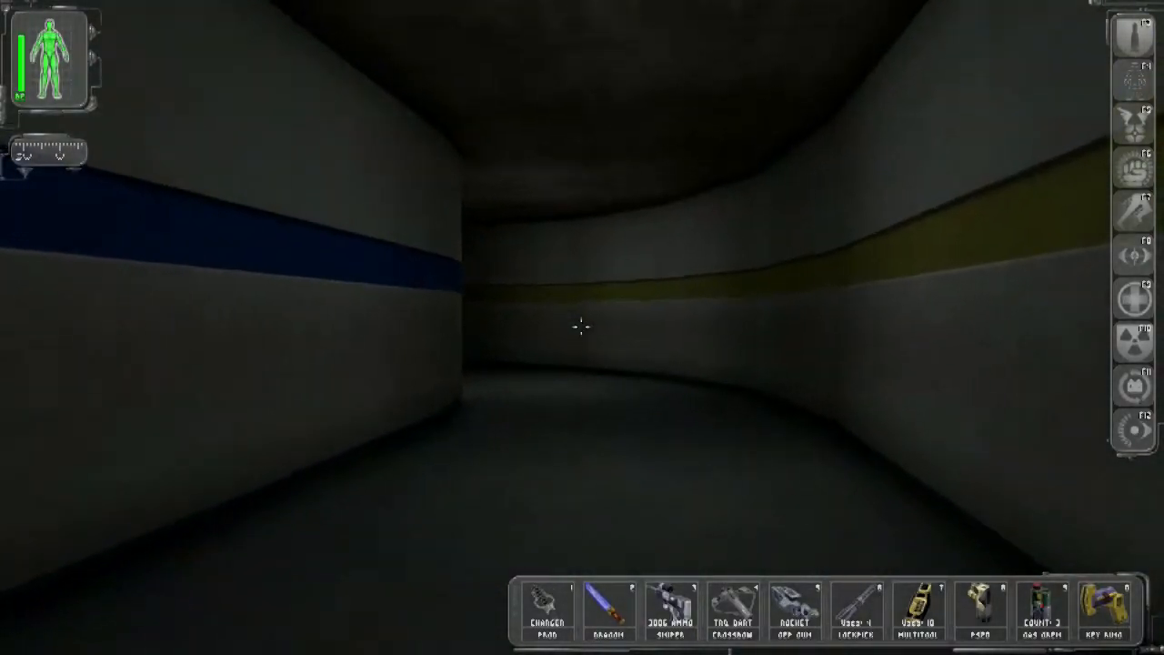
mouse_move(582, 327)
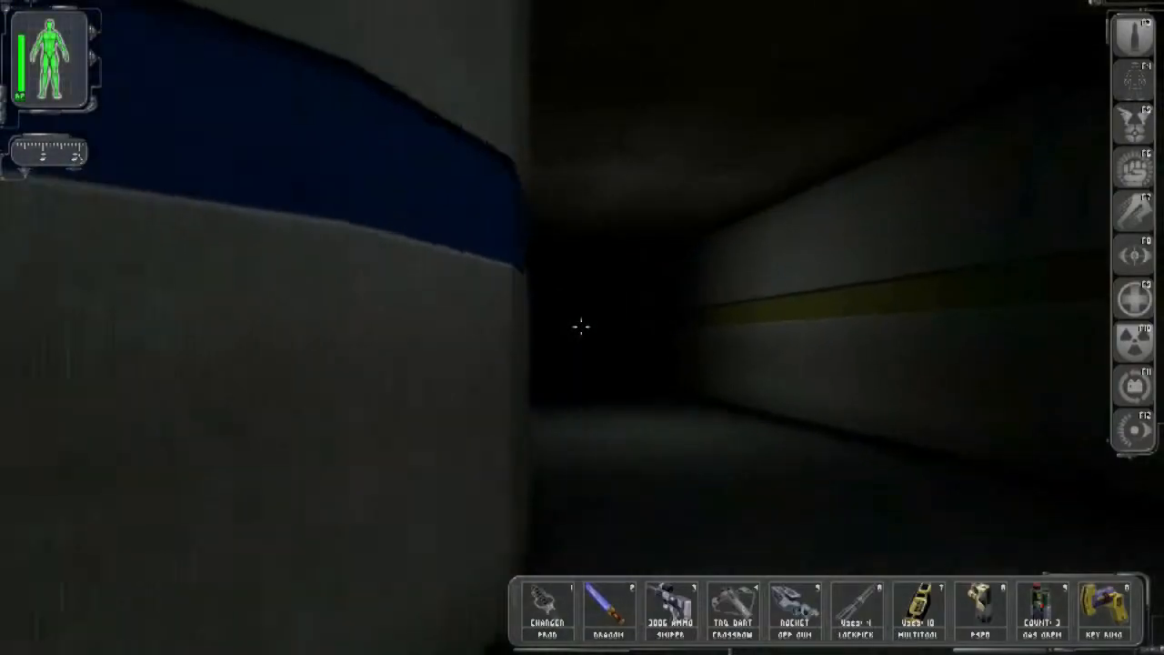
mouse_move(582, 323)
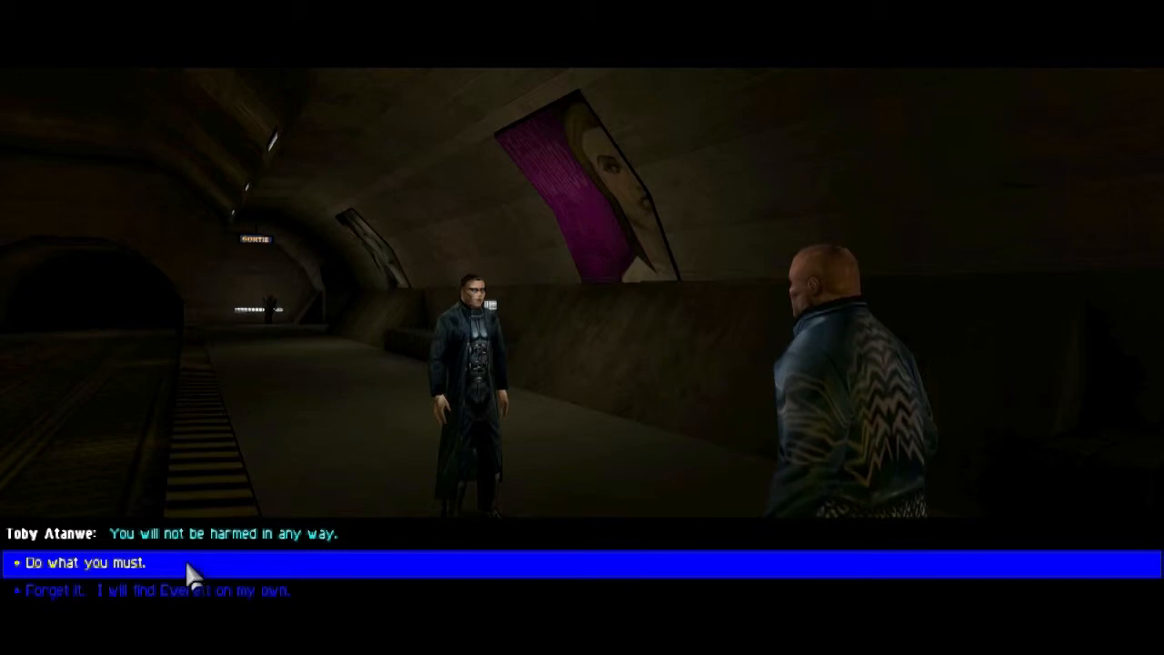
Answer Toby Atanwe with the dialogue choice "Do what you must.".
left_click(82, 564)
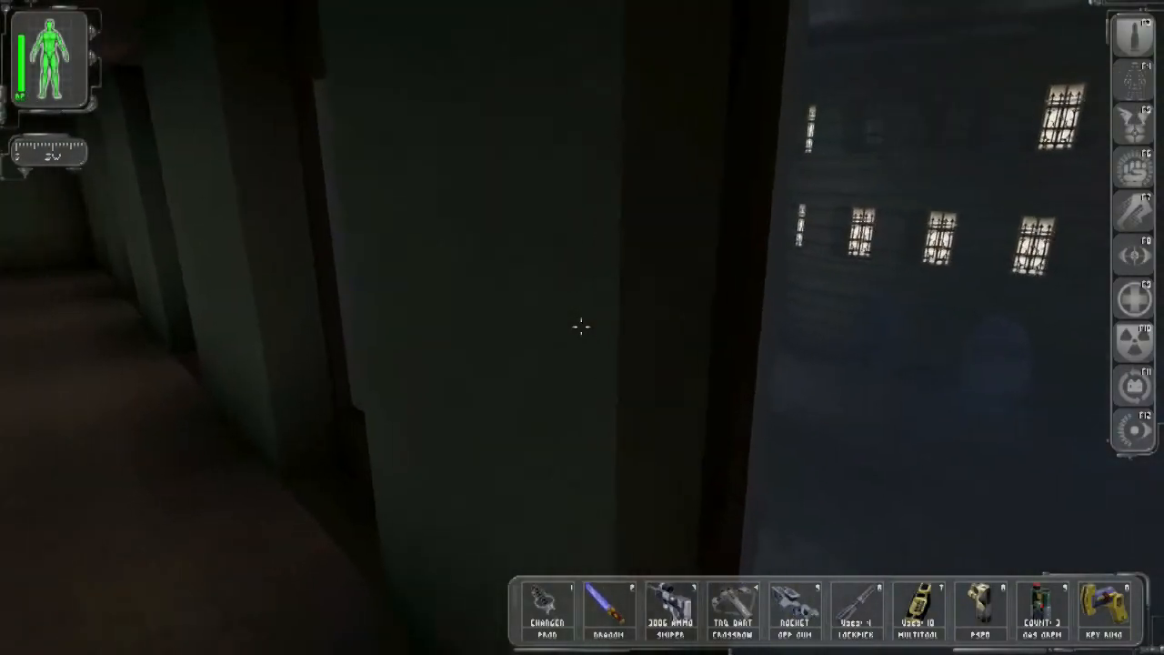
mouse_move(582, 327)
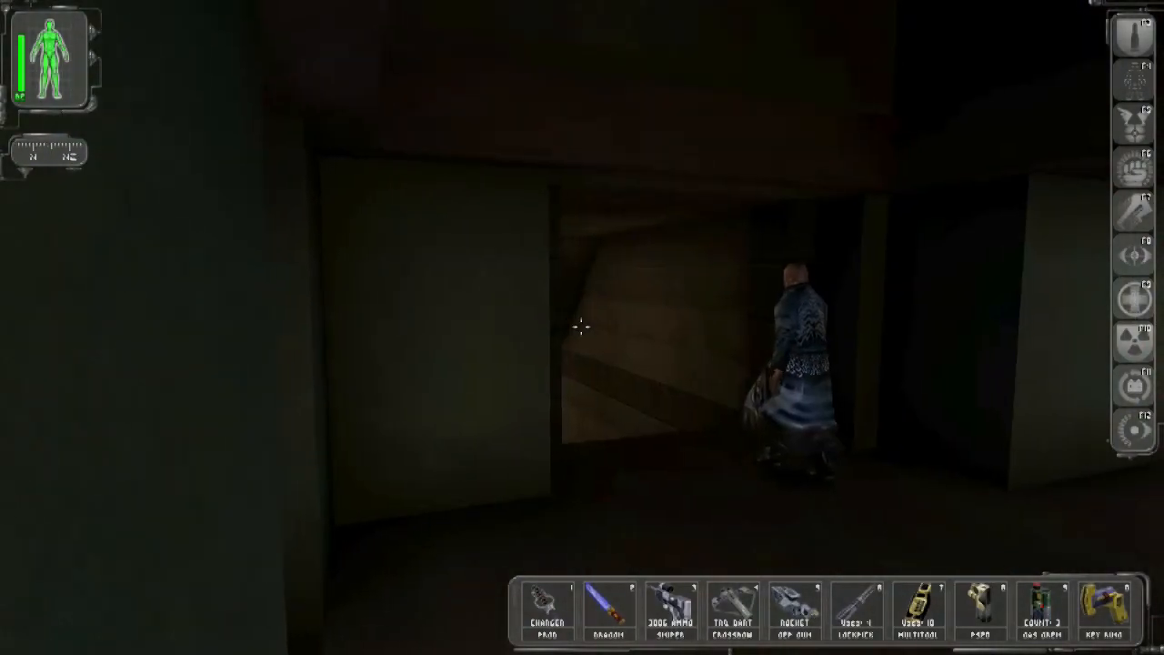
Bring up the main menu with Esc to reach Save Game.
key("Escape")
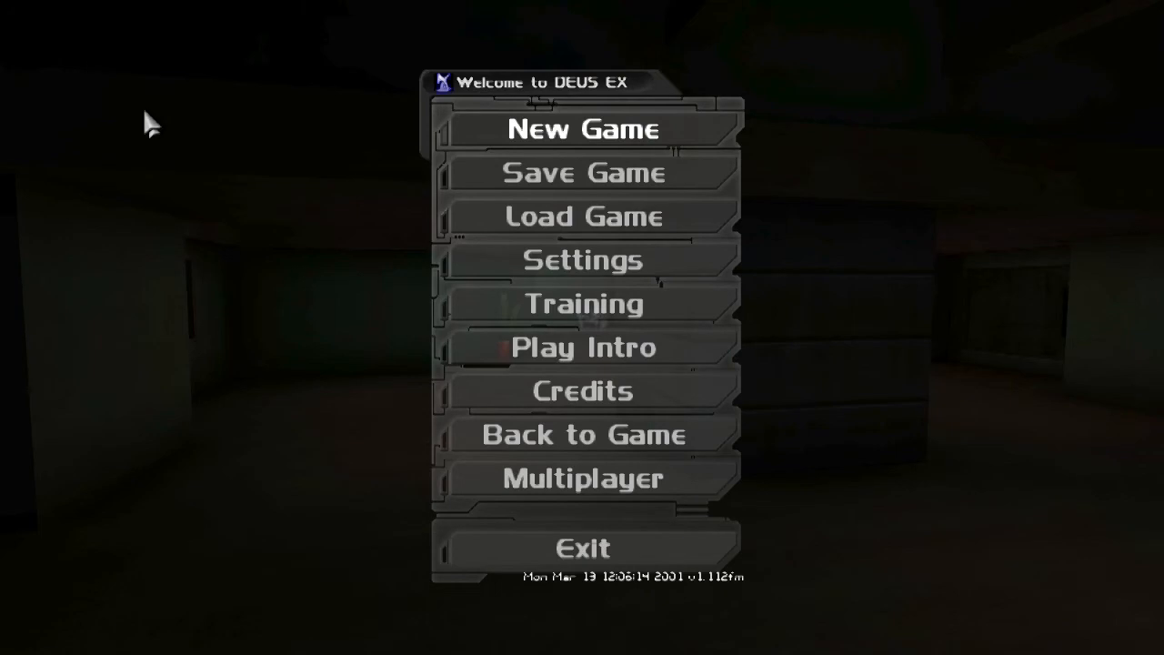
mouse_move(506, 186)
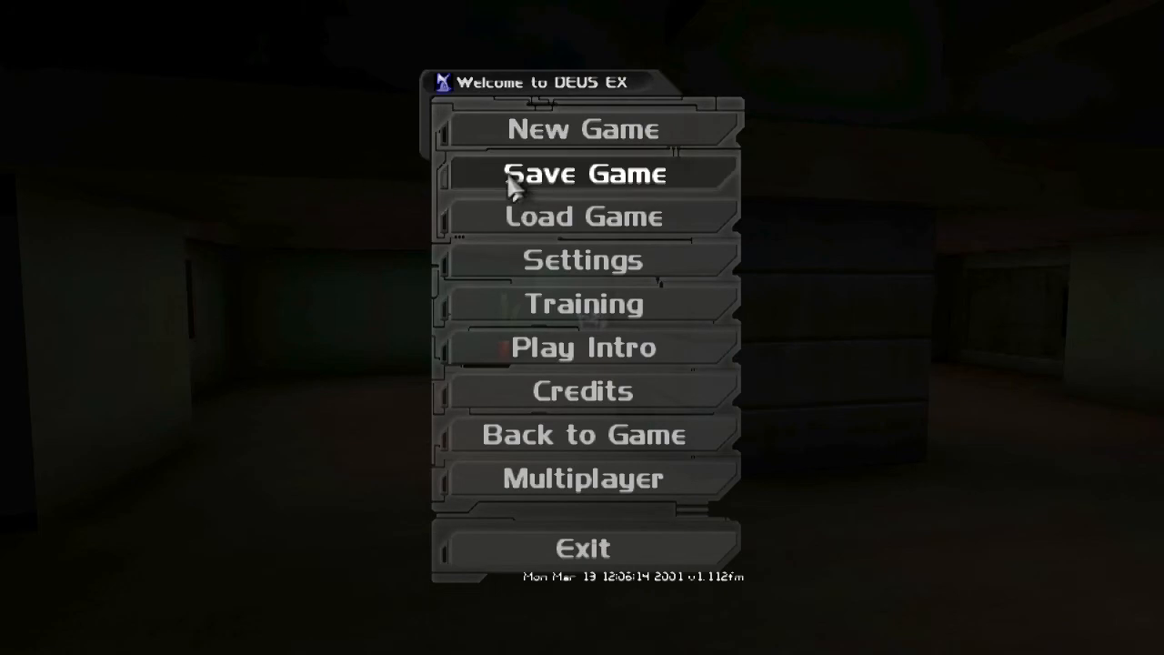